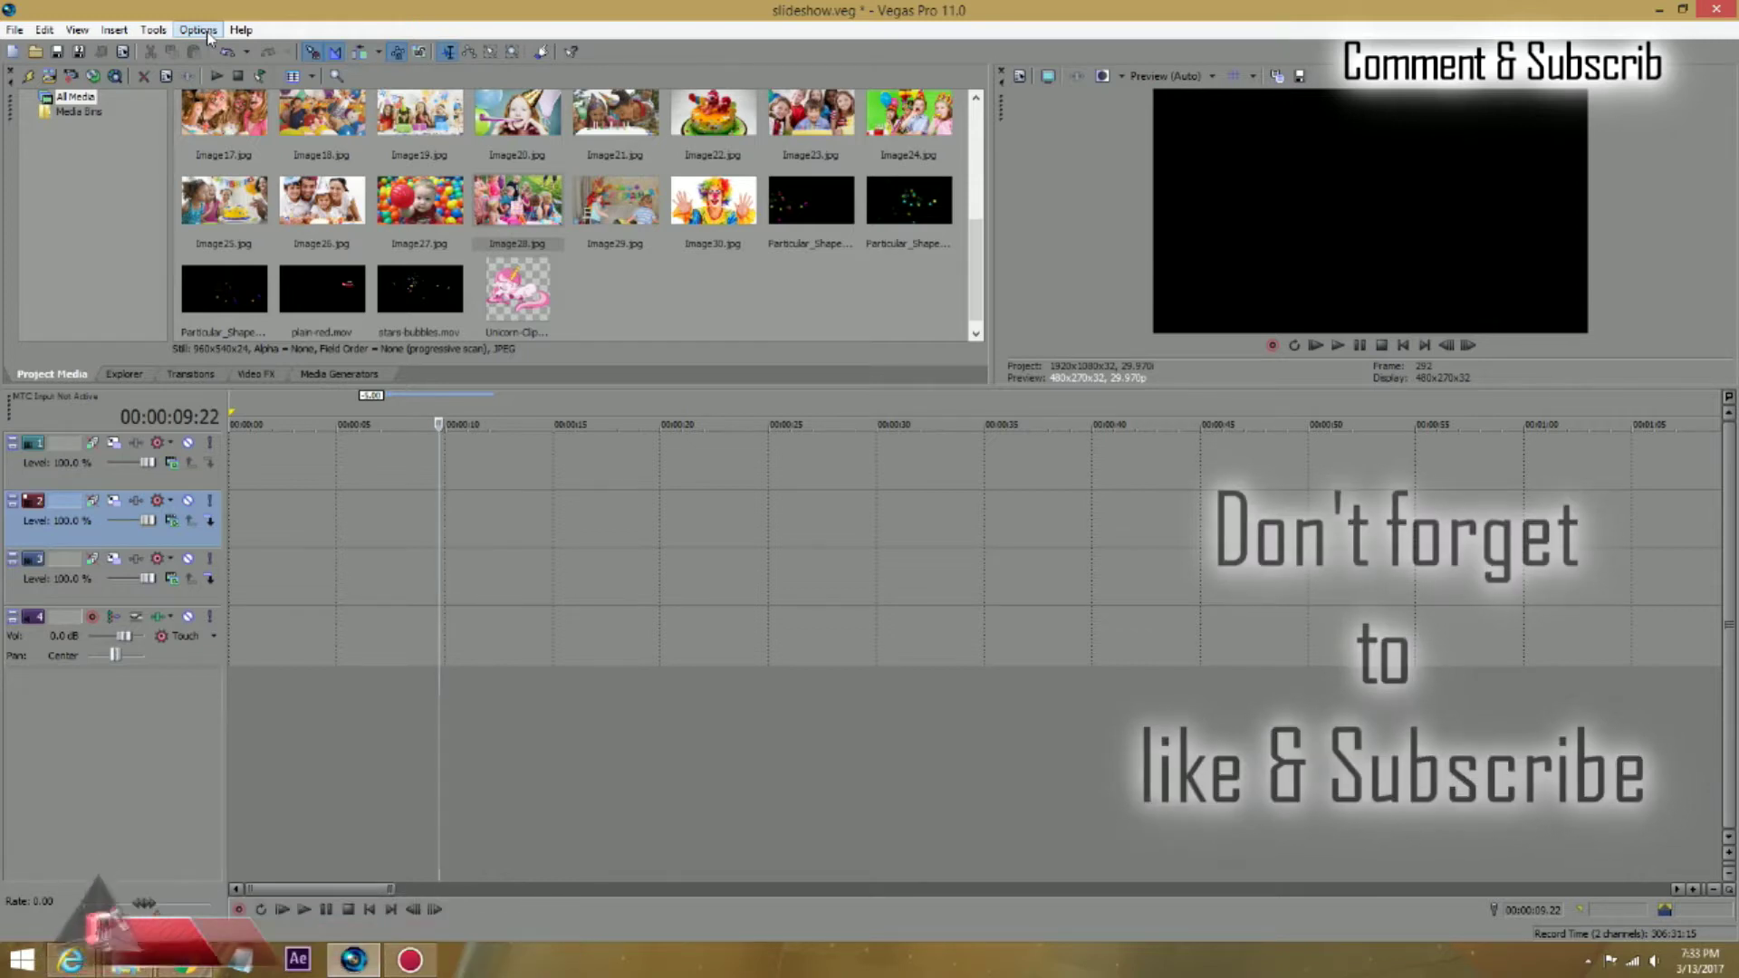
Step: Set the Editing preference New still image length to 20 seconds and confirm
left_click(198, 29)
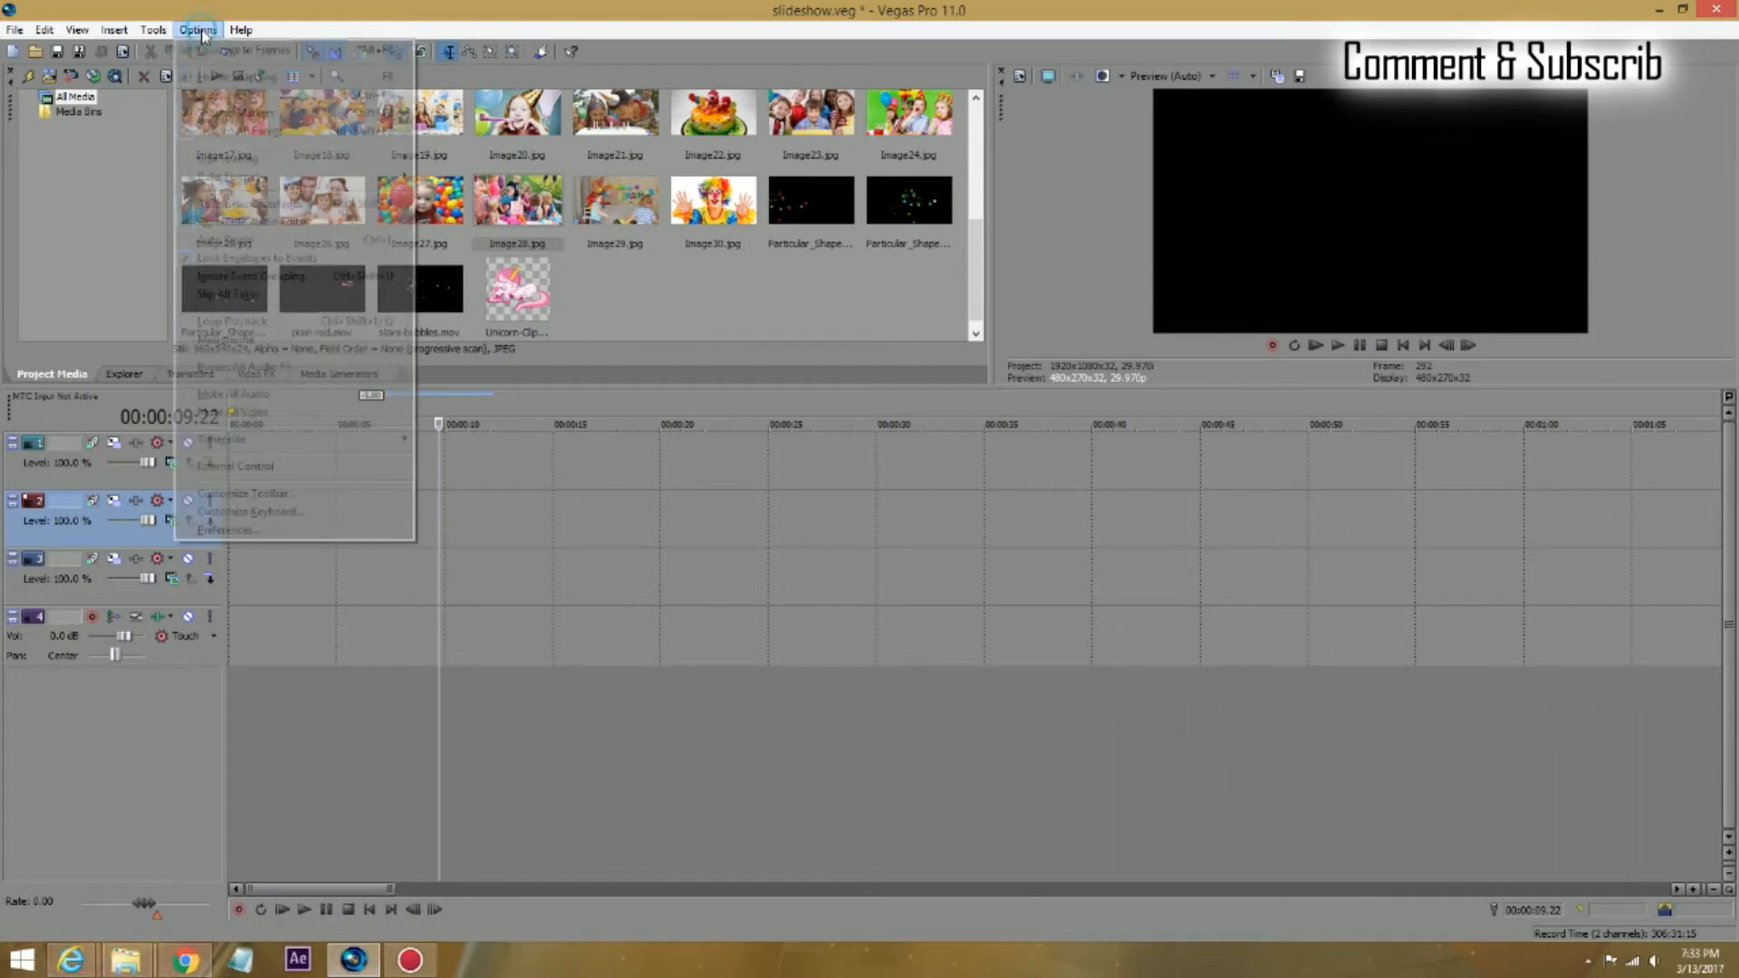
left_click(227, 531)
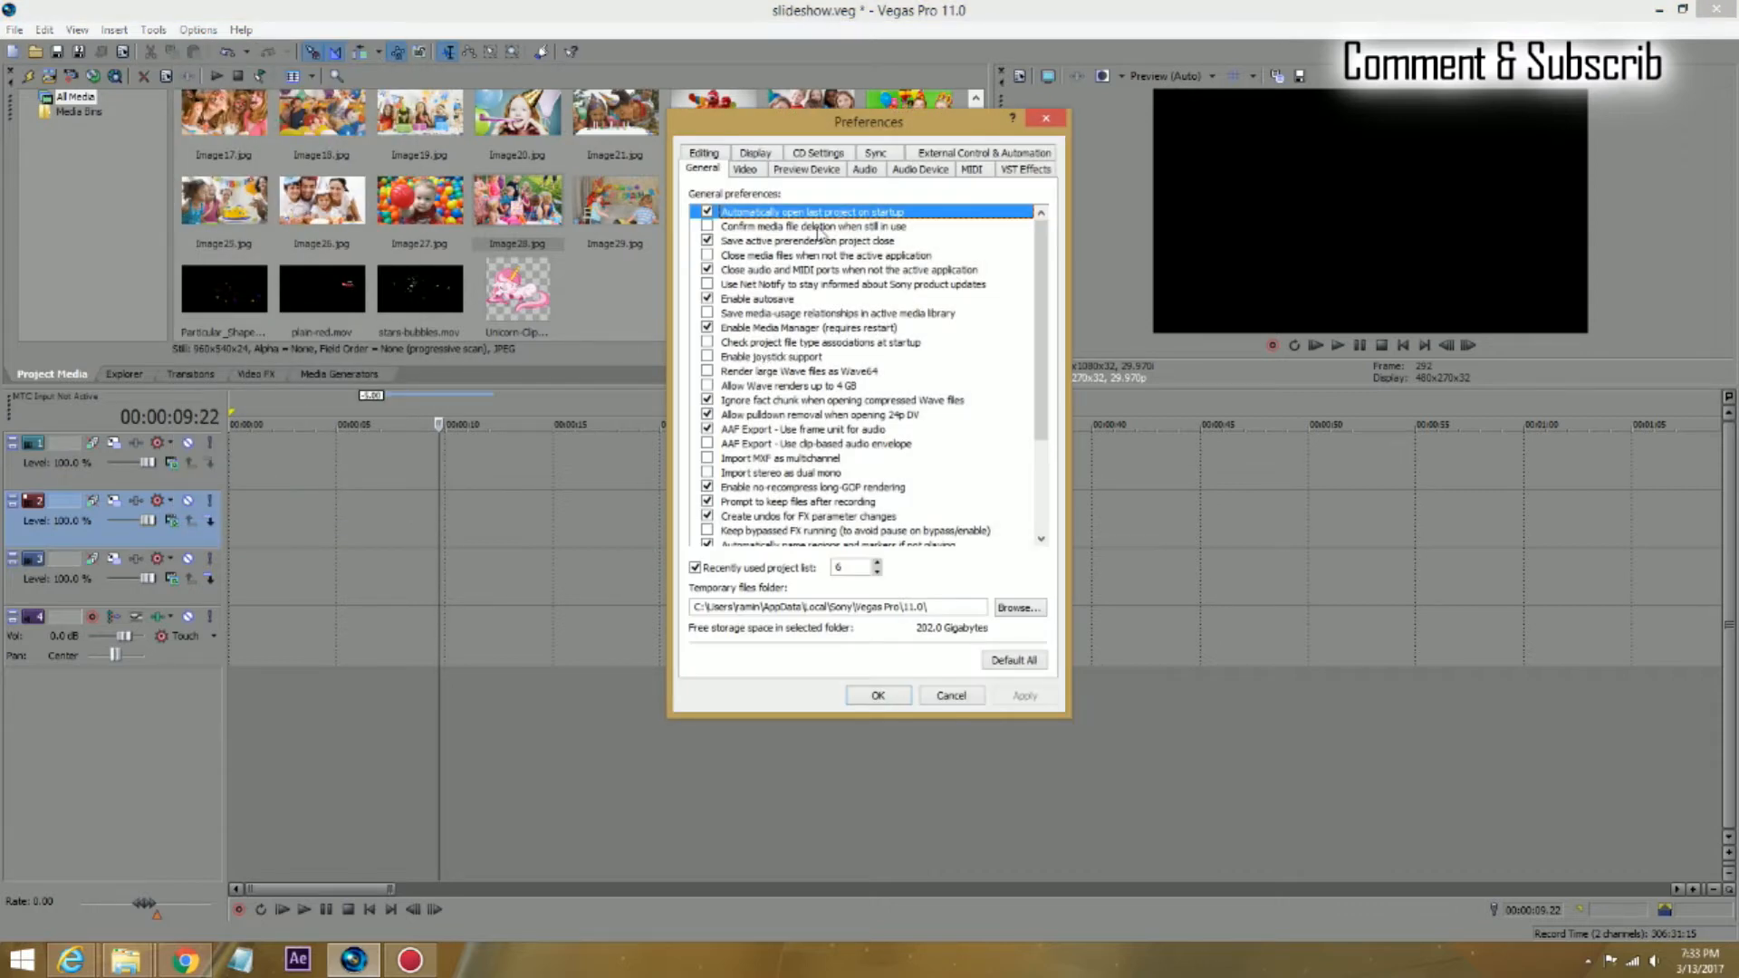
mouse_move(820, 339)
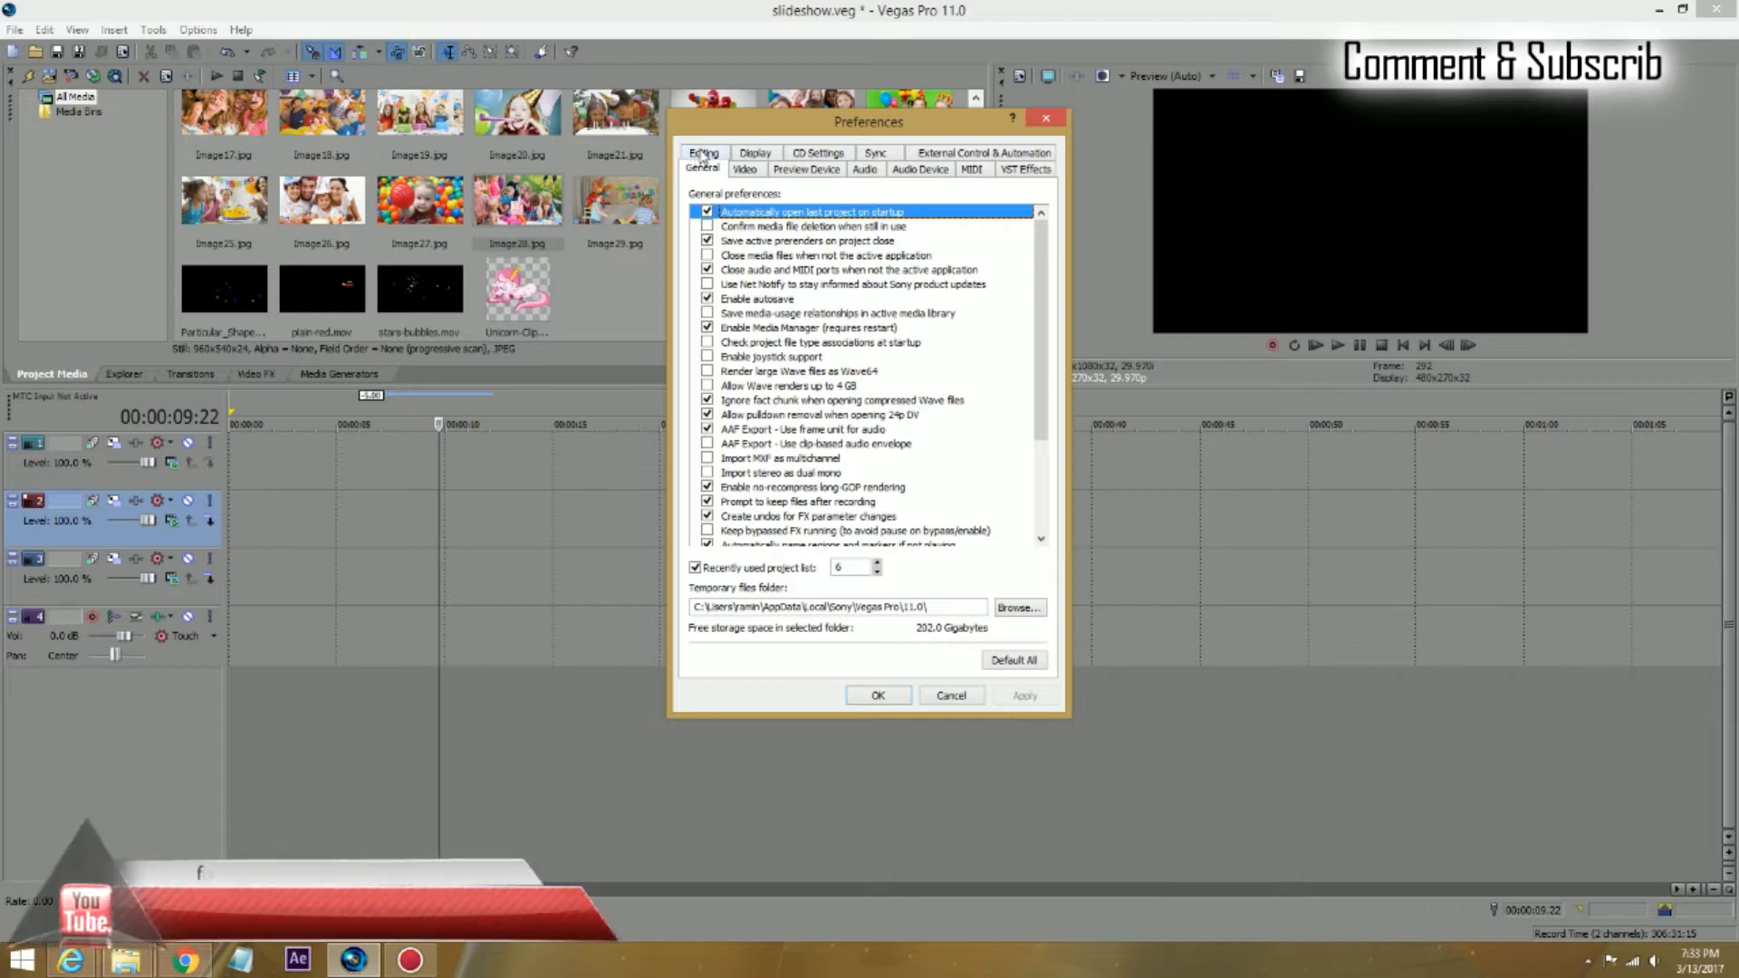
left_click(703, 152)
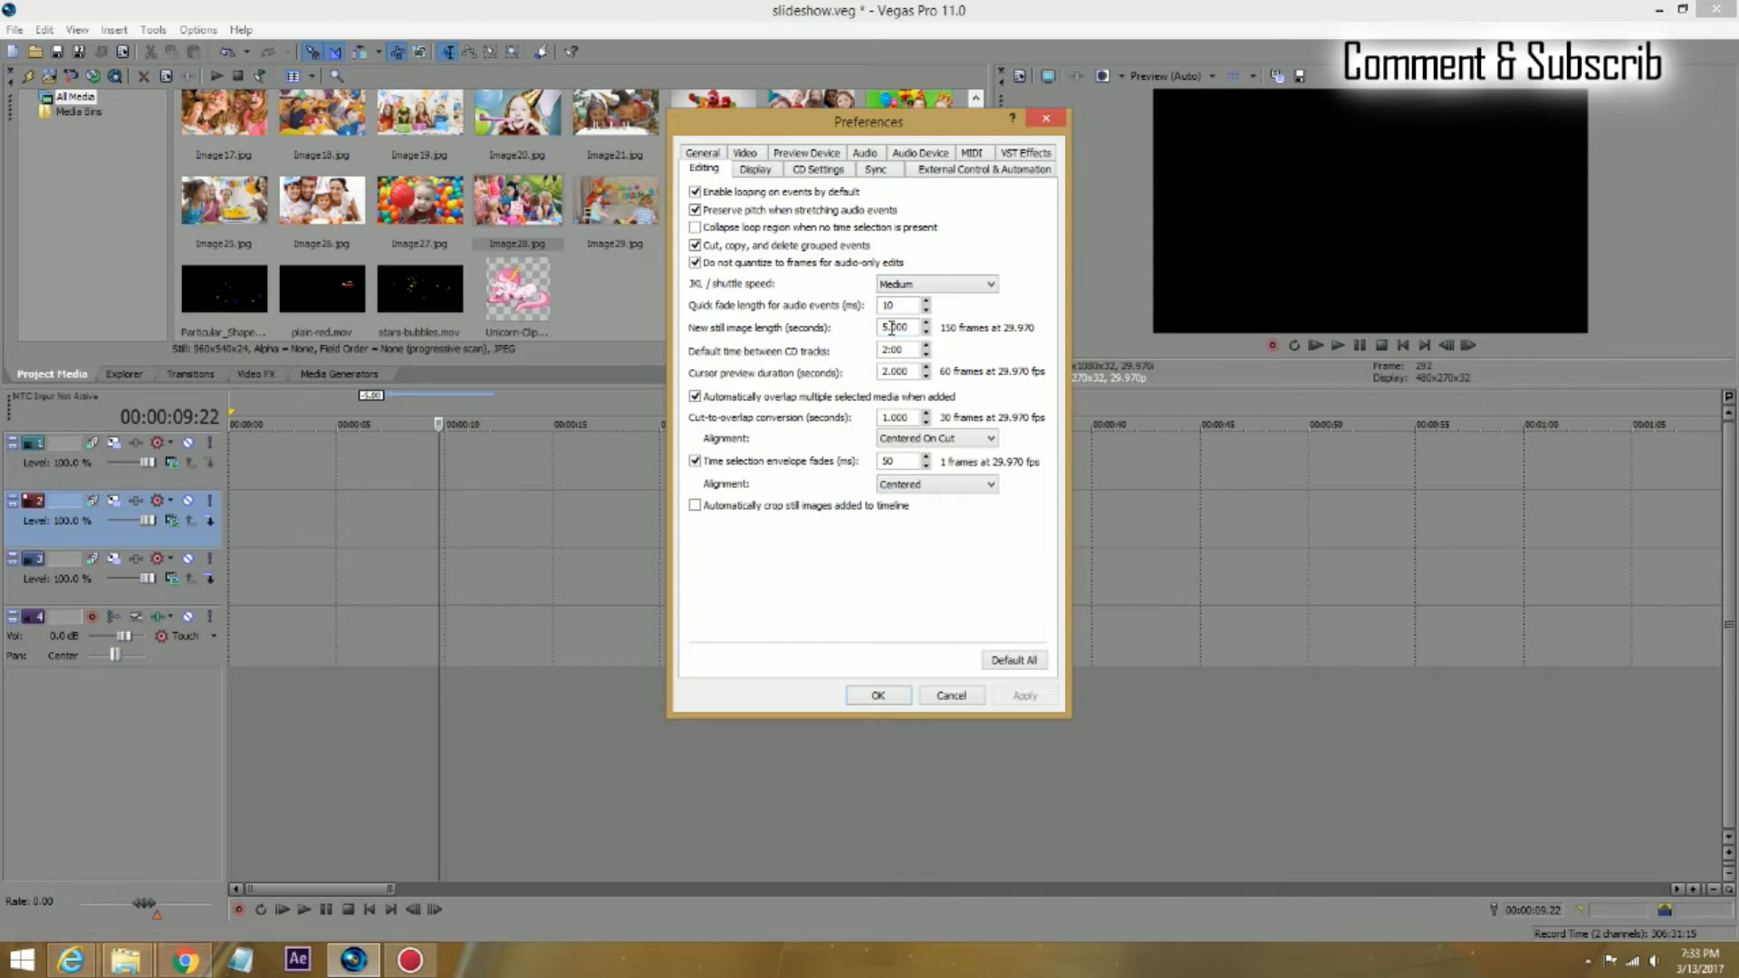
triple_click(899, 328)
type("20.000")
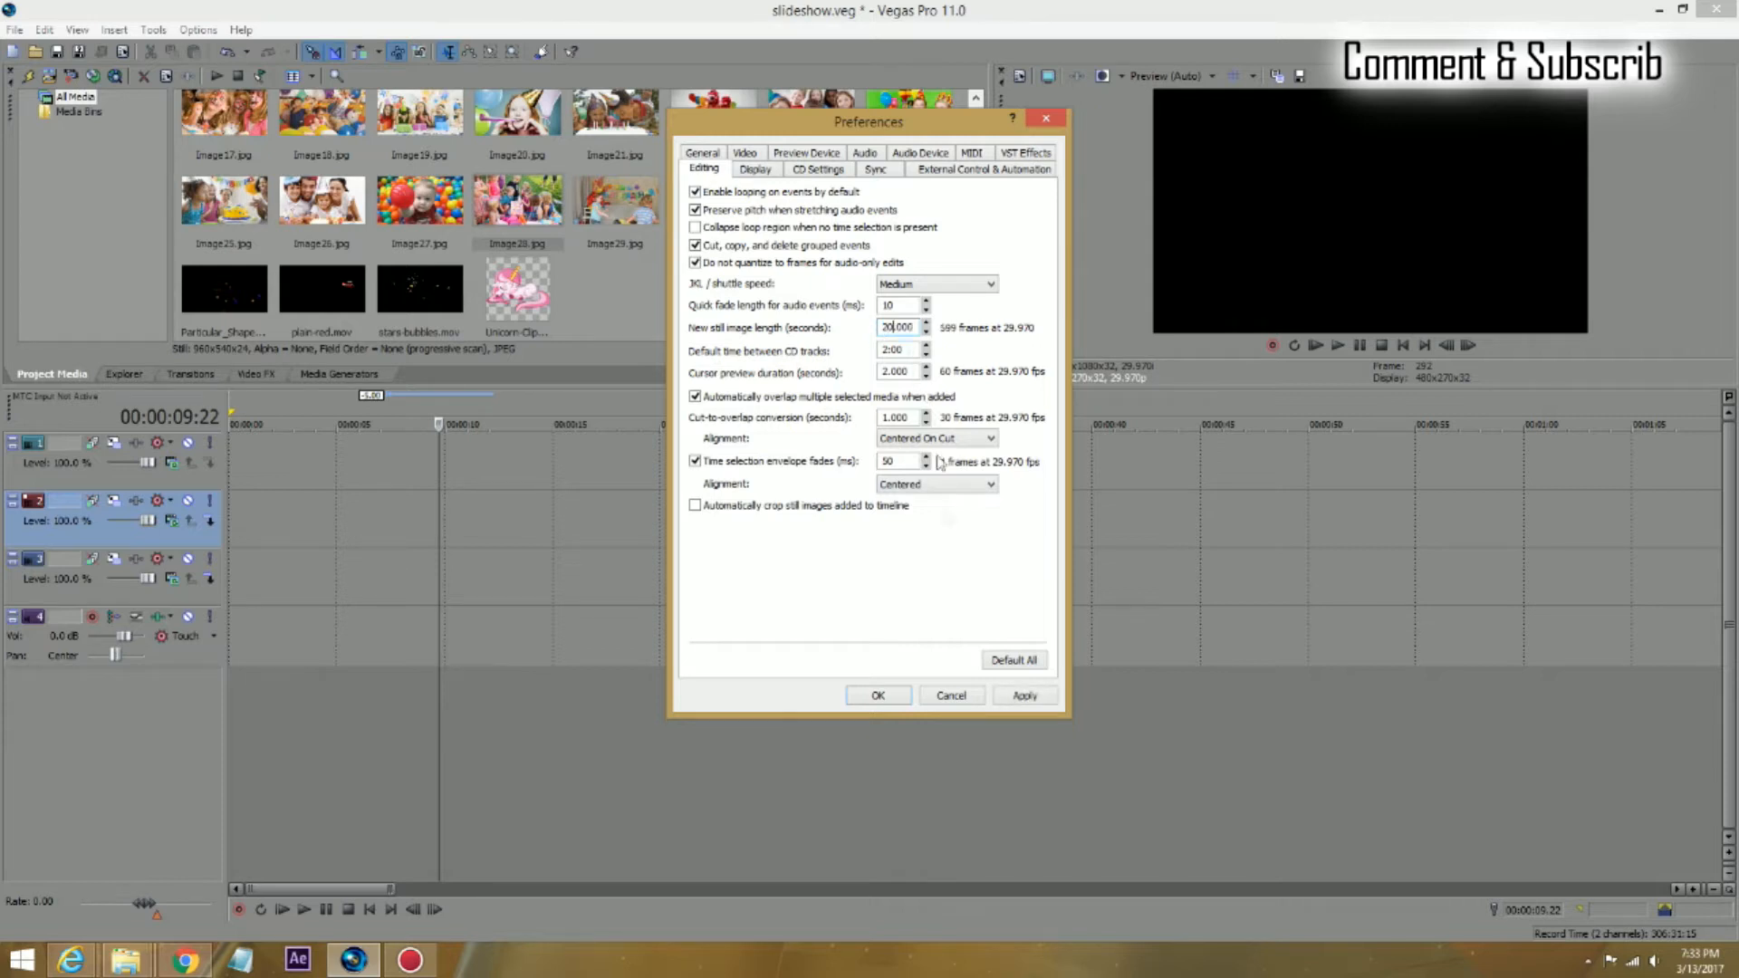
left_click(876, 695)
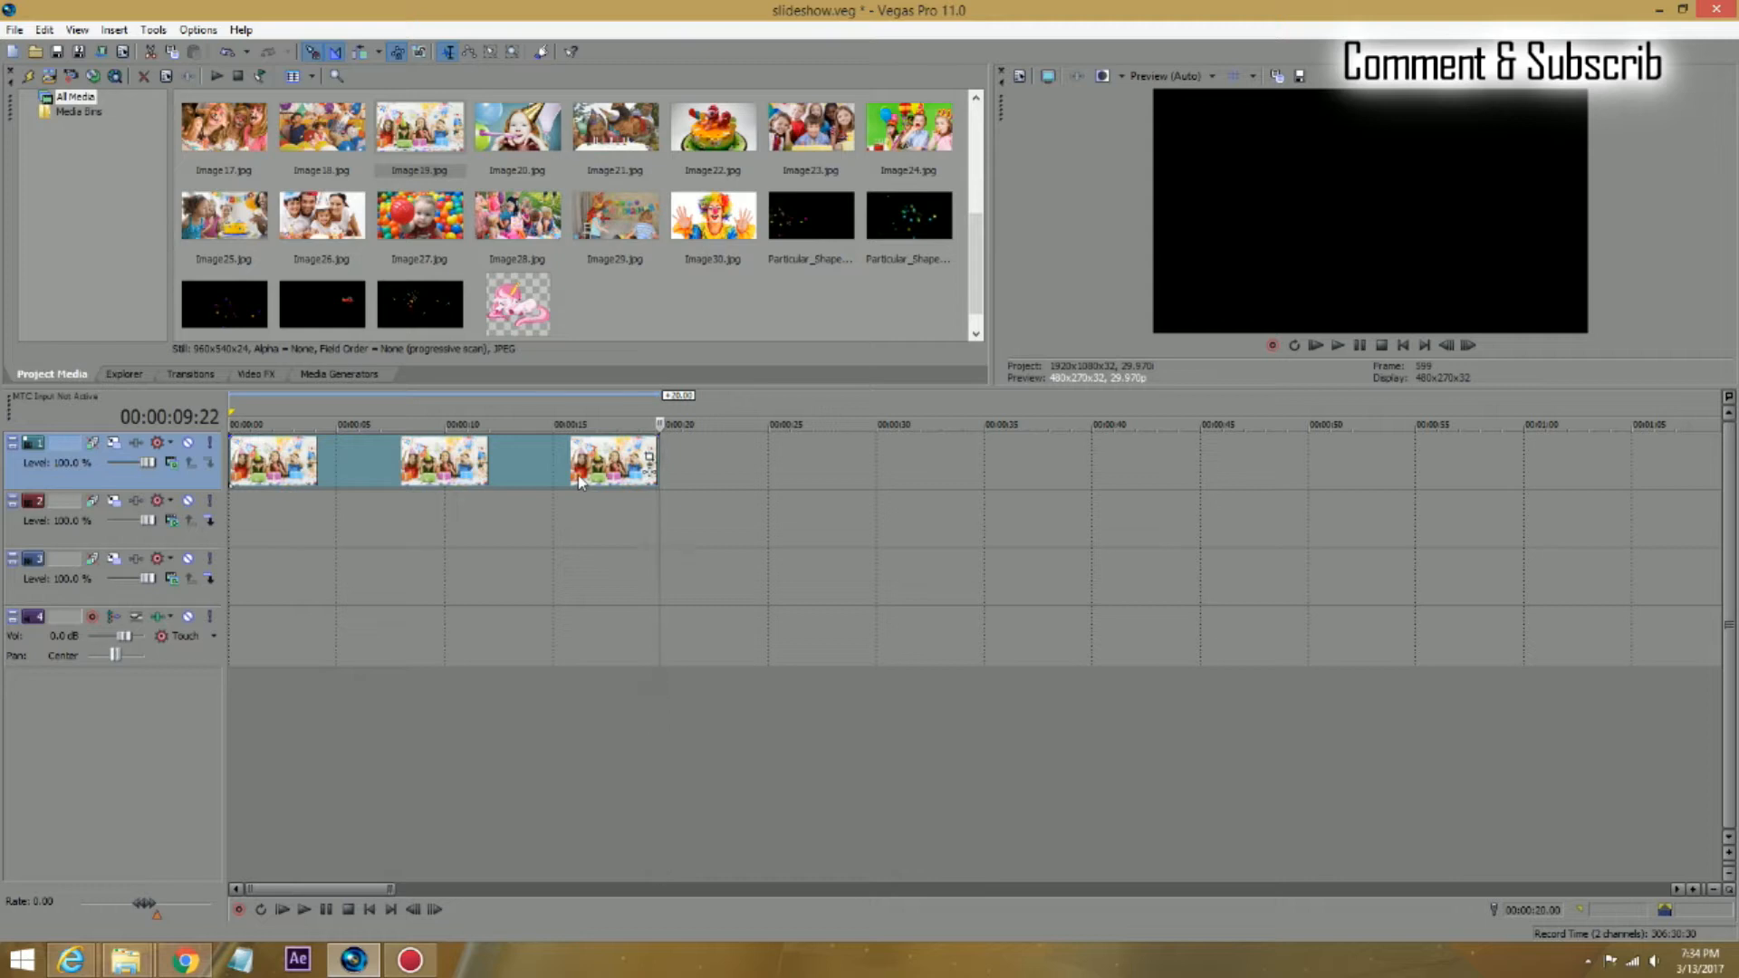
mouse_move(407, 507)
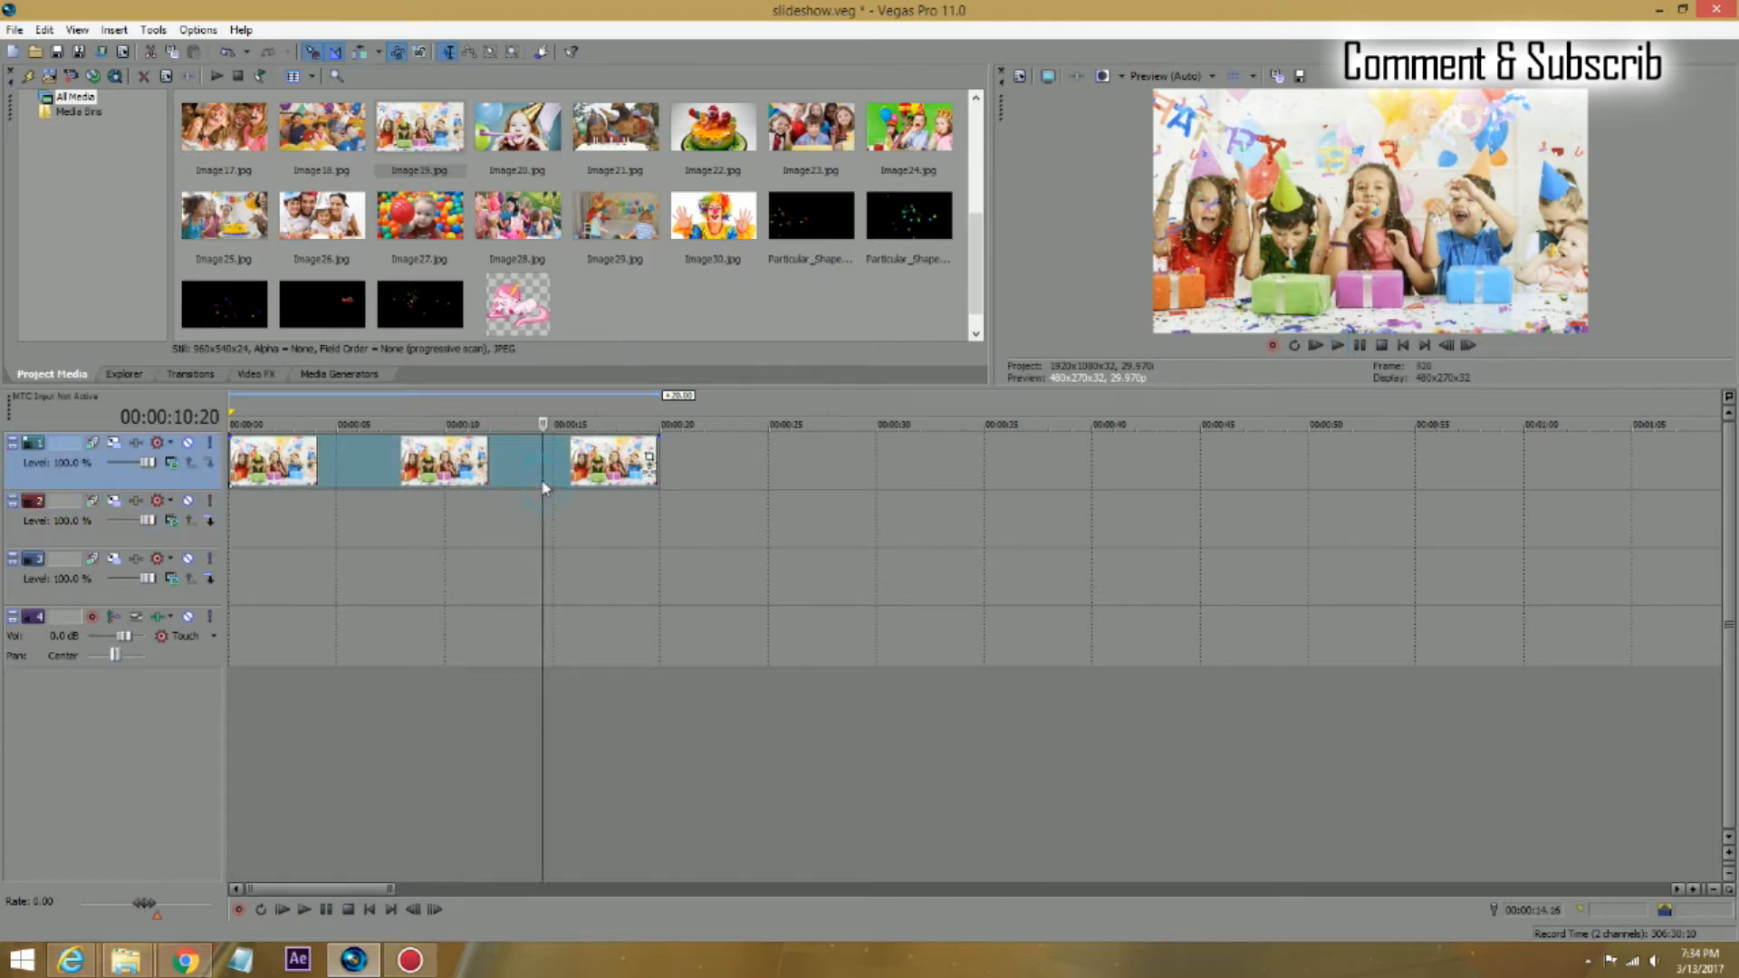
Step: Apply a 5-second still image length and leave Automatically overlap enabled in Editing preferences
left_click(196, 29)
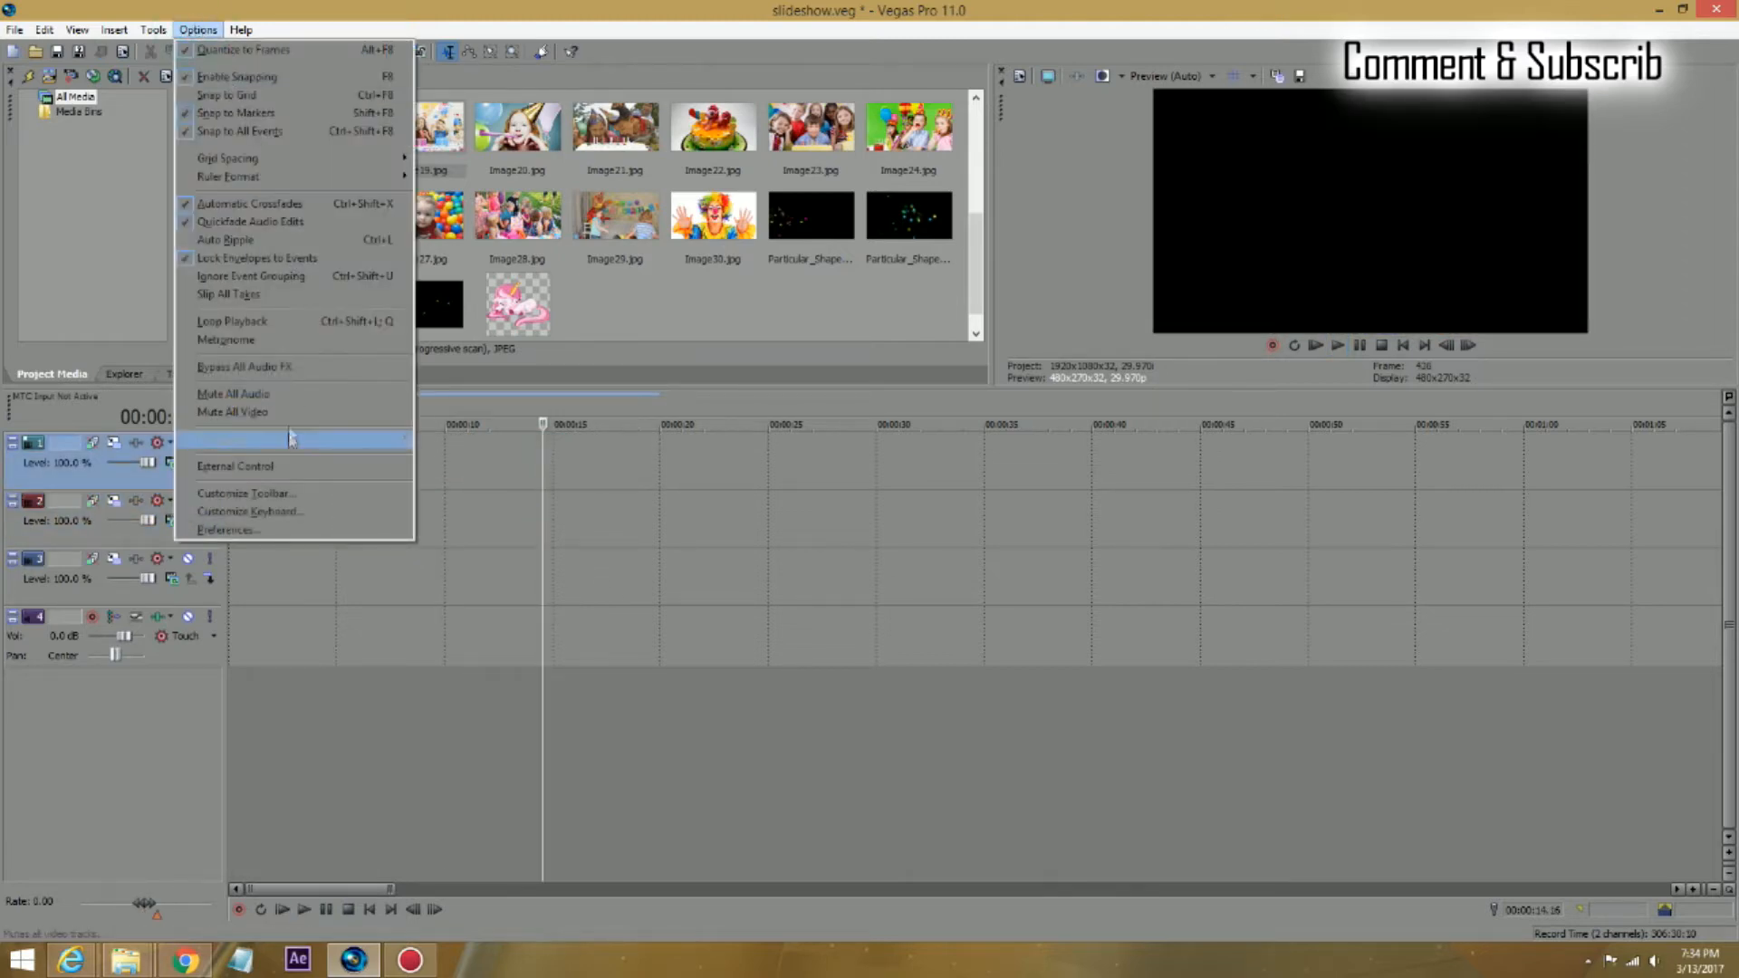
left_click(228, 529)
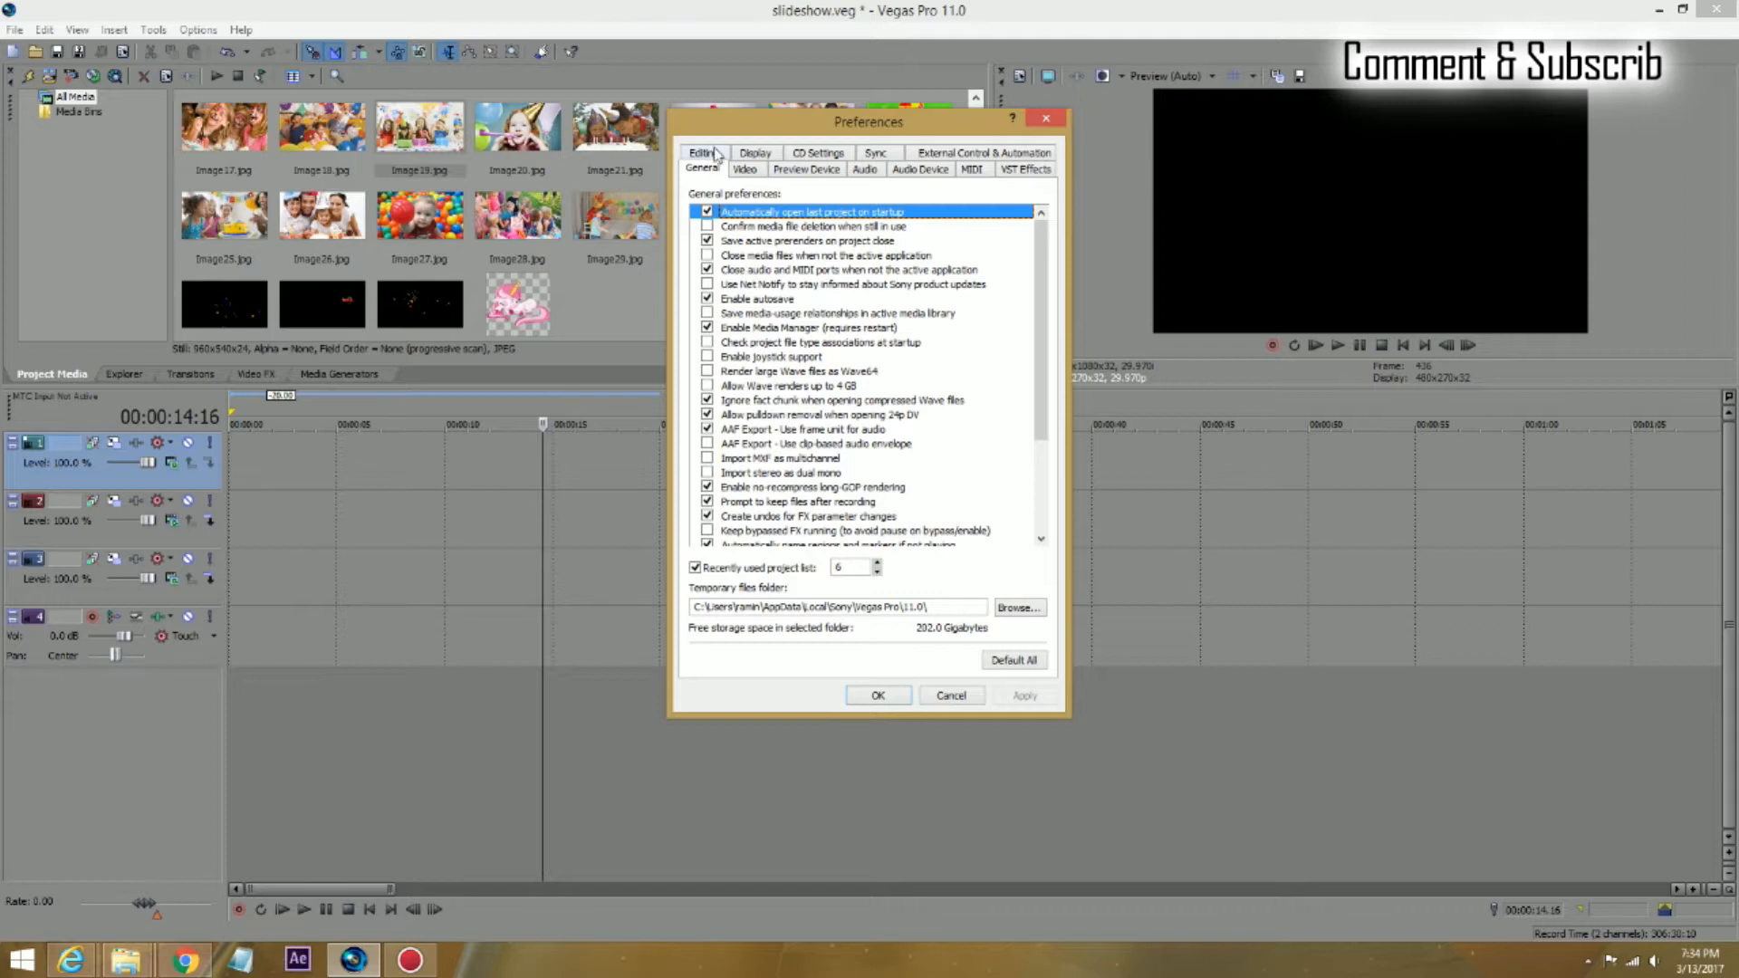
left_click(699, 152)
type("5")
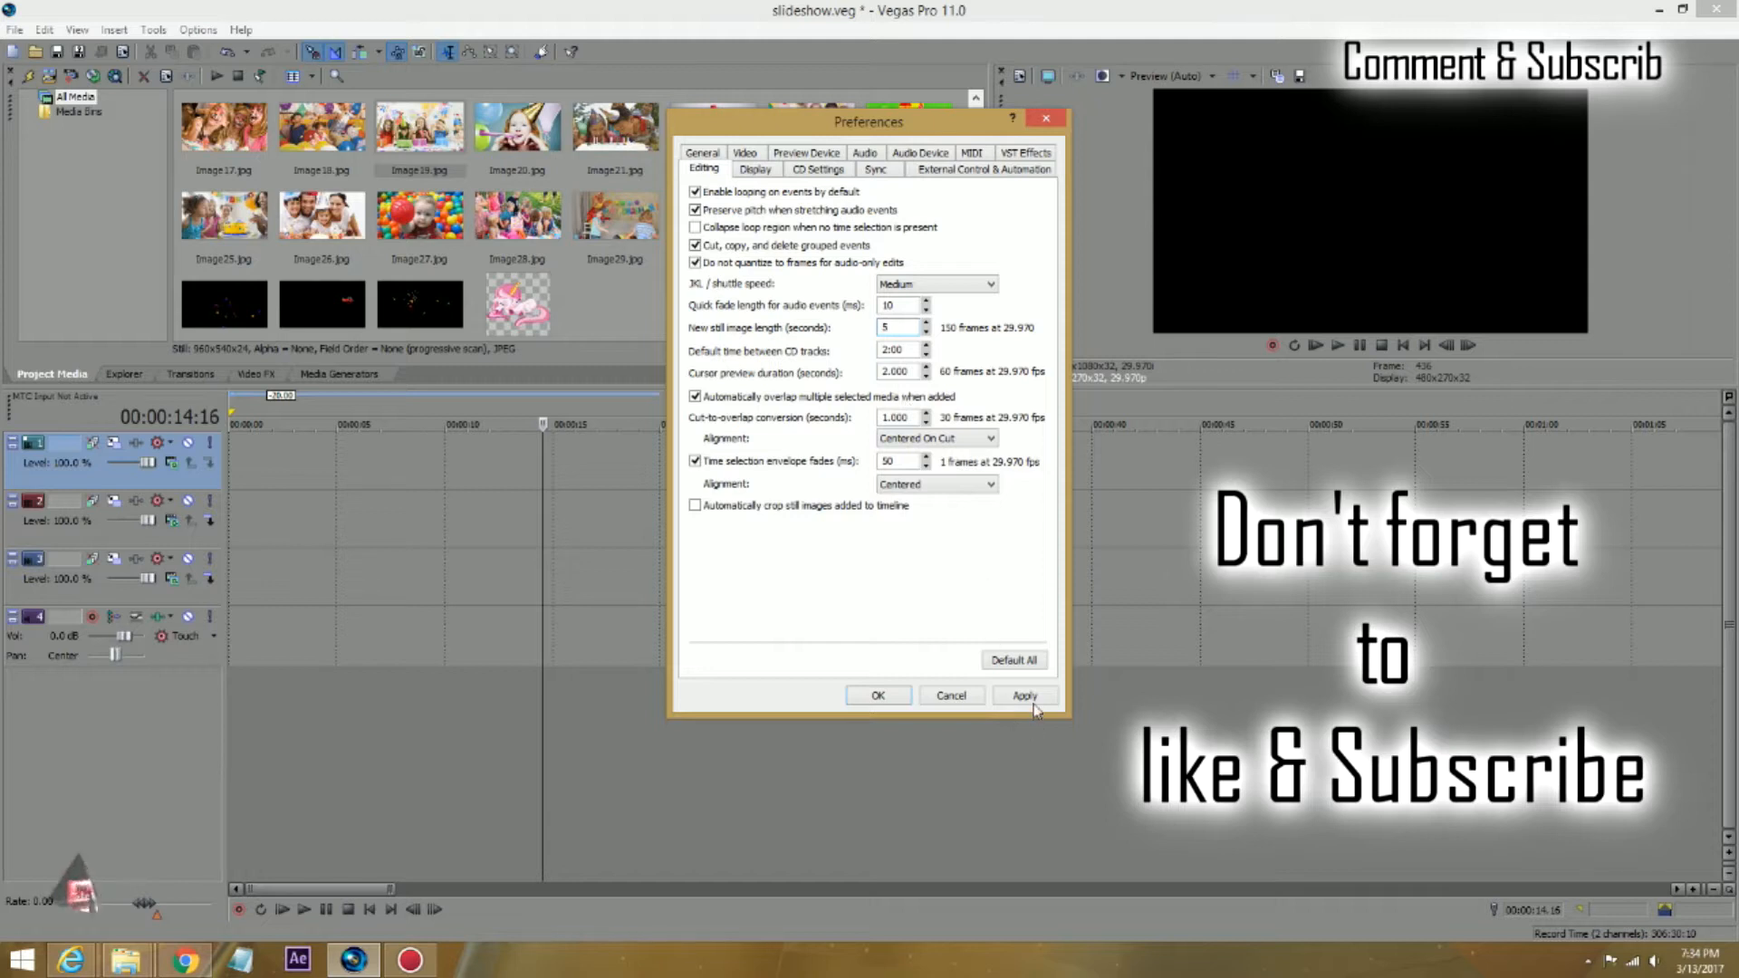
left_click(1022, 696)
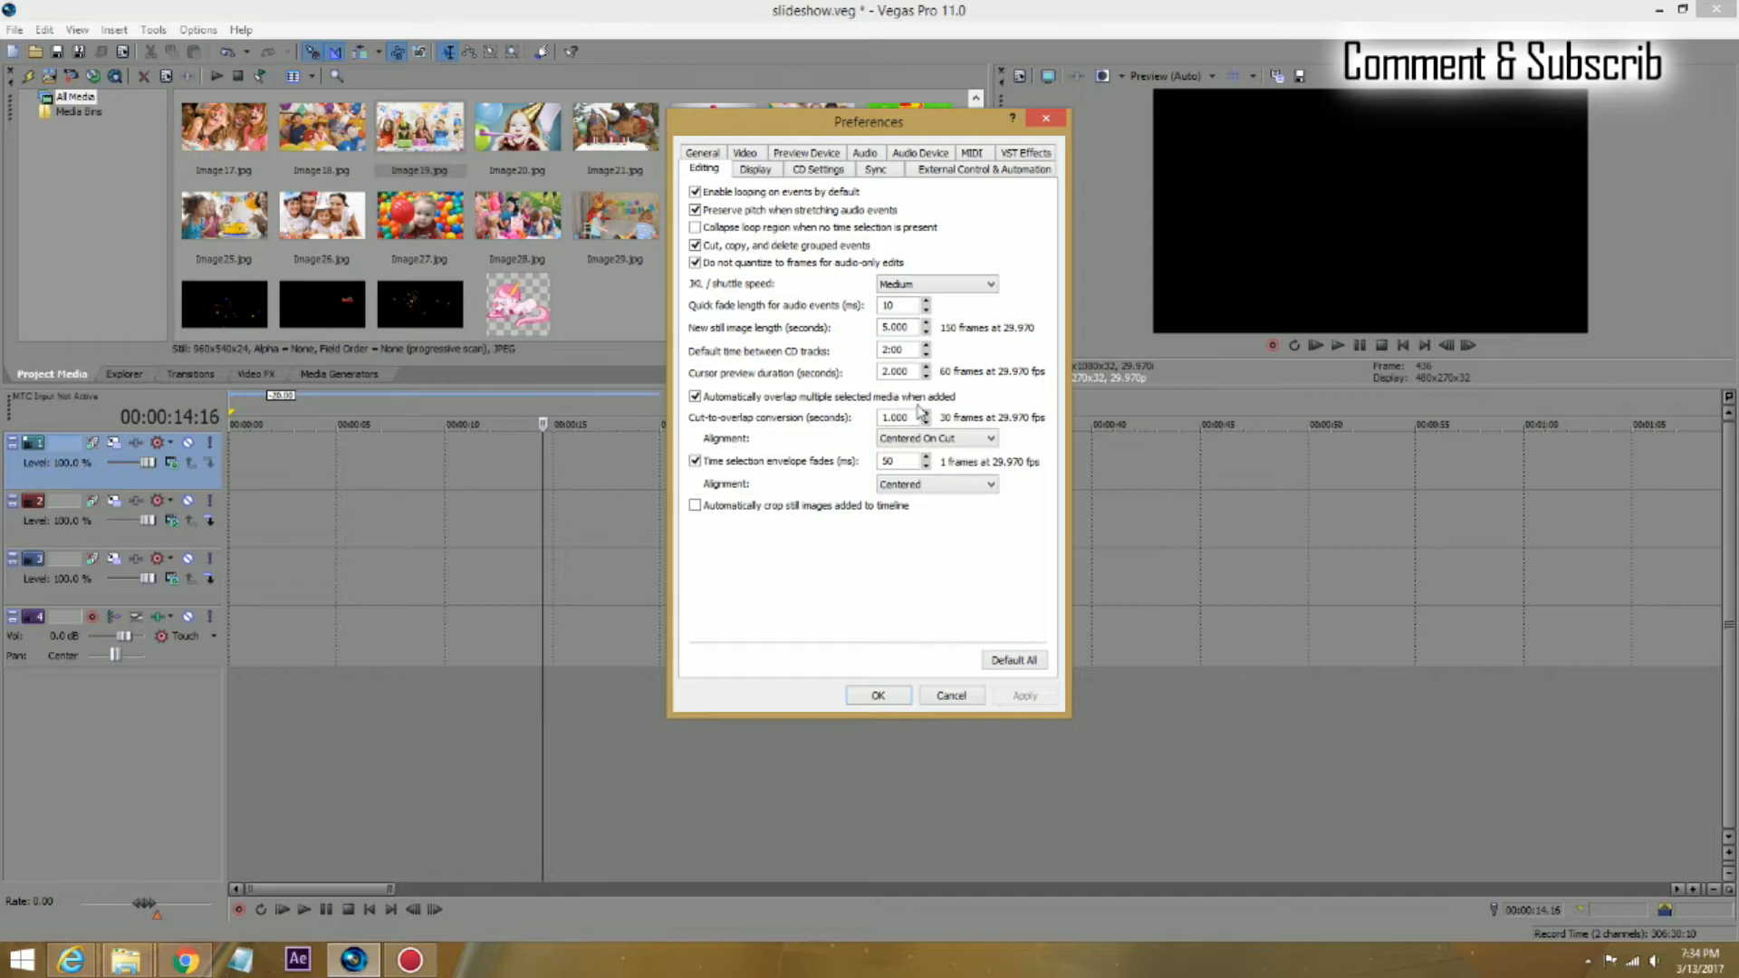
left_click(694, 397)
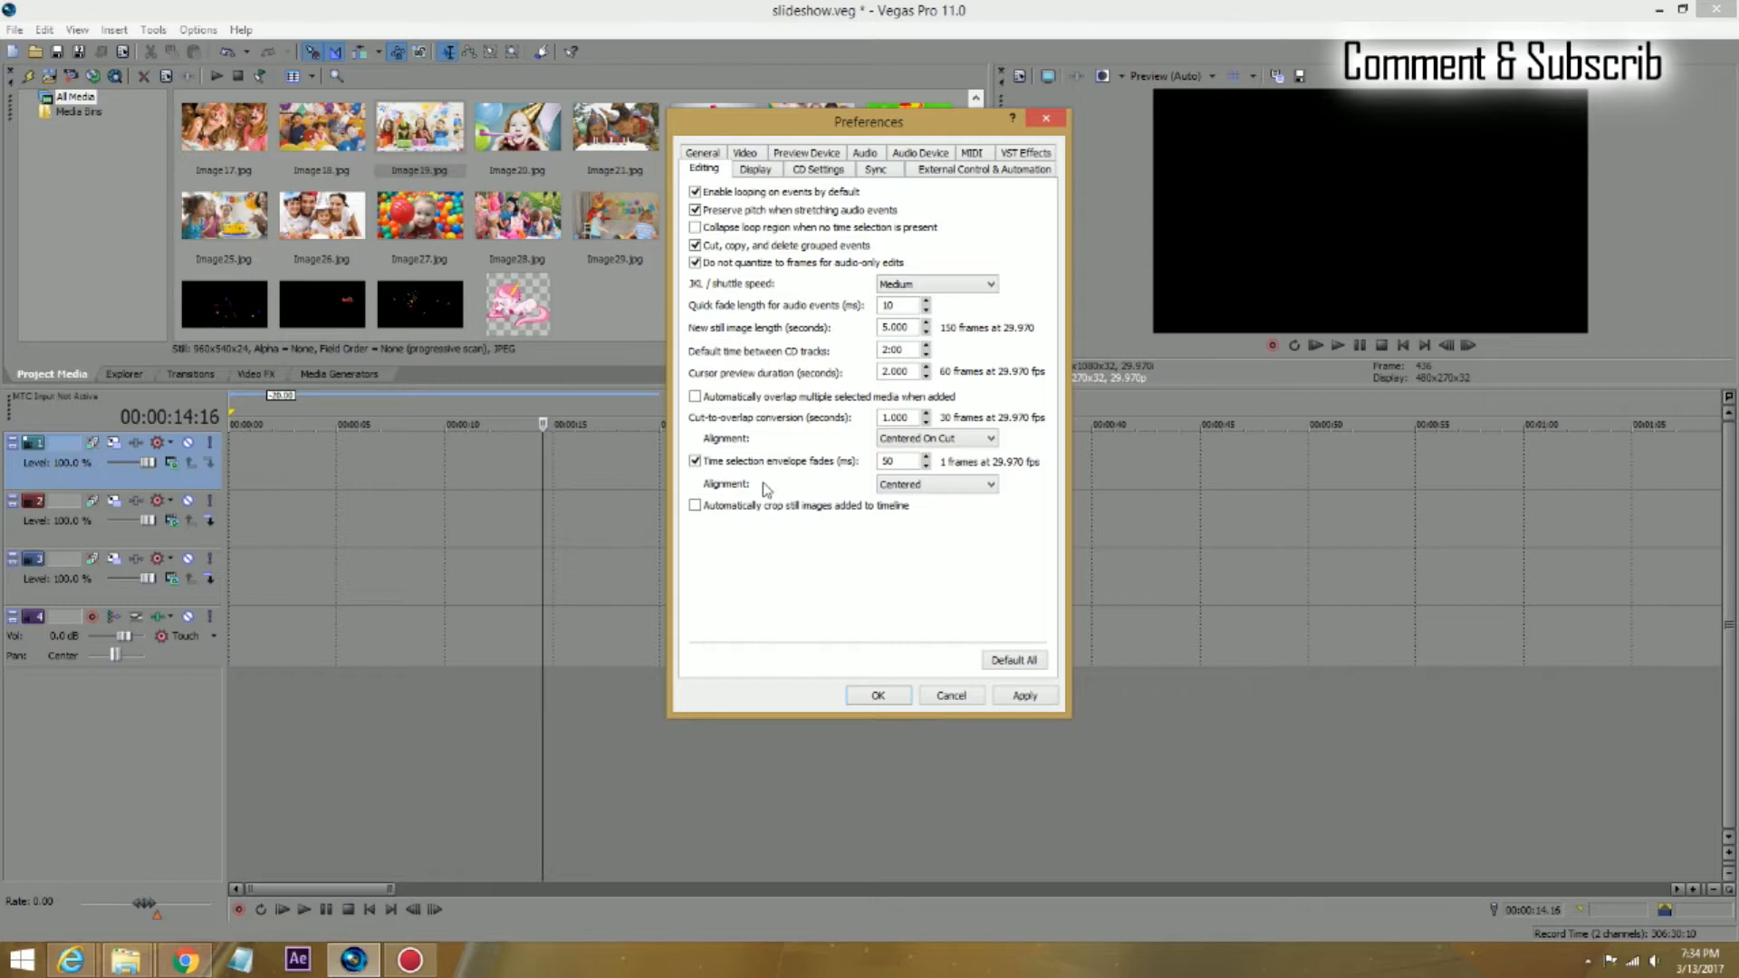
mouse_move(695, 408)
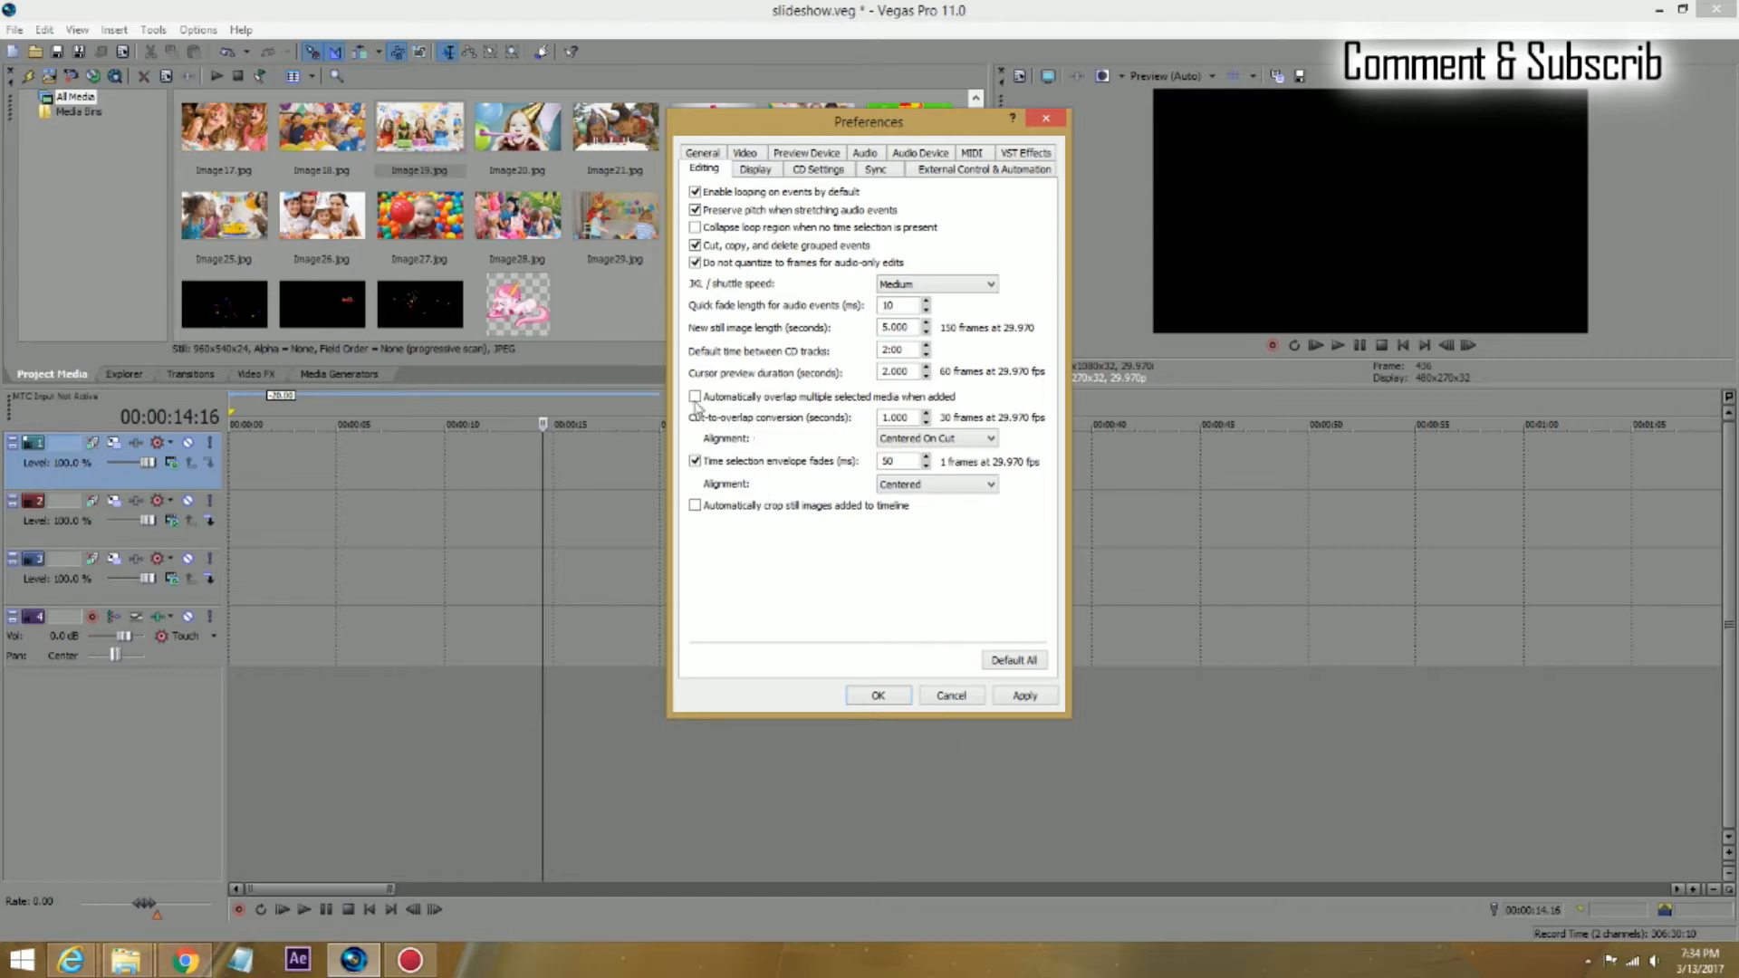
left_click(696, 396)
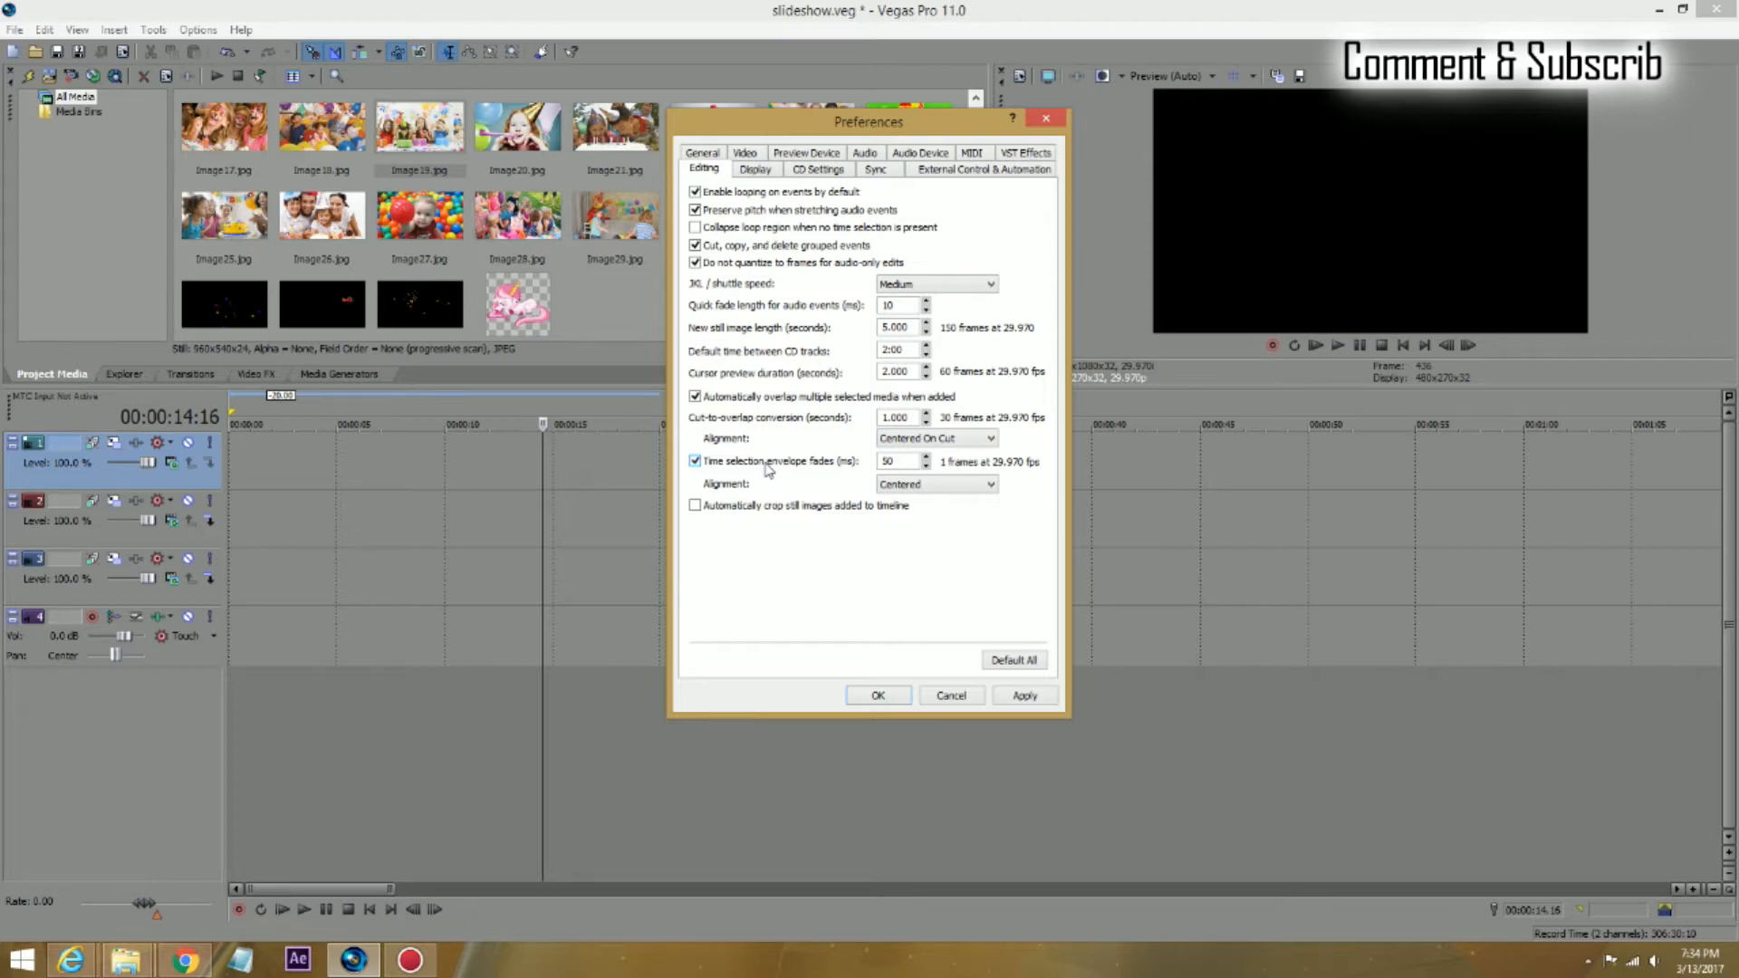
mouse_move(736, 428)
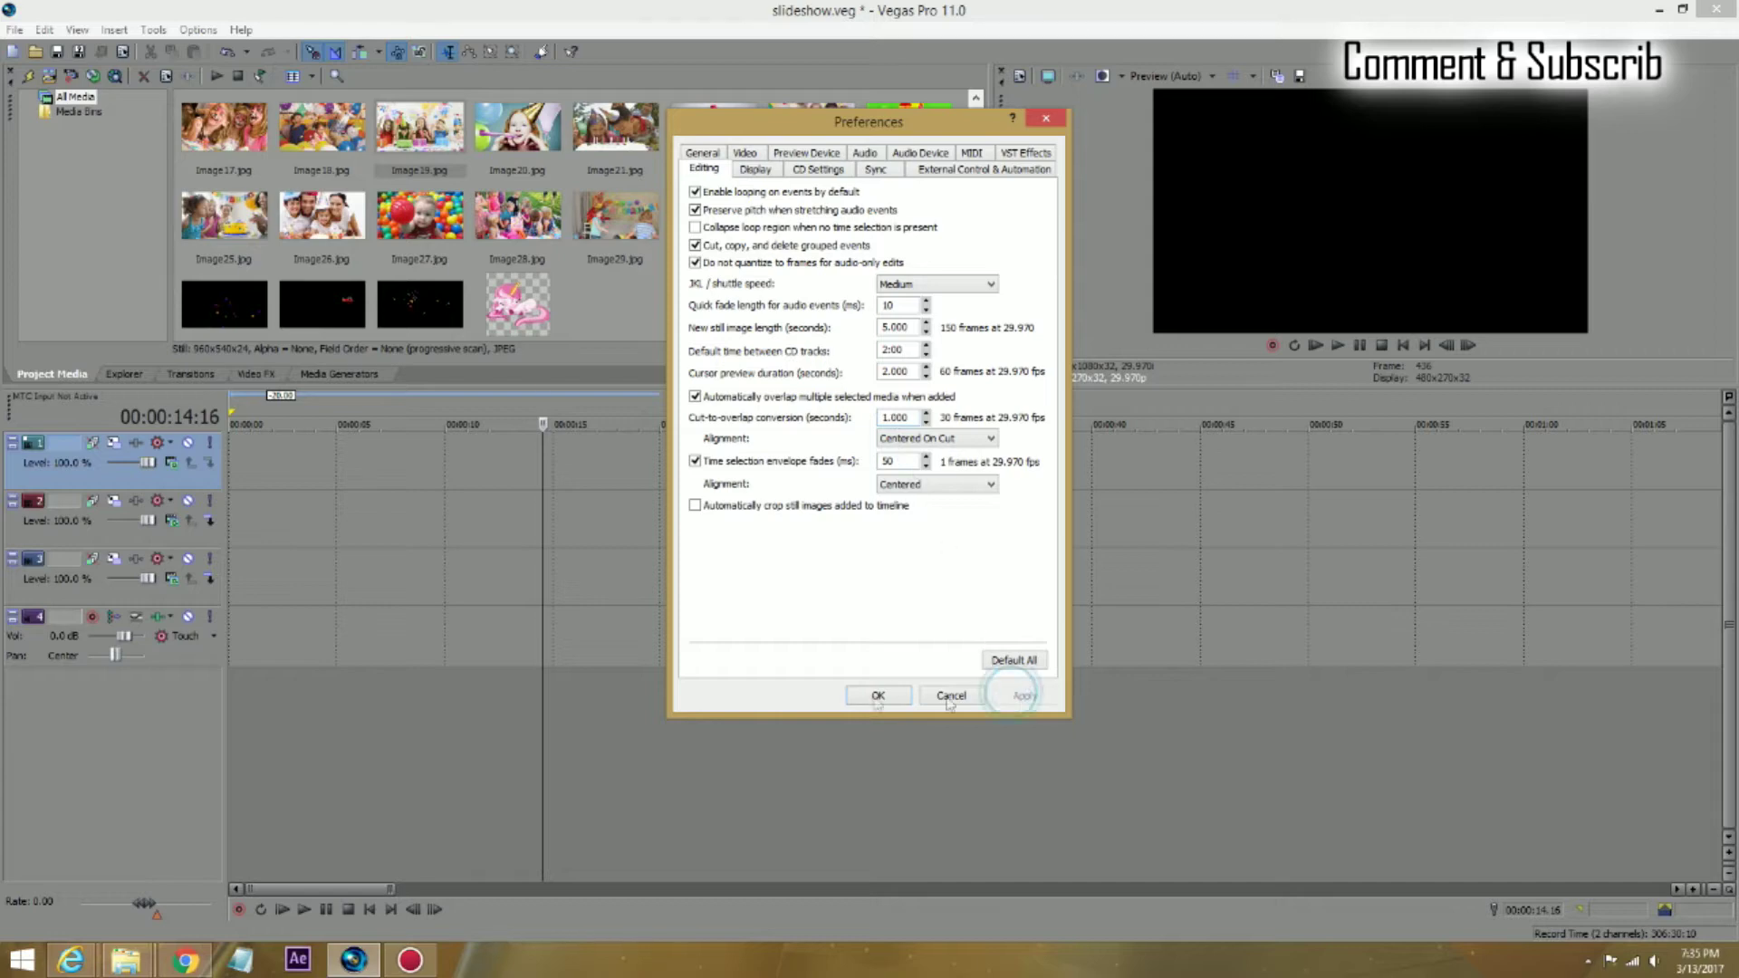
Step: Close Preferences, then place the numbered party photos on track 3 as a crossfaded slideshow
left_click(876, 695)
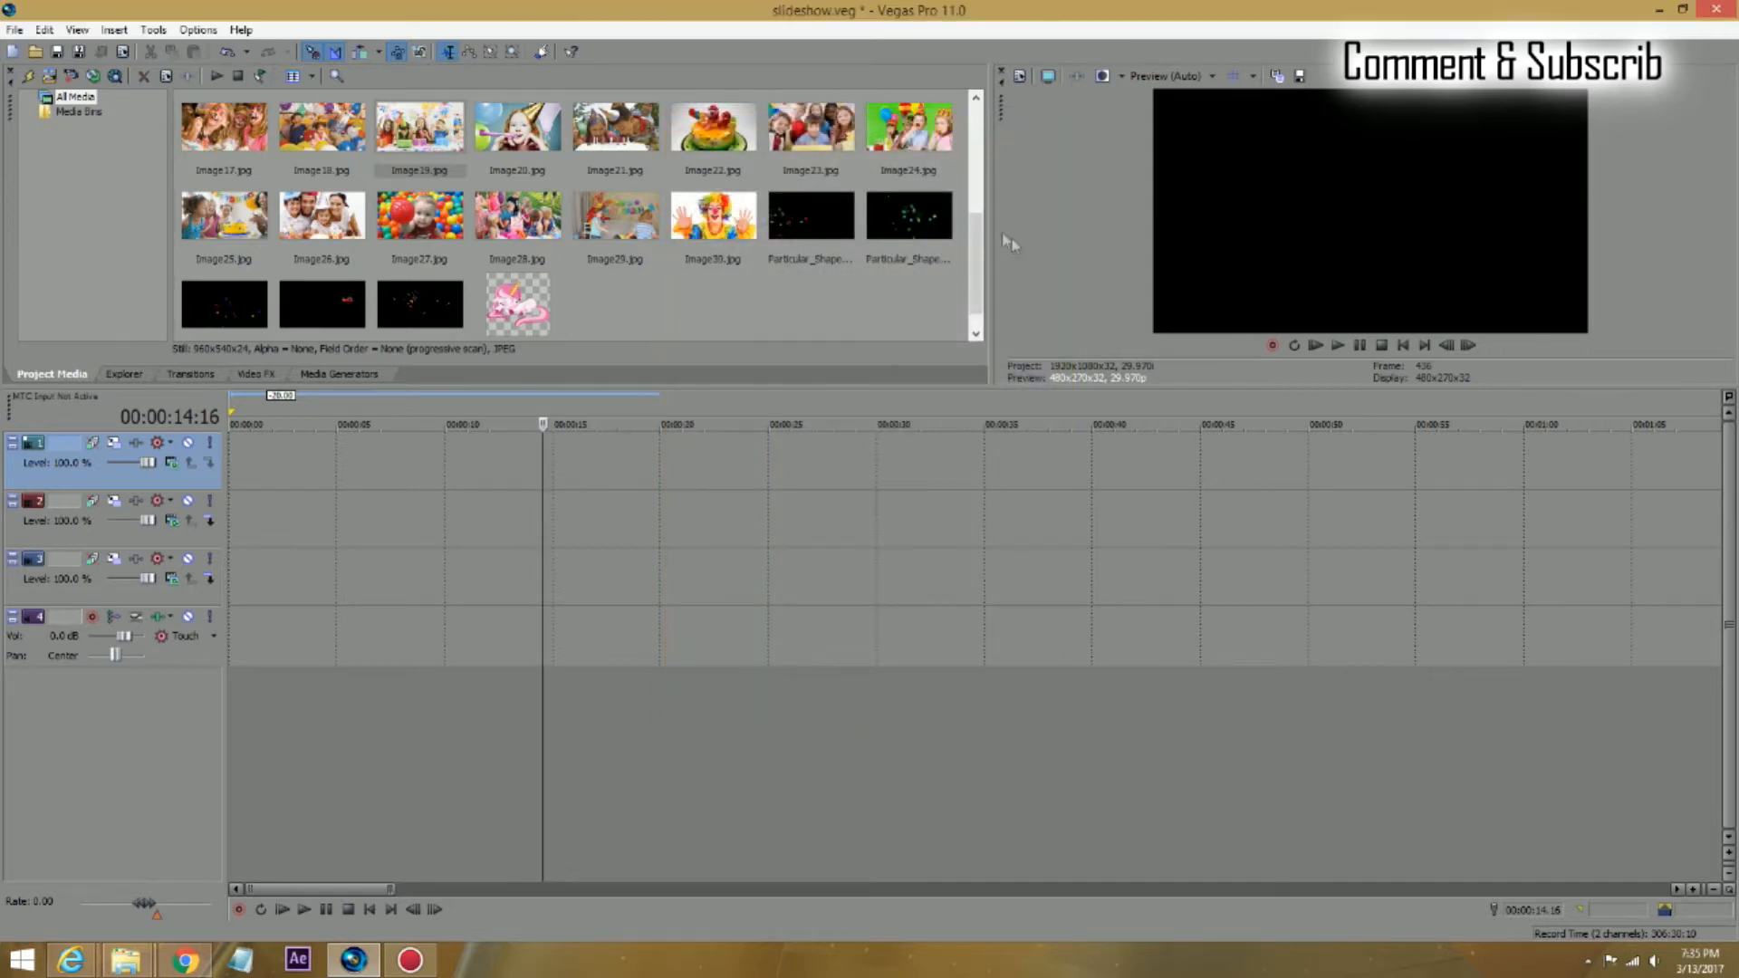
scroll("up", 3)
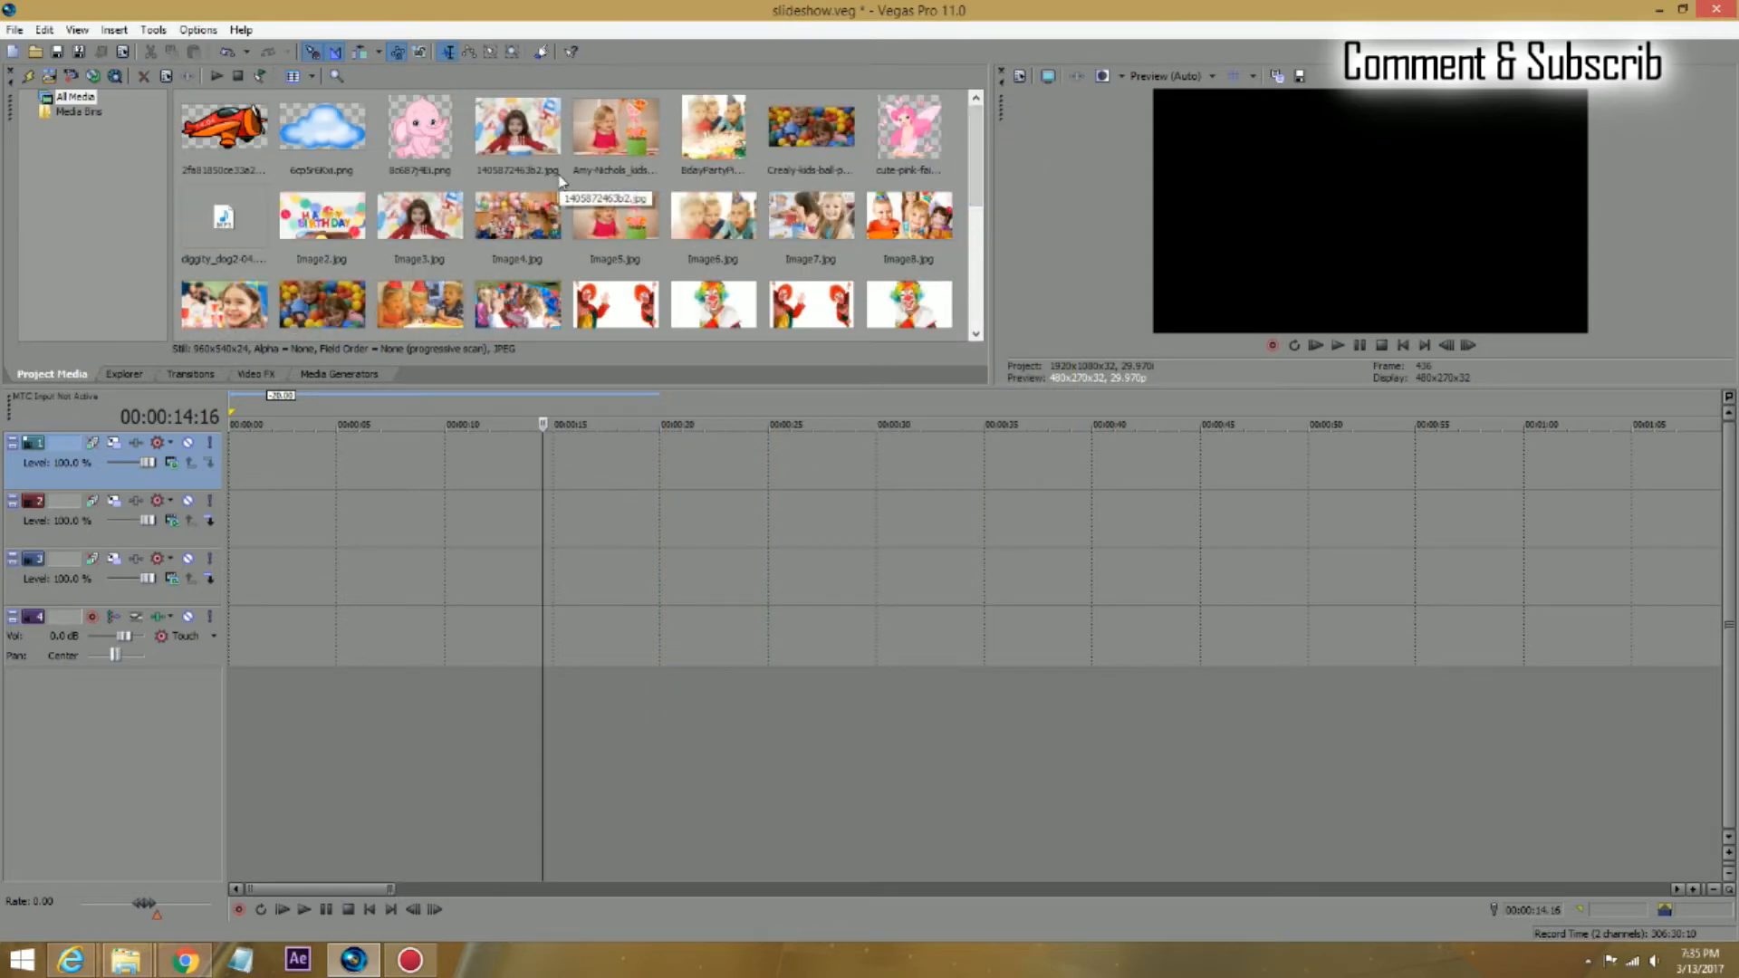
mouse_move(804, 215)
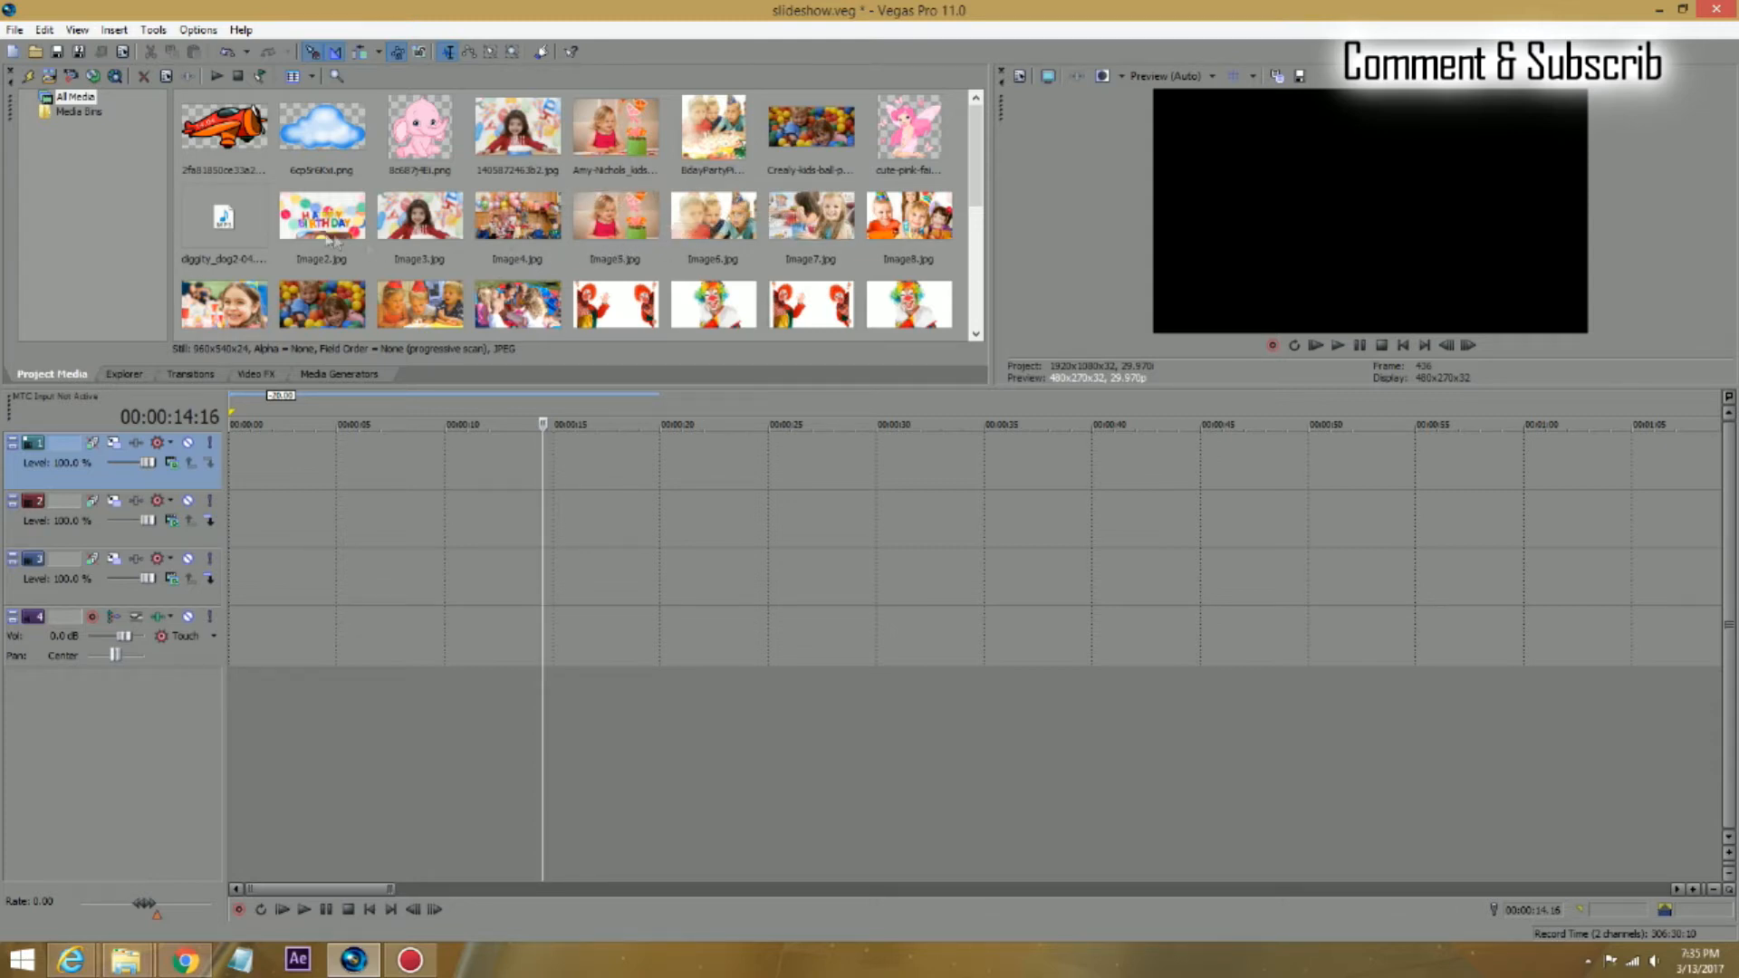
left_click(321, 216)
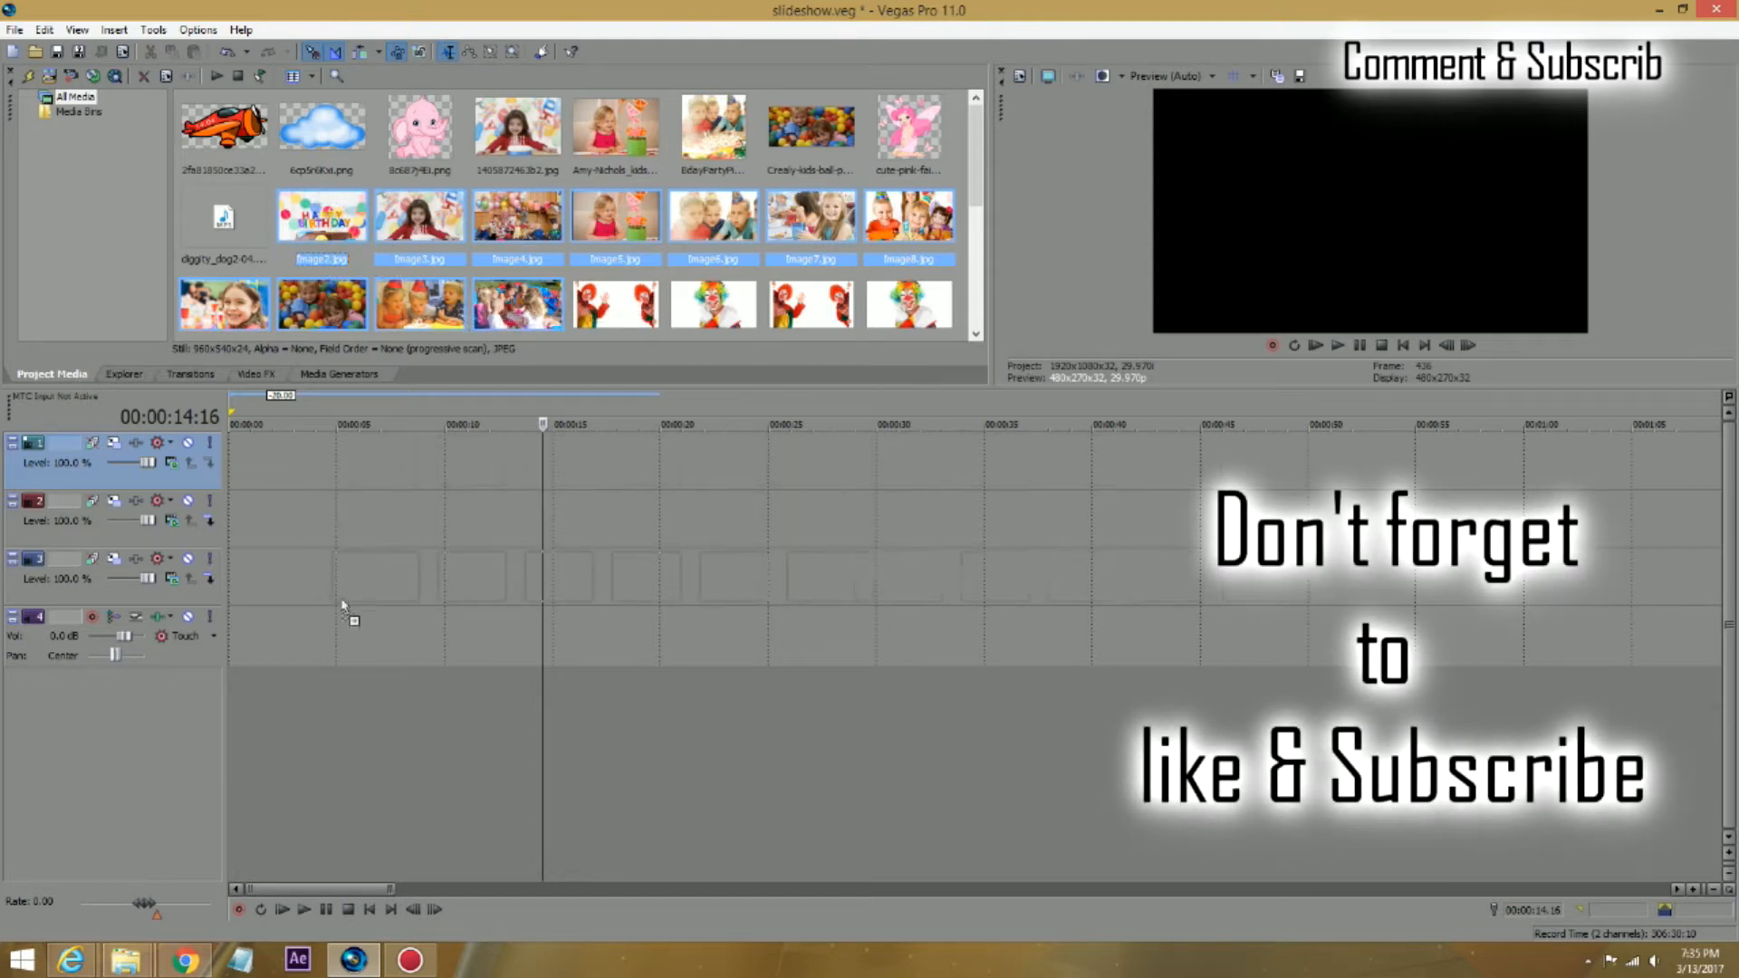
mouse_move(248, 645)
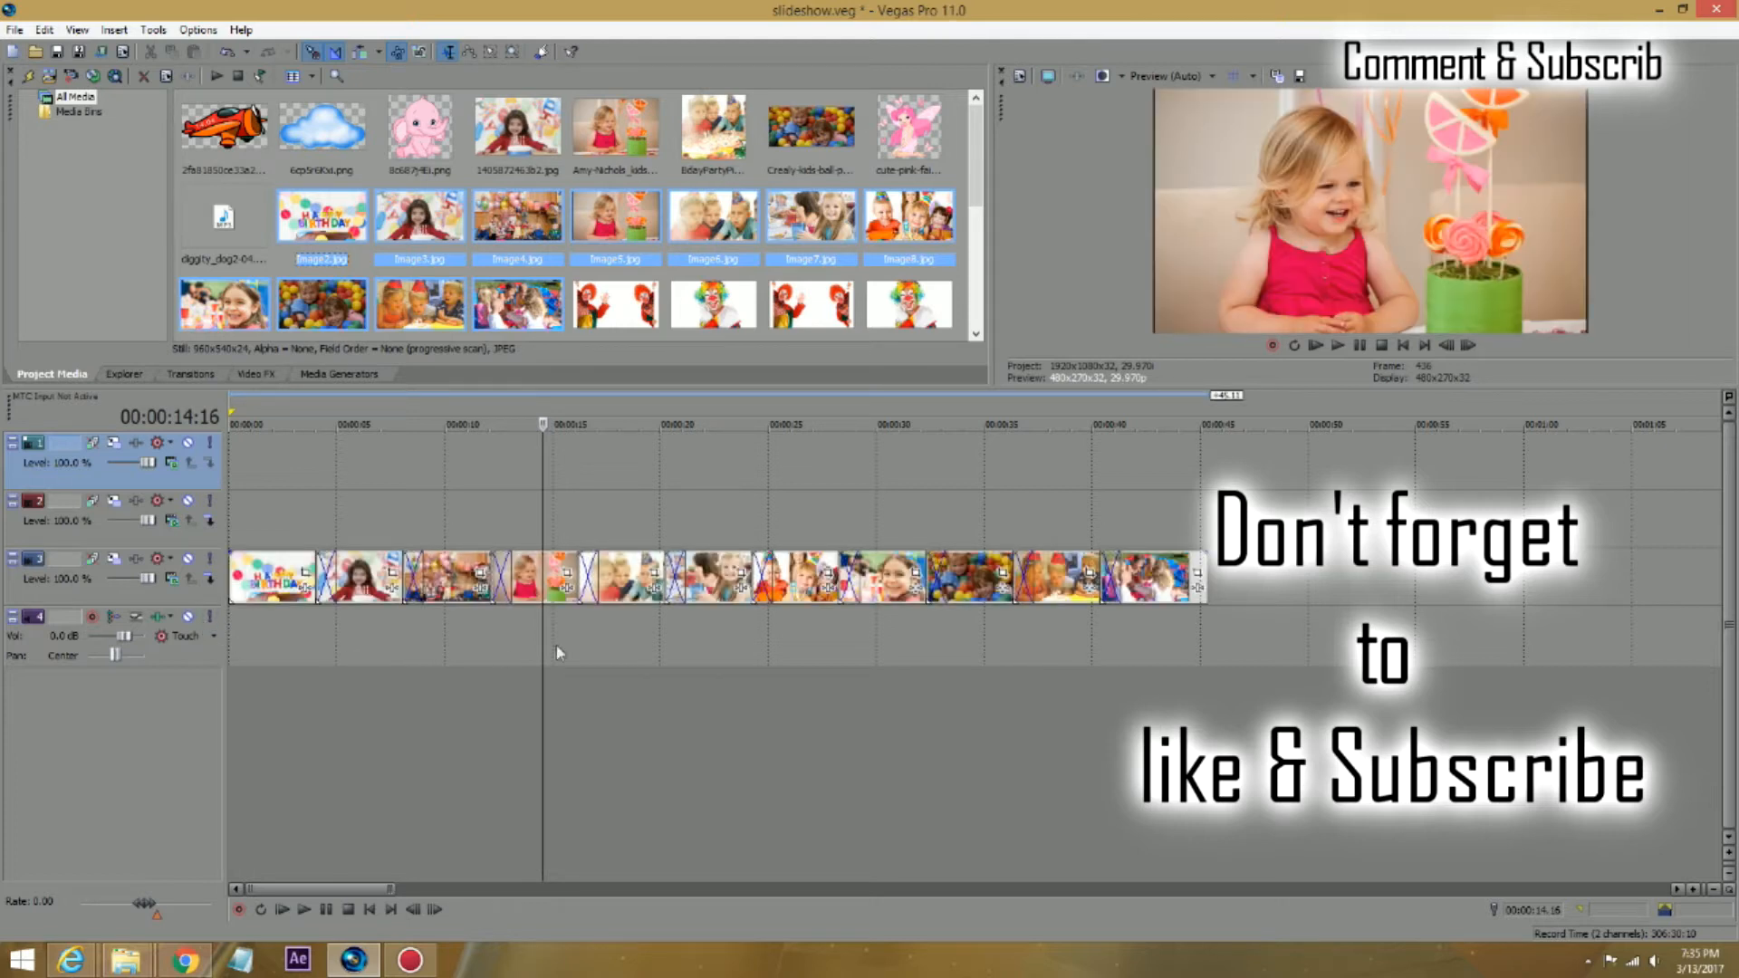
mouse_move(312, 543)
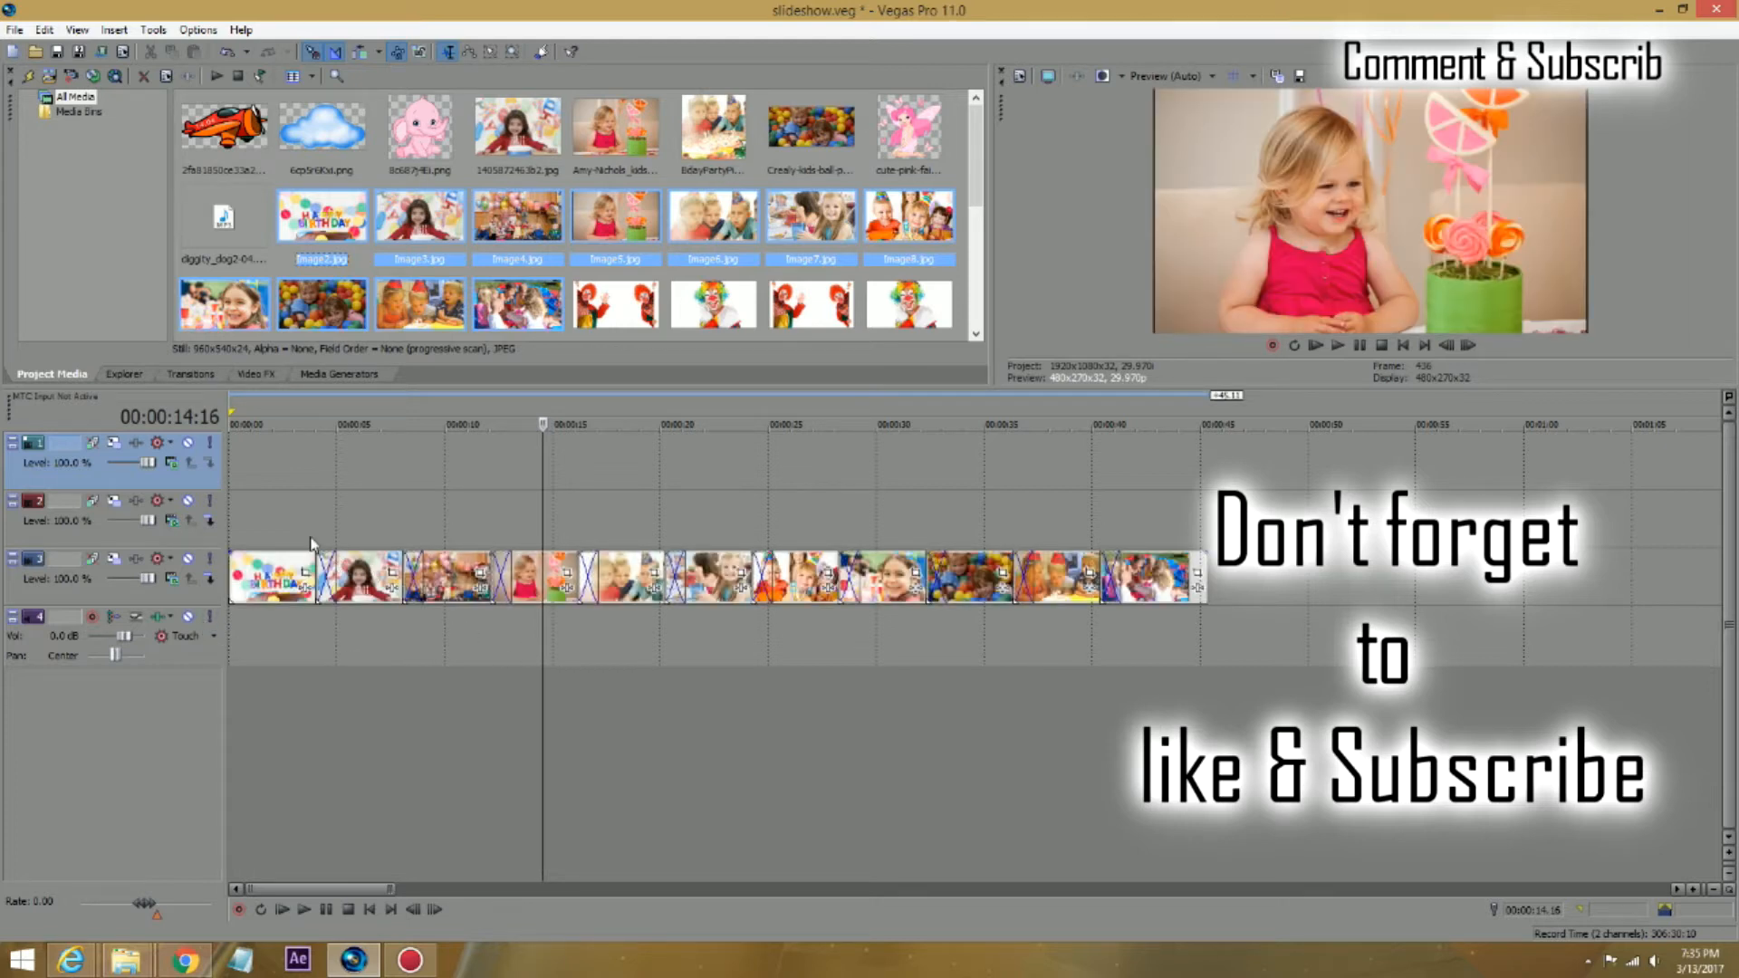
left_click(335, 424)
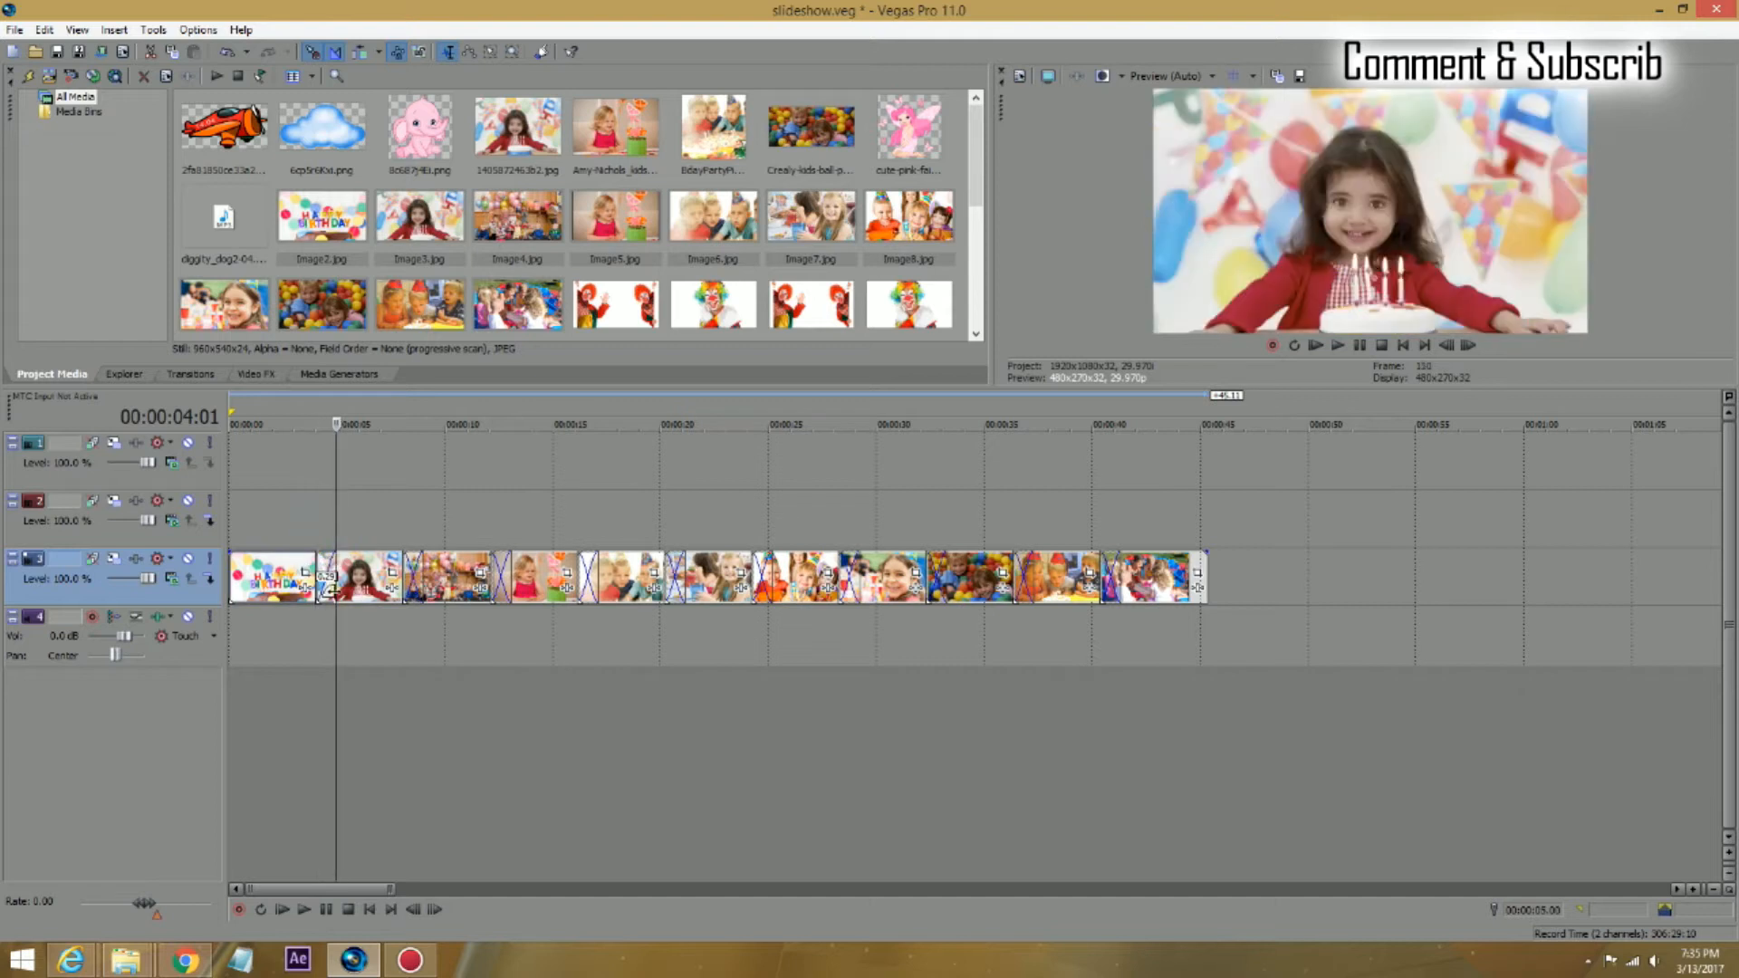
mouse_move(665, 672)
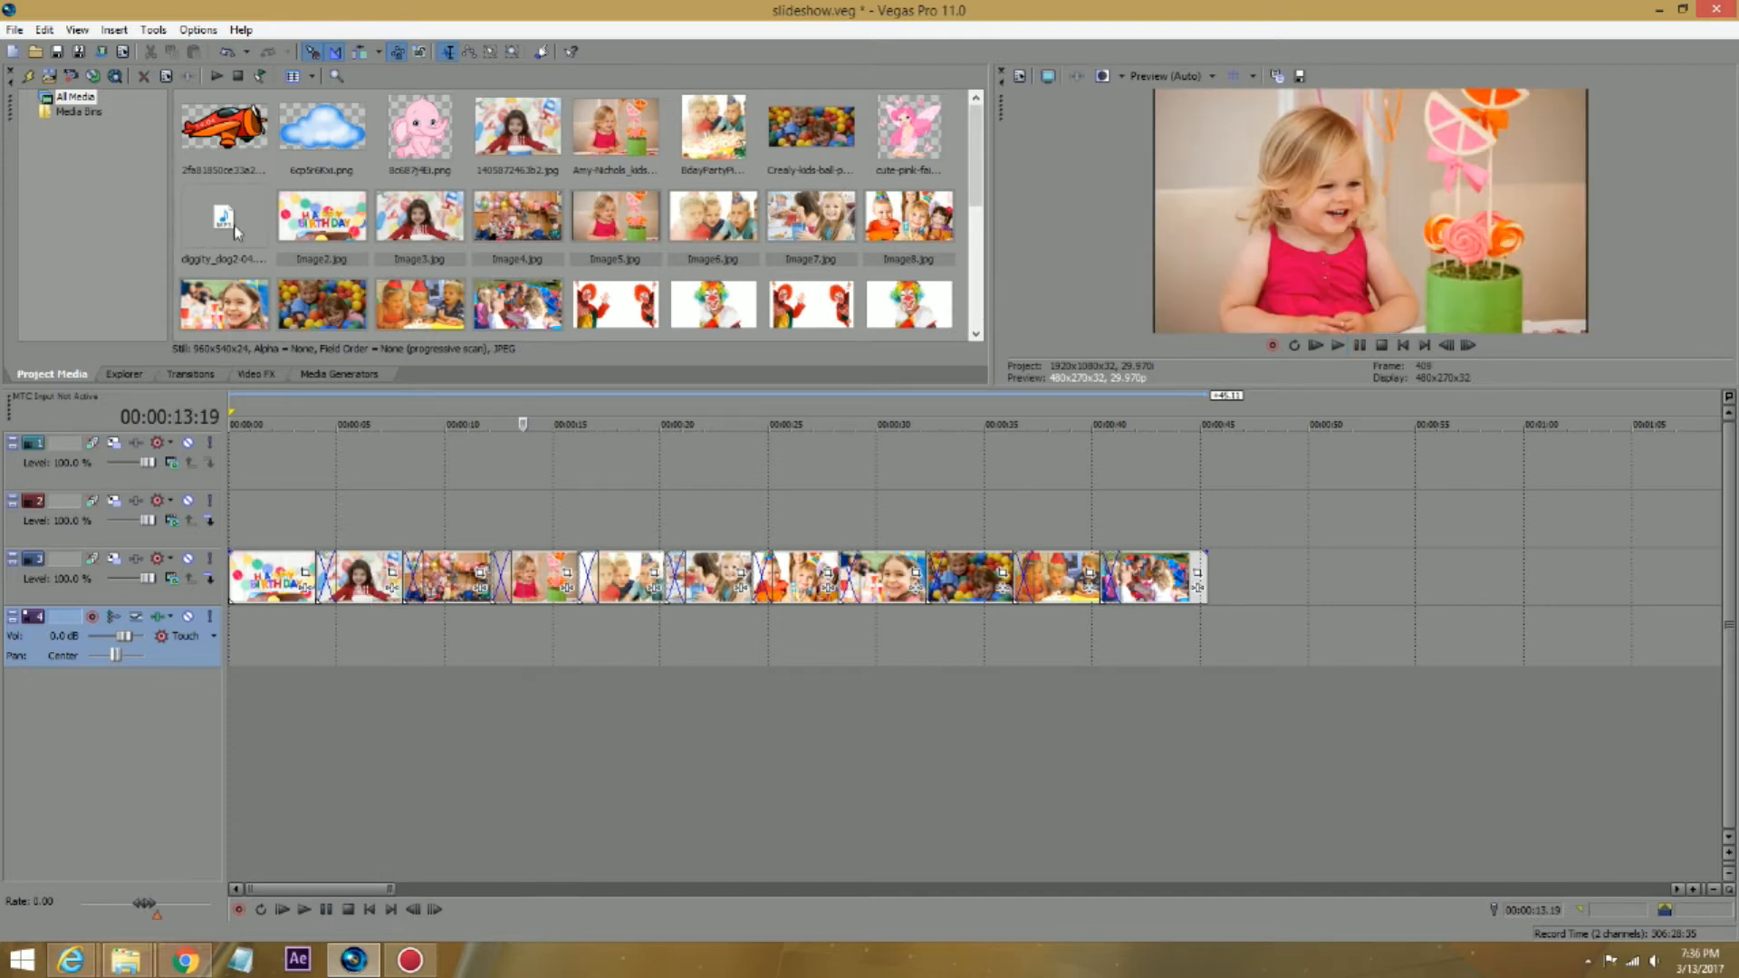
Step: Place the music file on the audio track beneath the photo slideshow
left_click(222, 216)
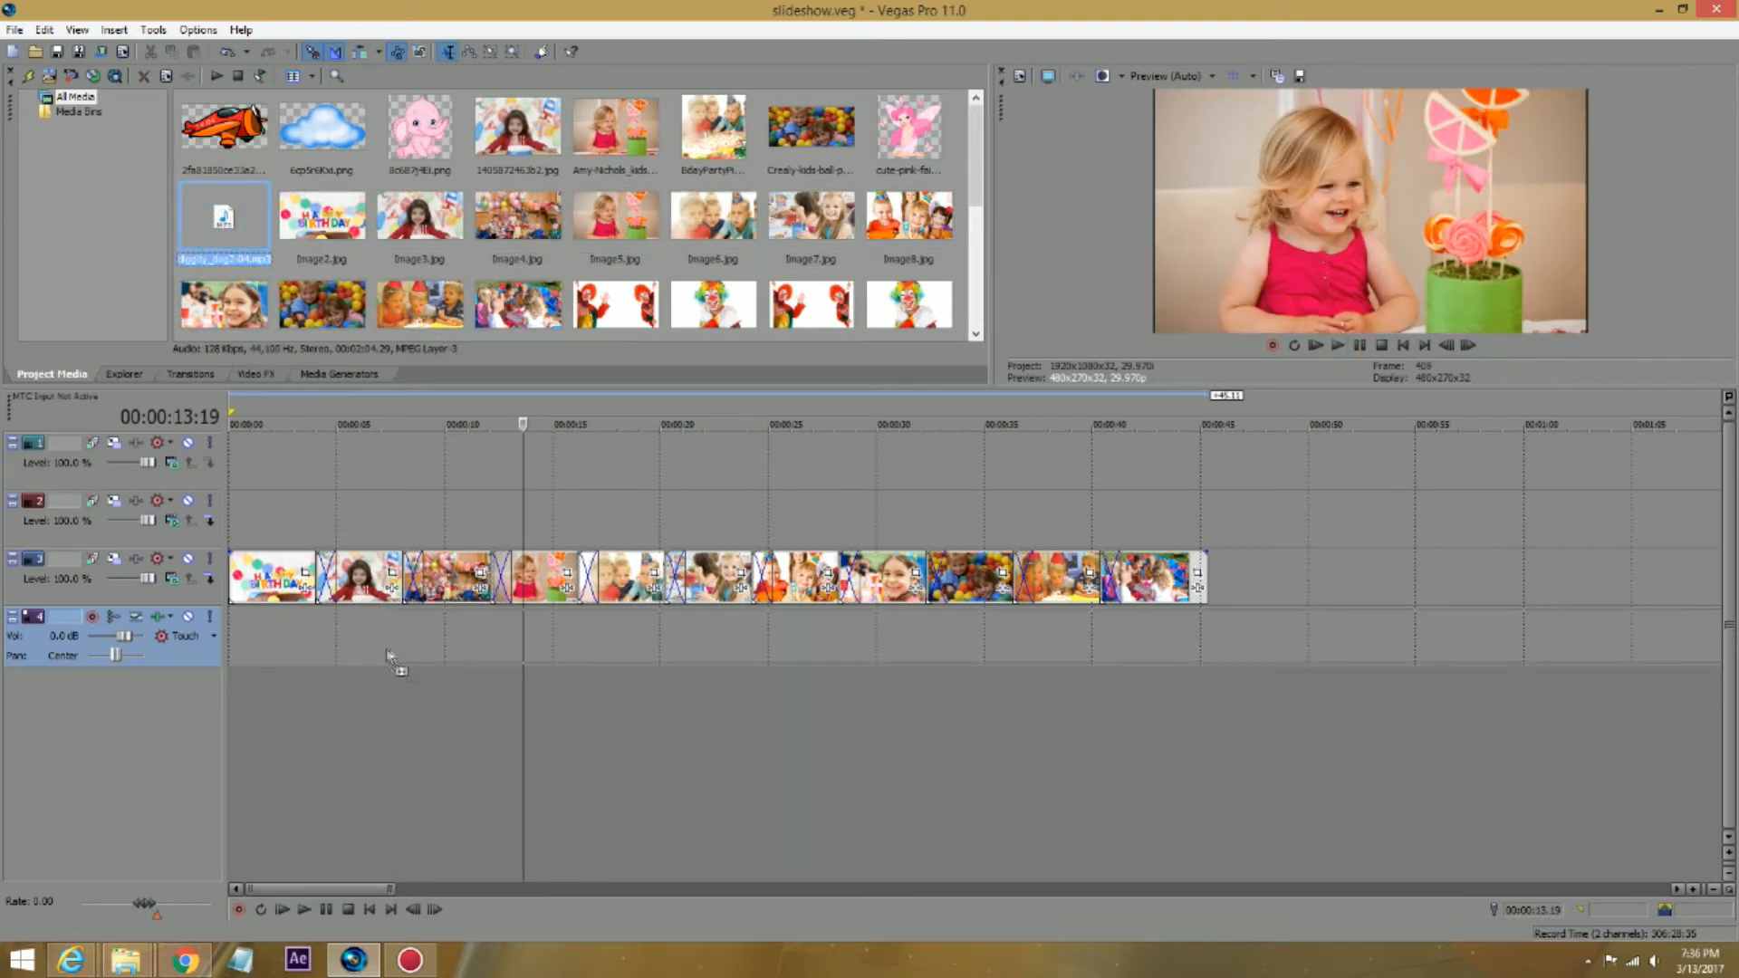
left_click(370, 910)
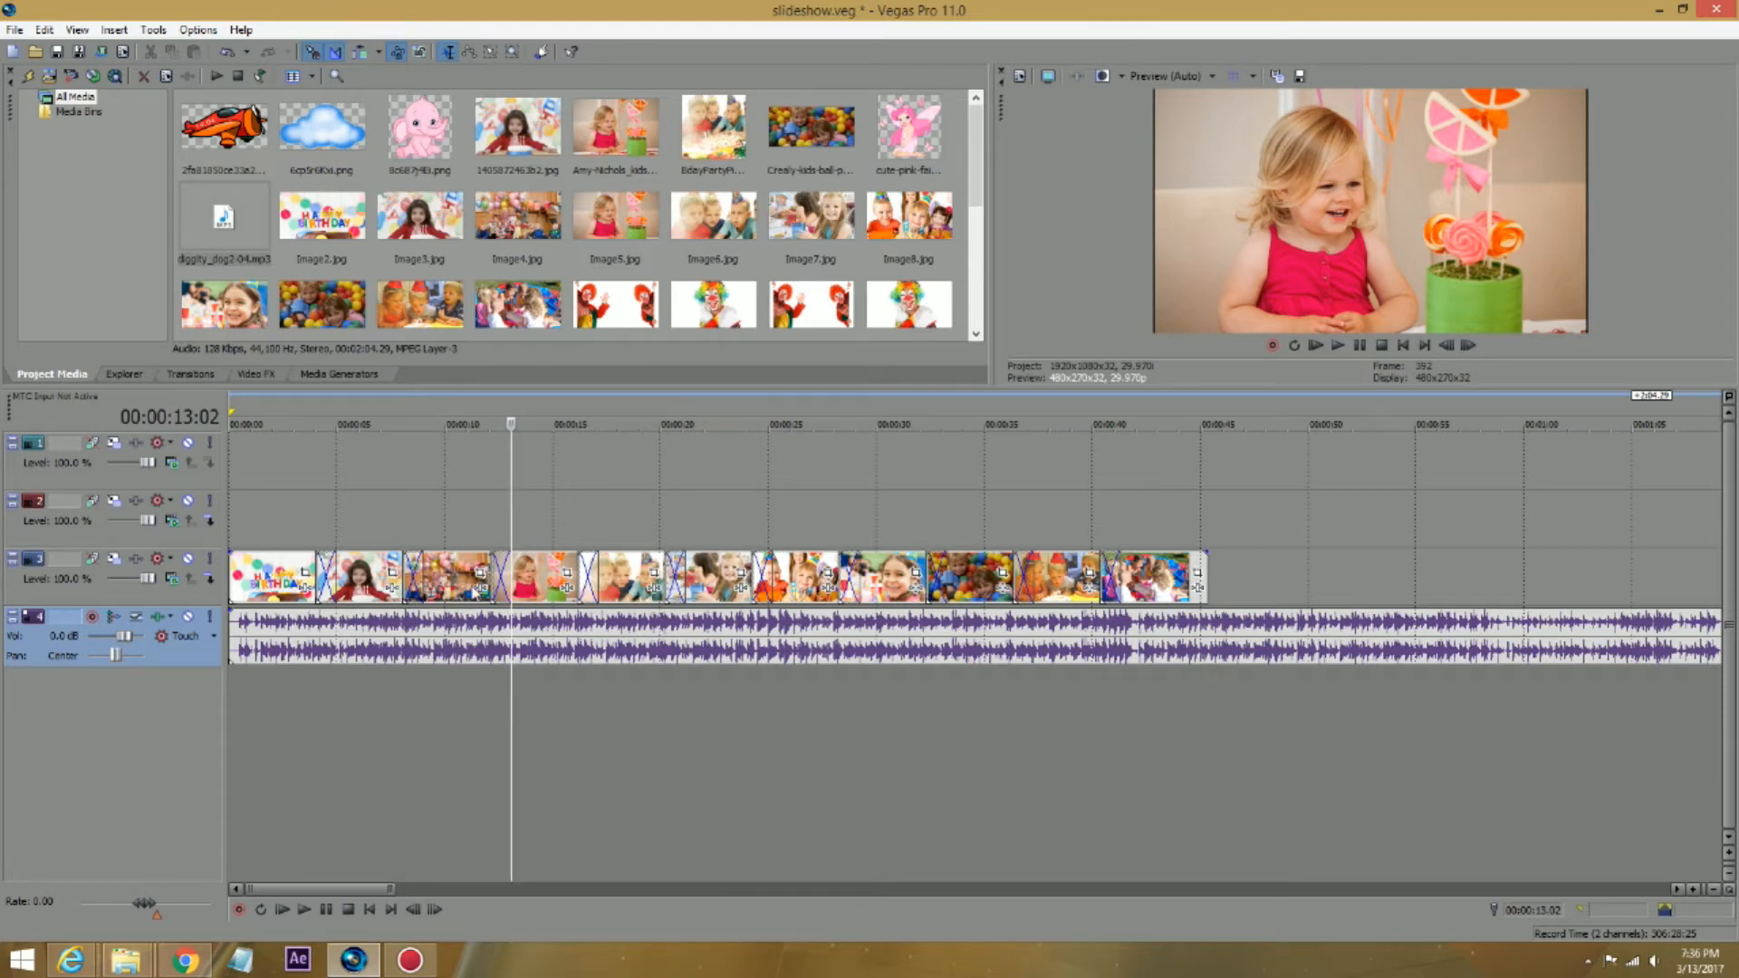
Step: Create a (Legacy) Text Soft Shadow title reading 'happy Birthday' and close the generator
left_click(339, 373)
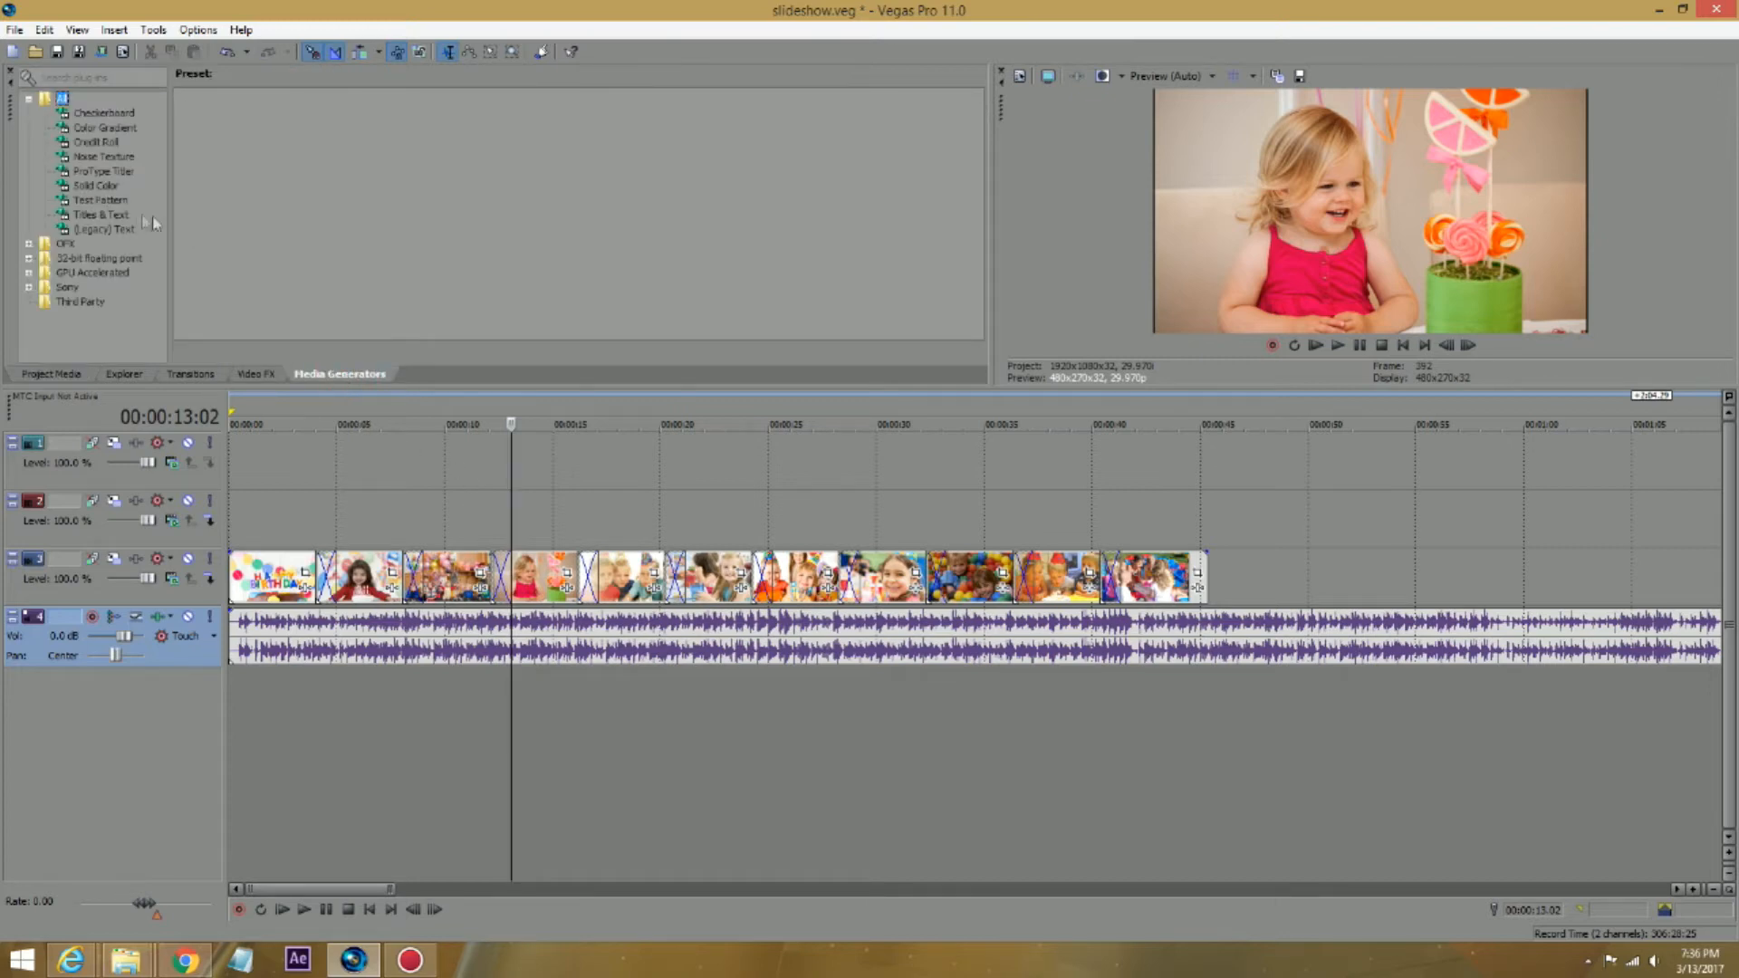
left_click(101, 229)
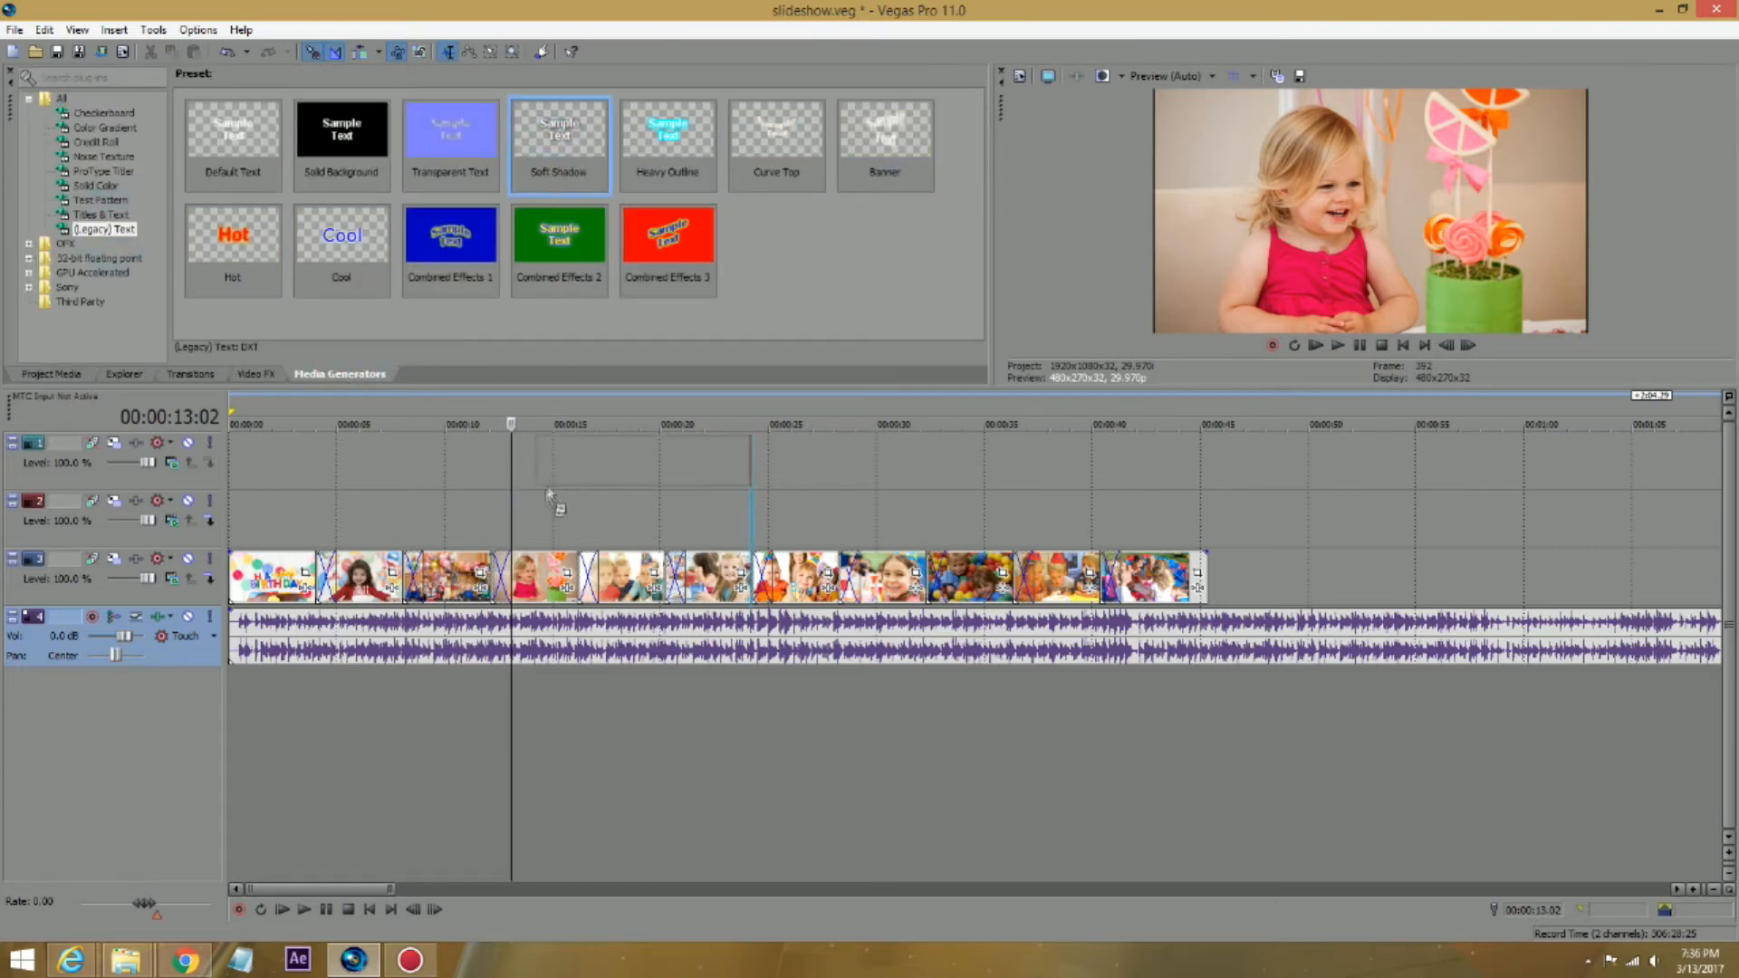
double_click(558, 145)
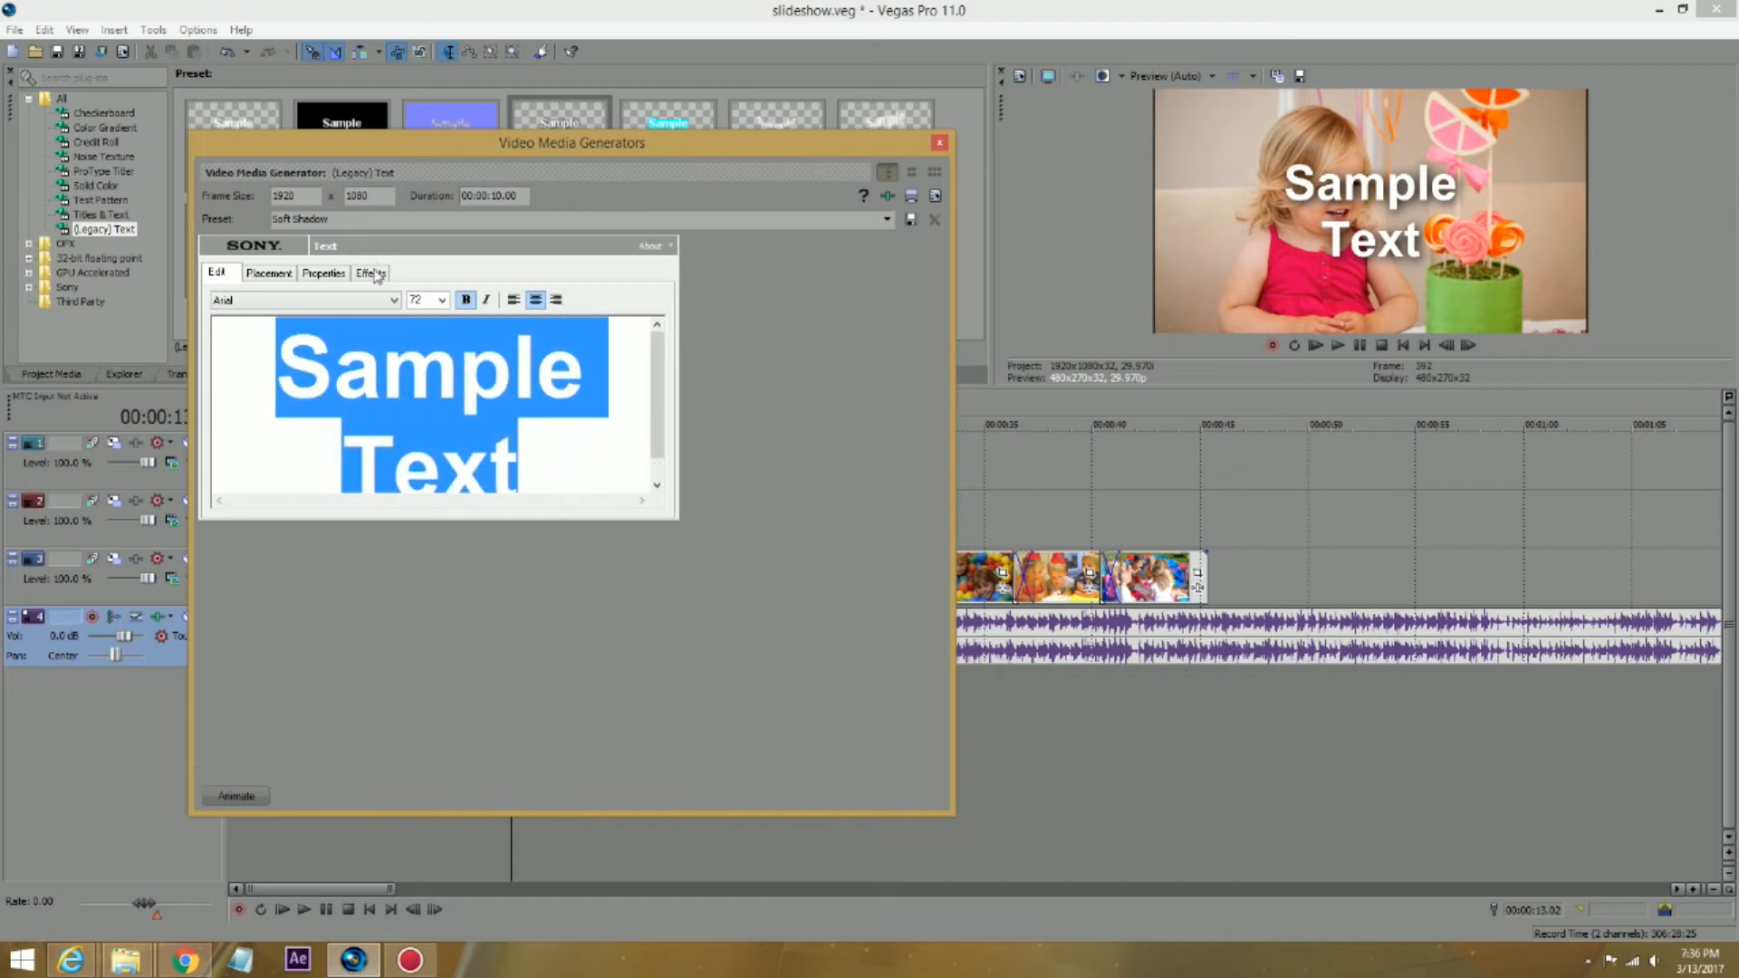
type("happy B")
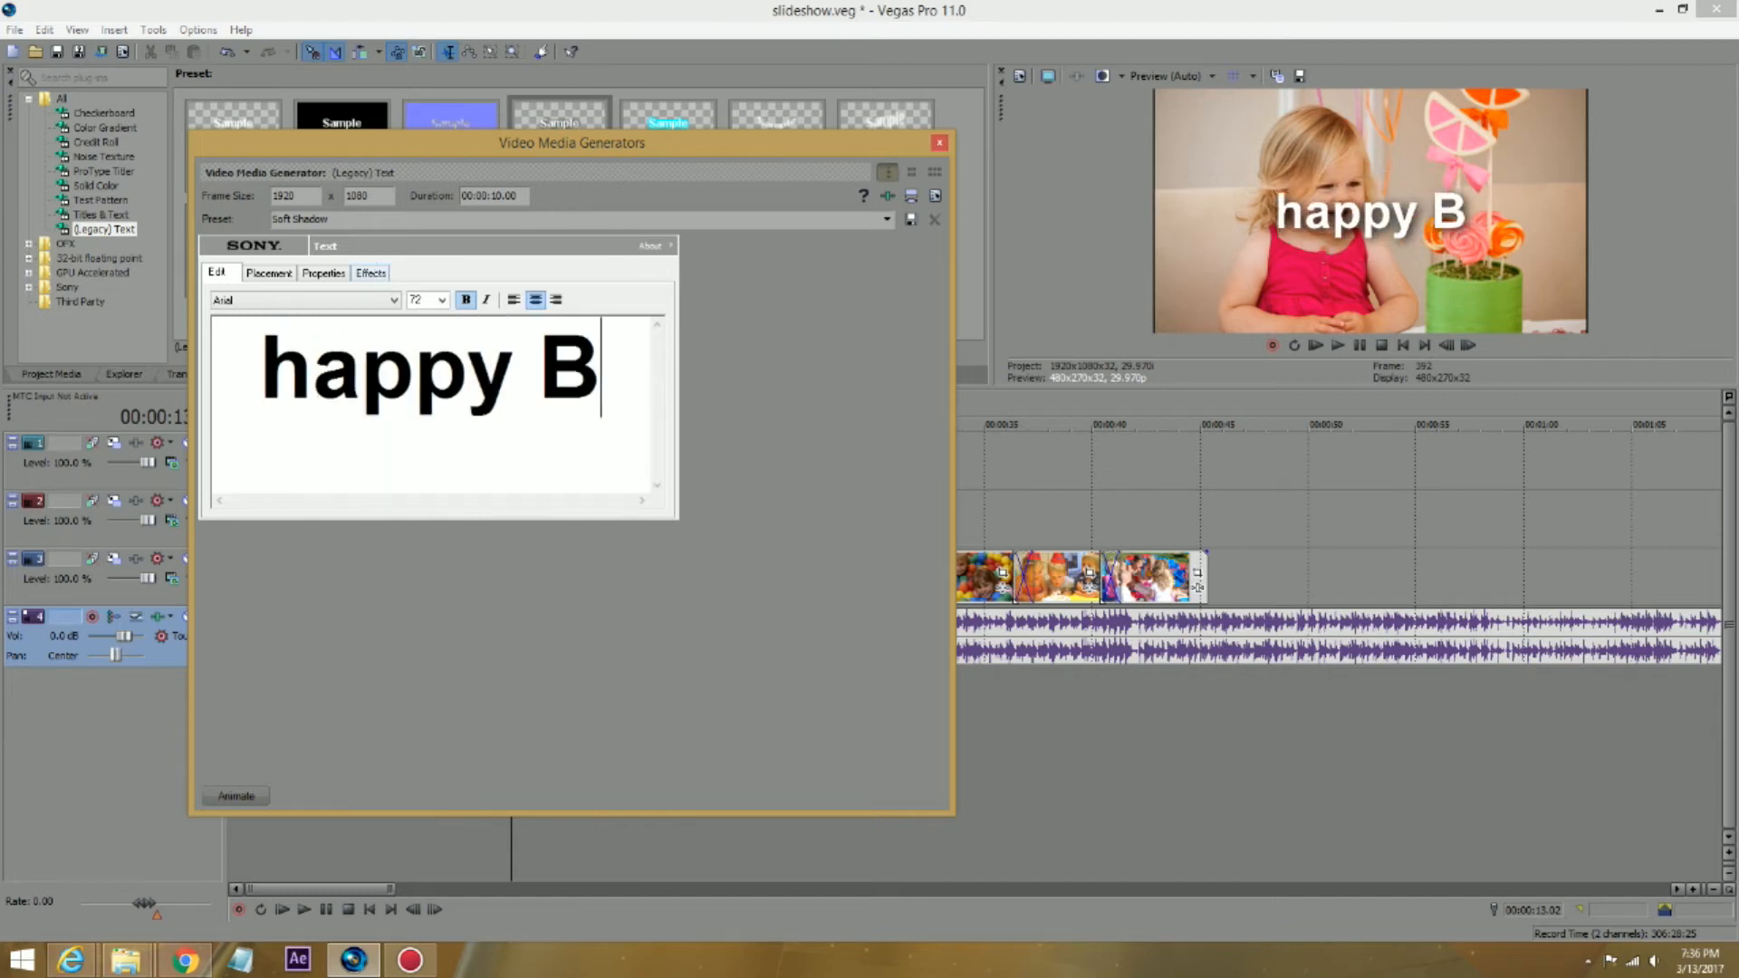
type("irthday")
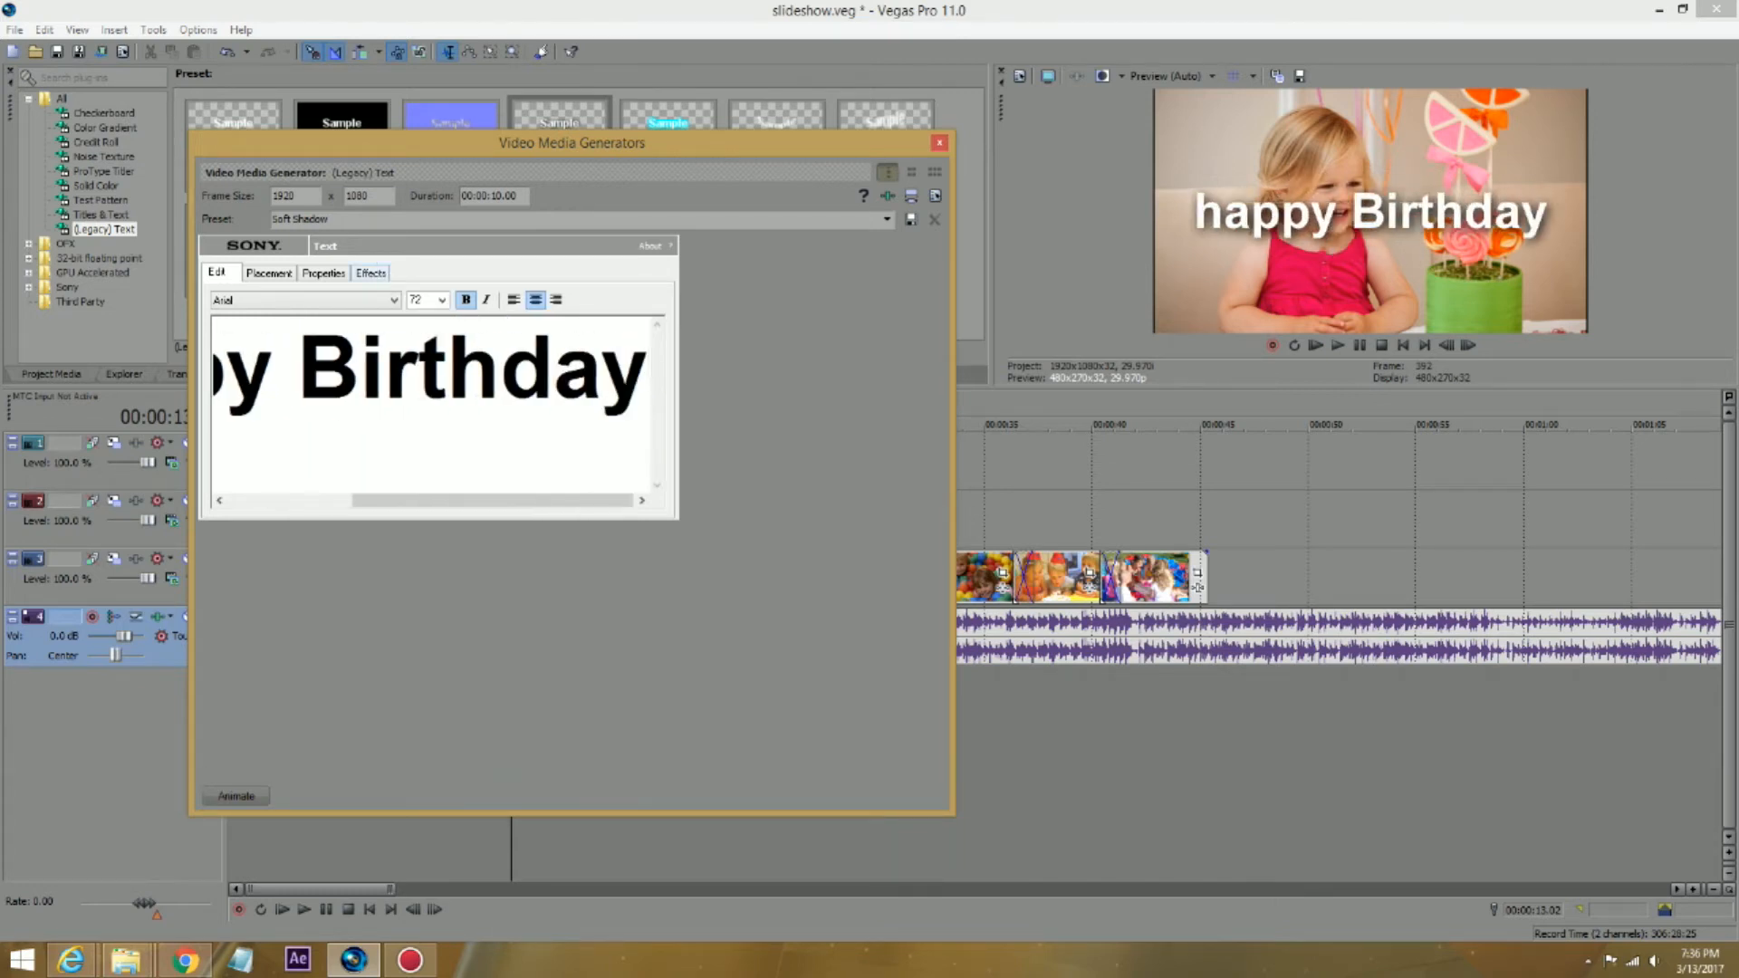
left_click(938, 142)
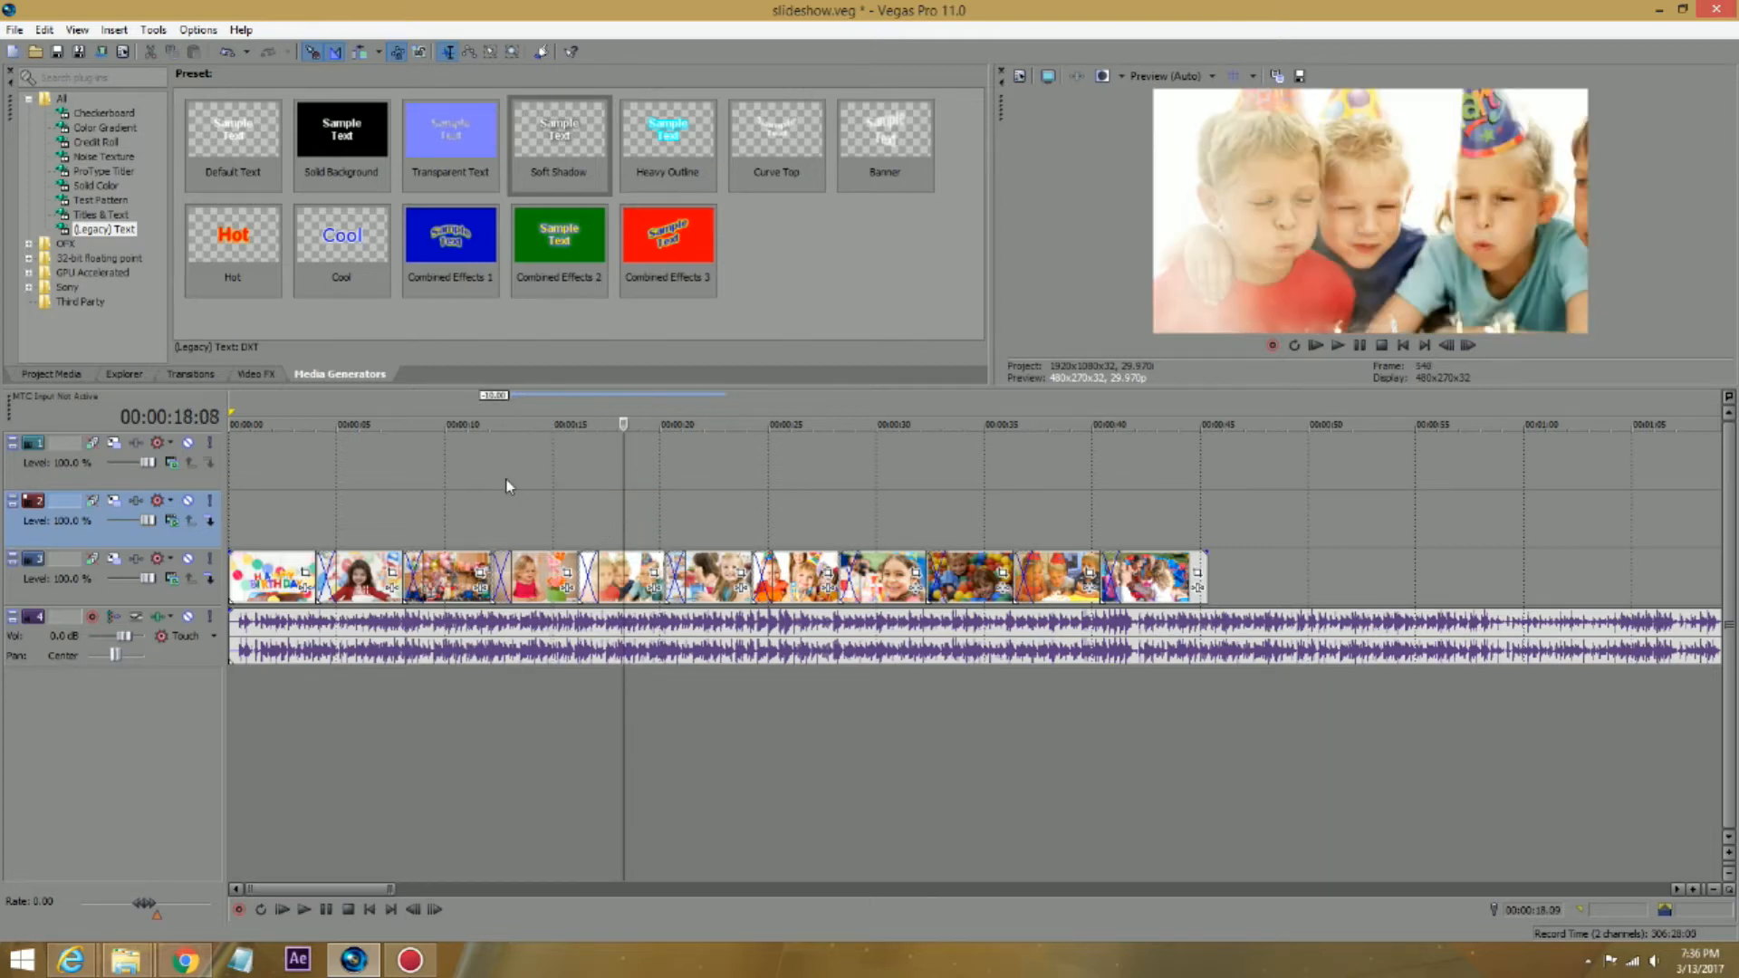
Step: Return to Project Media and select the pink elephant PNG cartoon
left_click(51, 374)
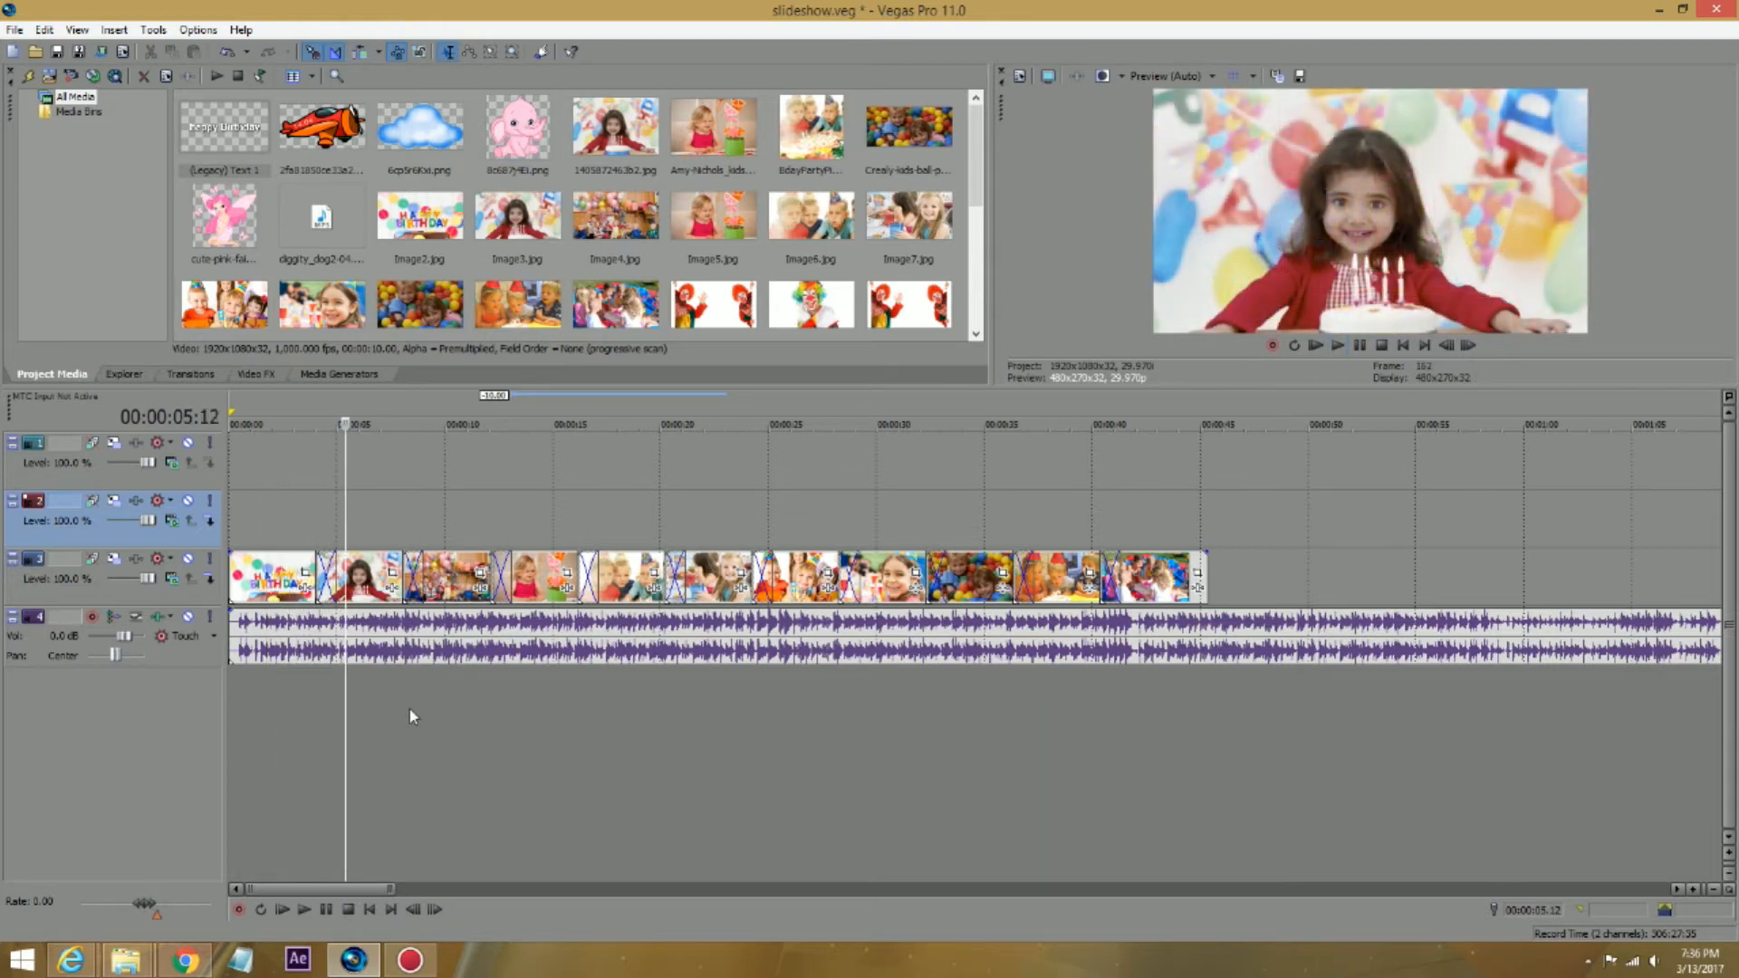
mouse_move(1276, 281)
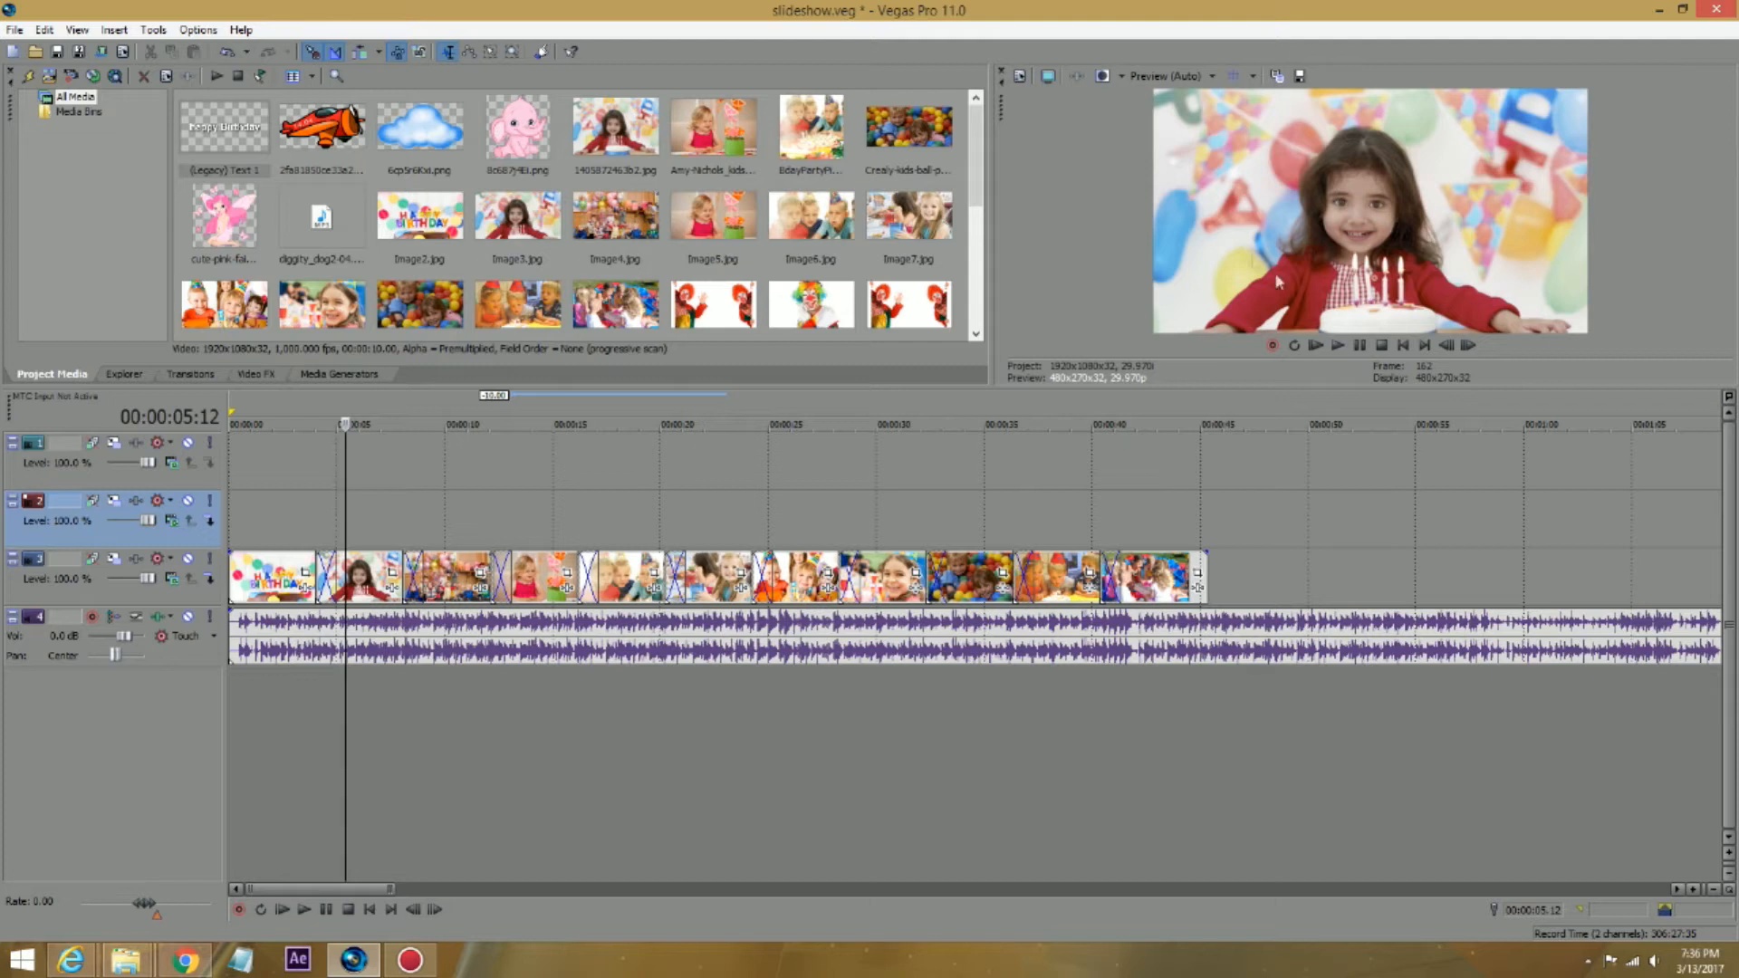
mouse_move(1207, 315)
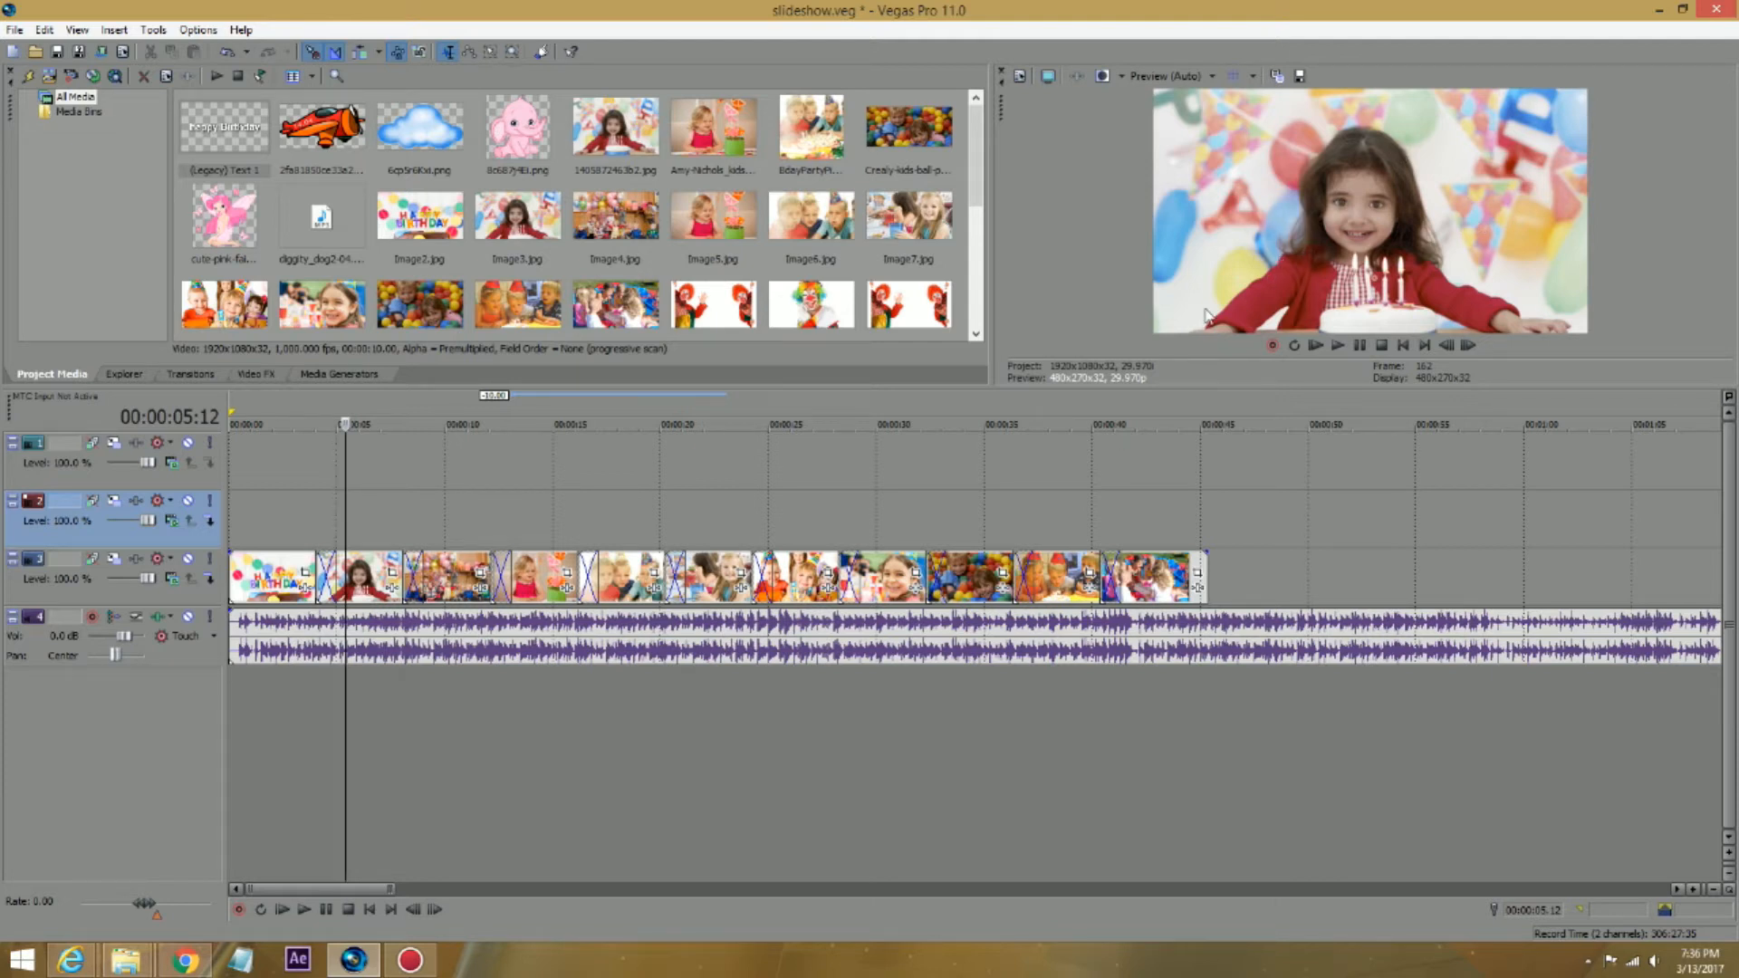
mouse_move(1009, 284)
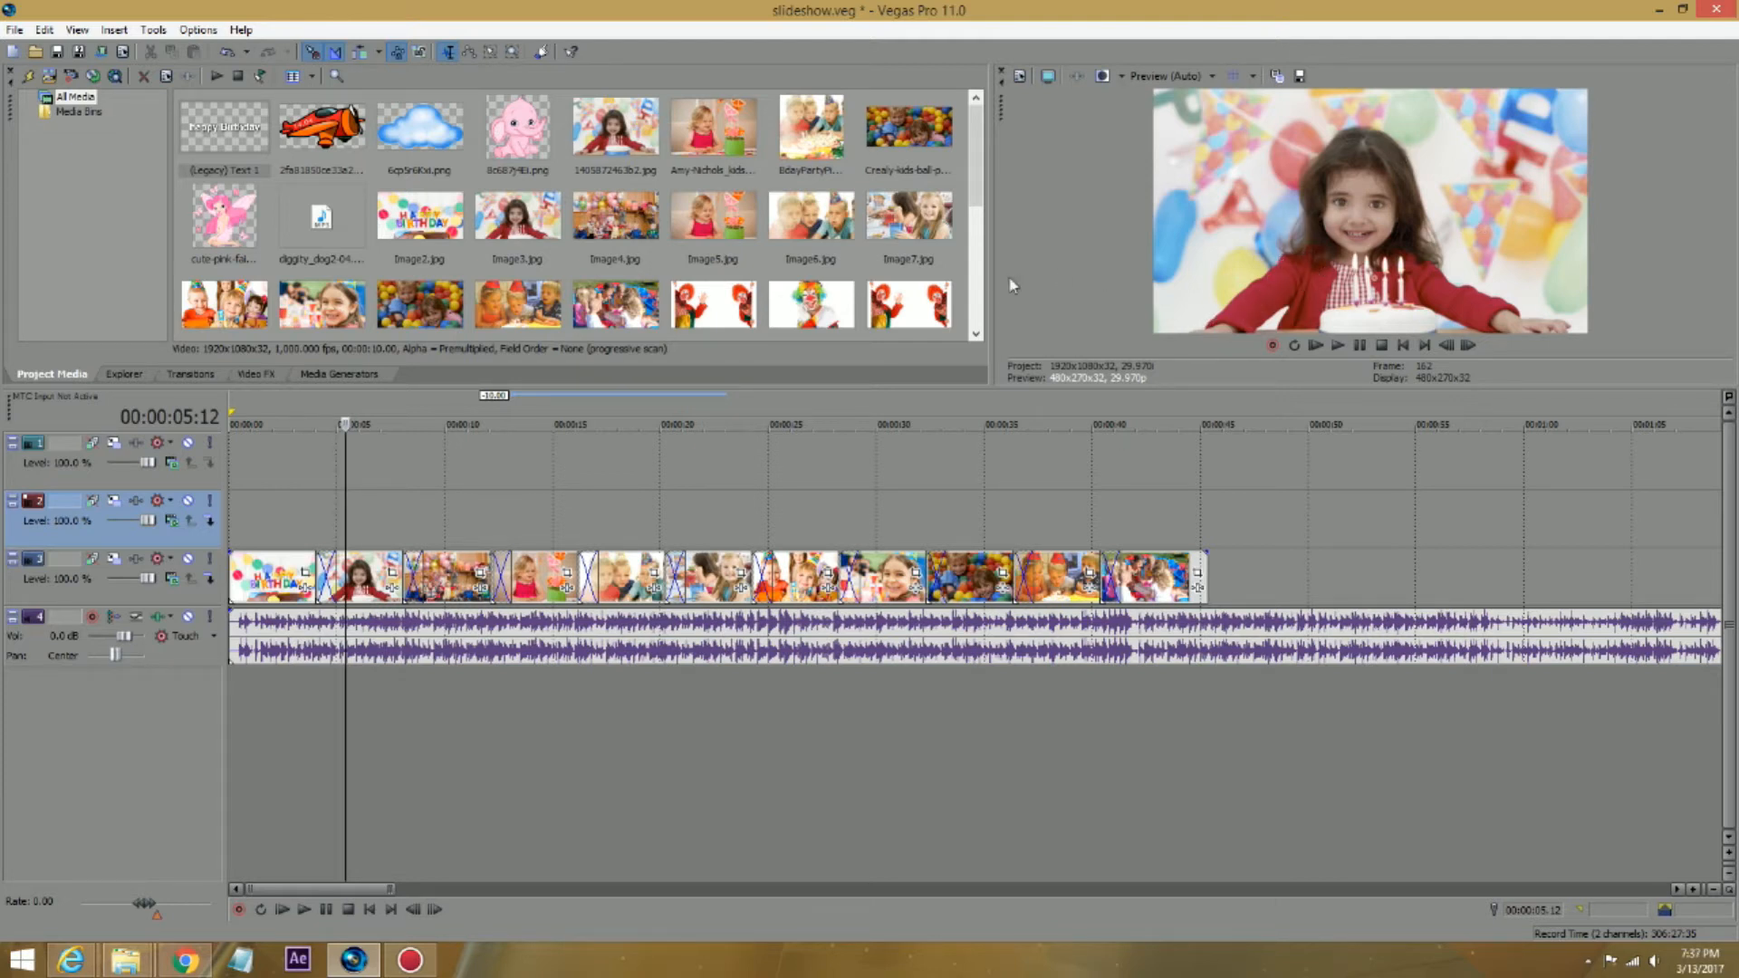
mouse_move(730, 322)
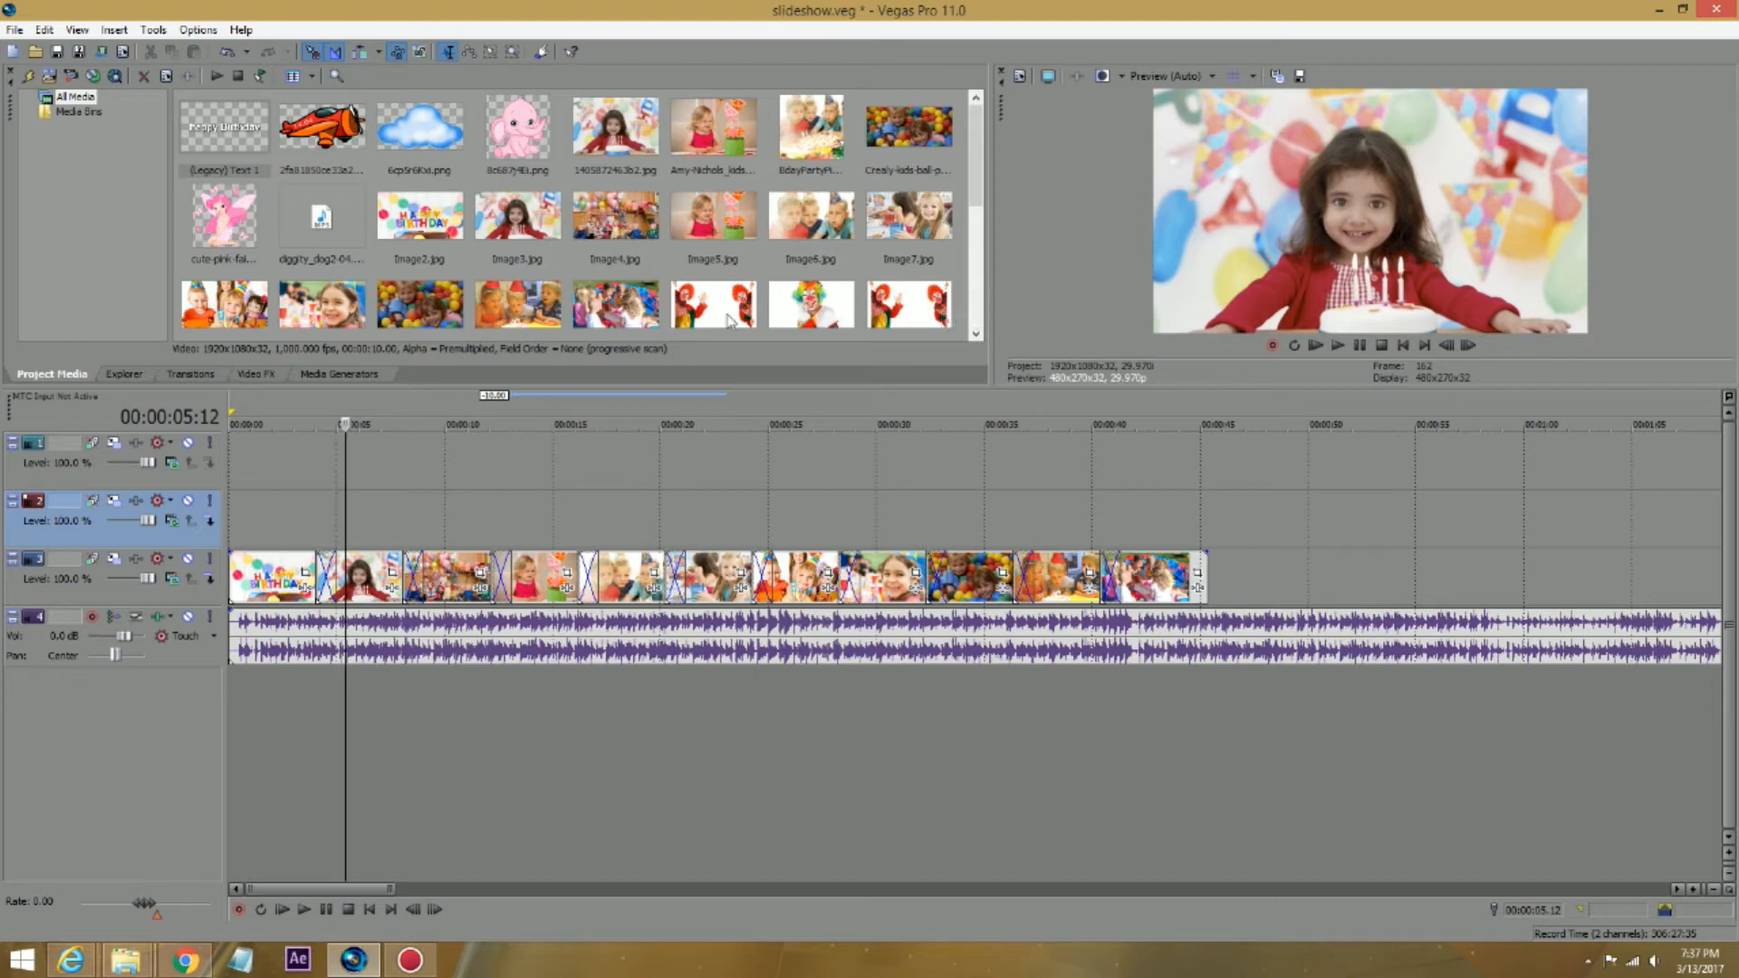
mouse_move(643, 411)
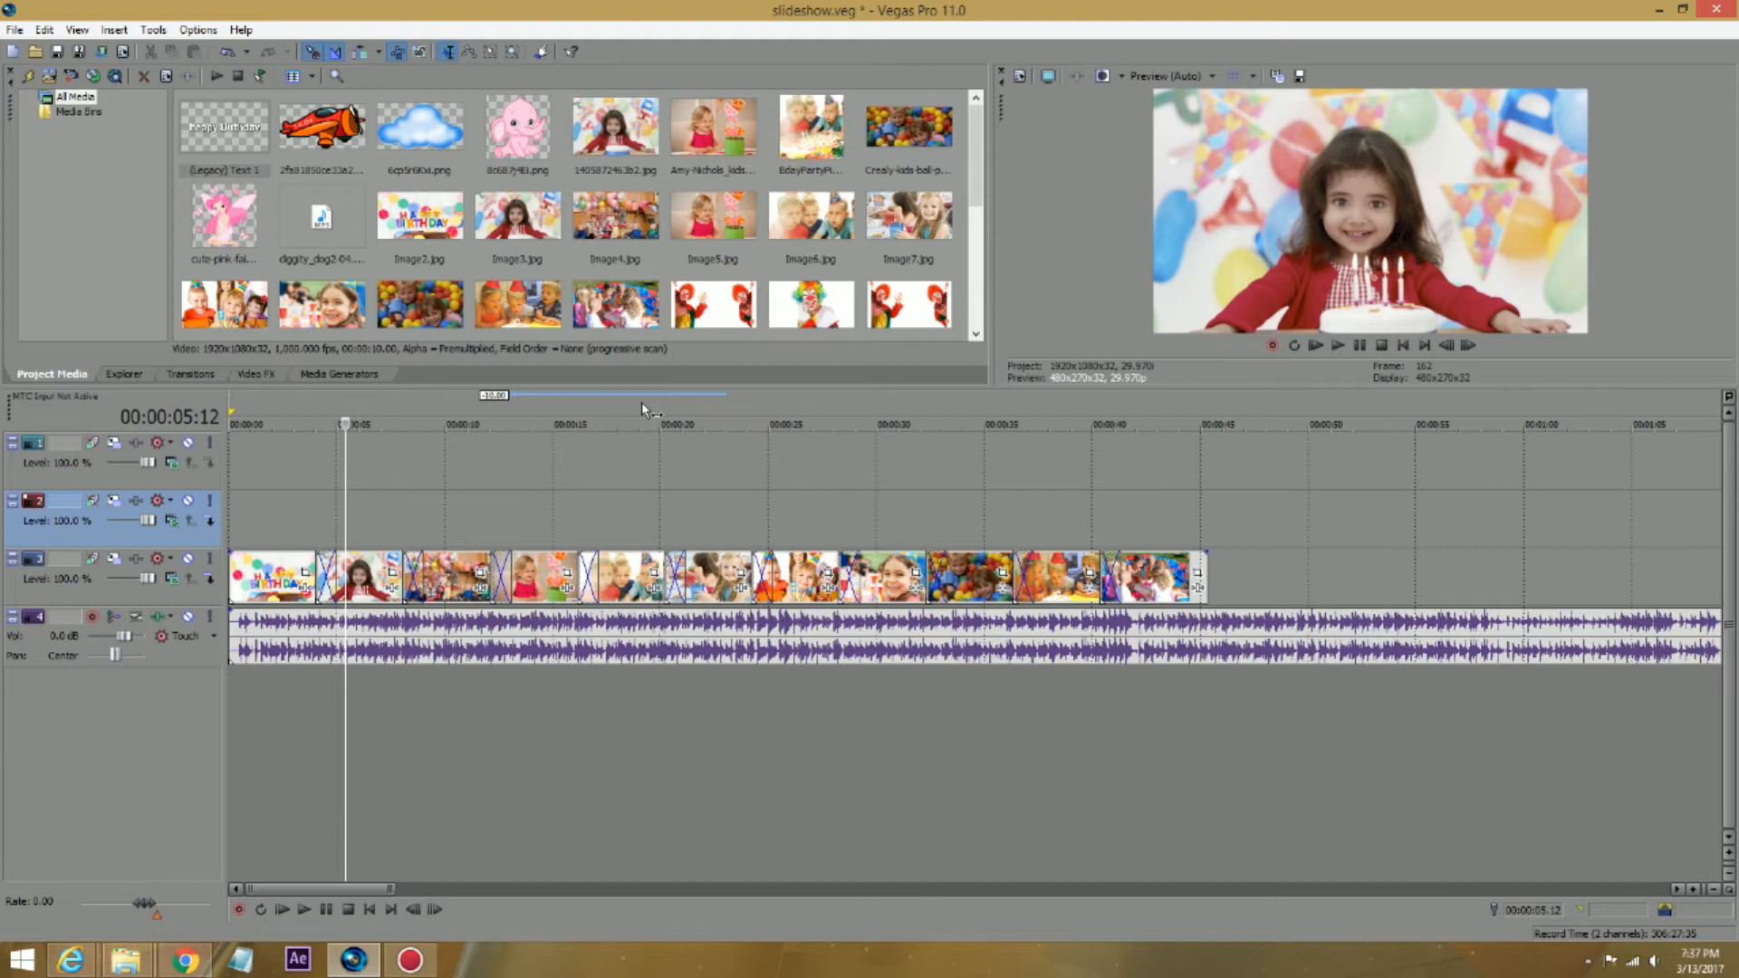
left_click(516, 125)
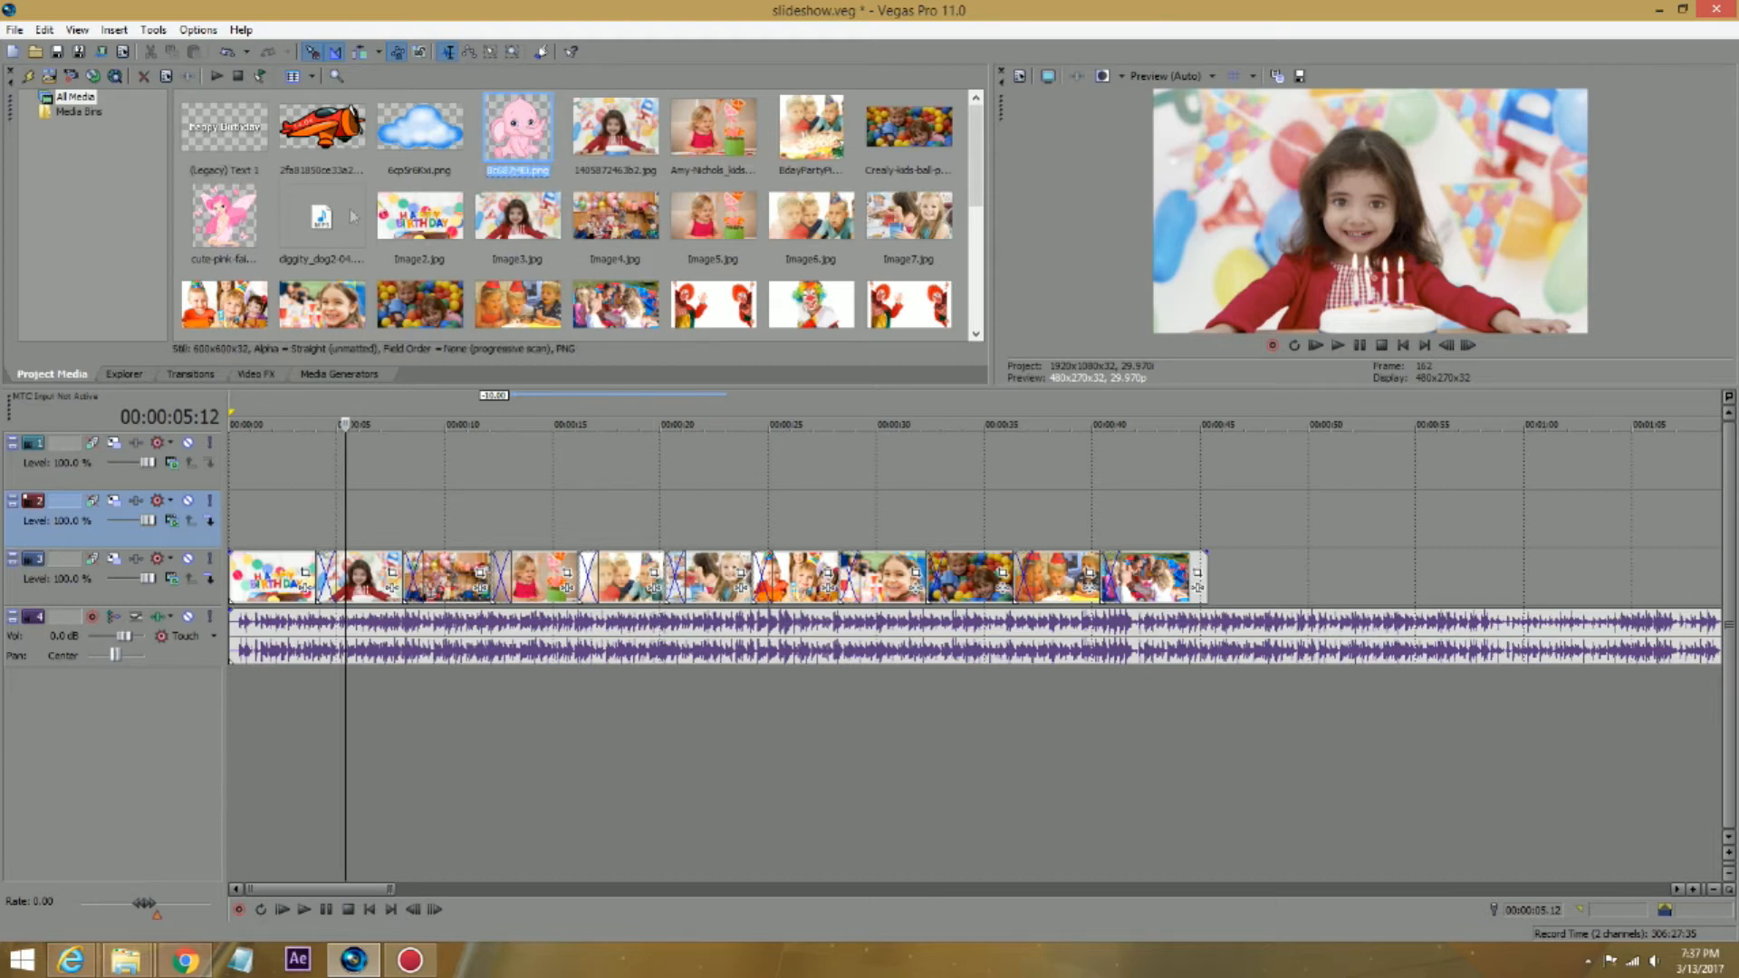
left_click(418, 125)
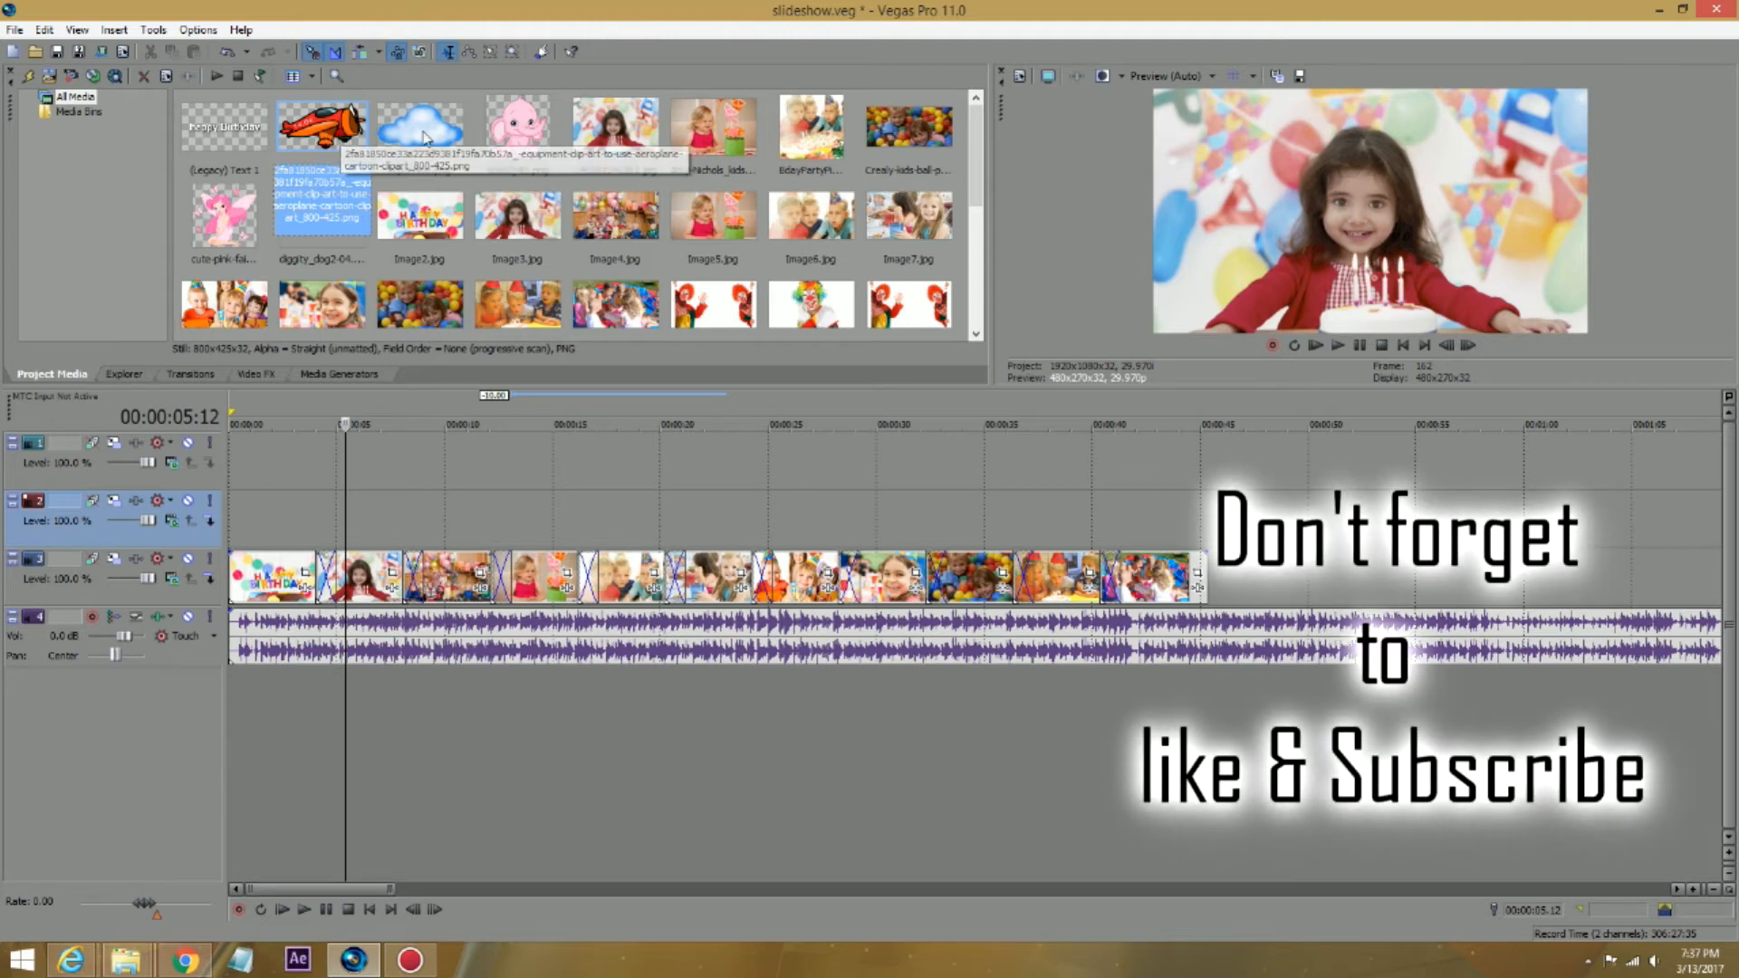
left_click(516, 125)
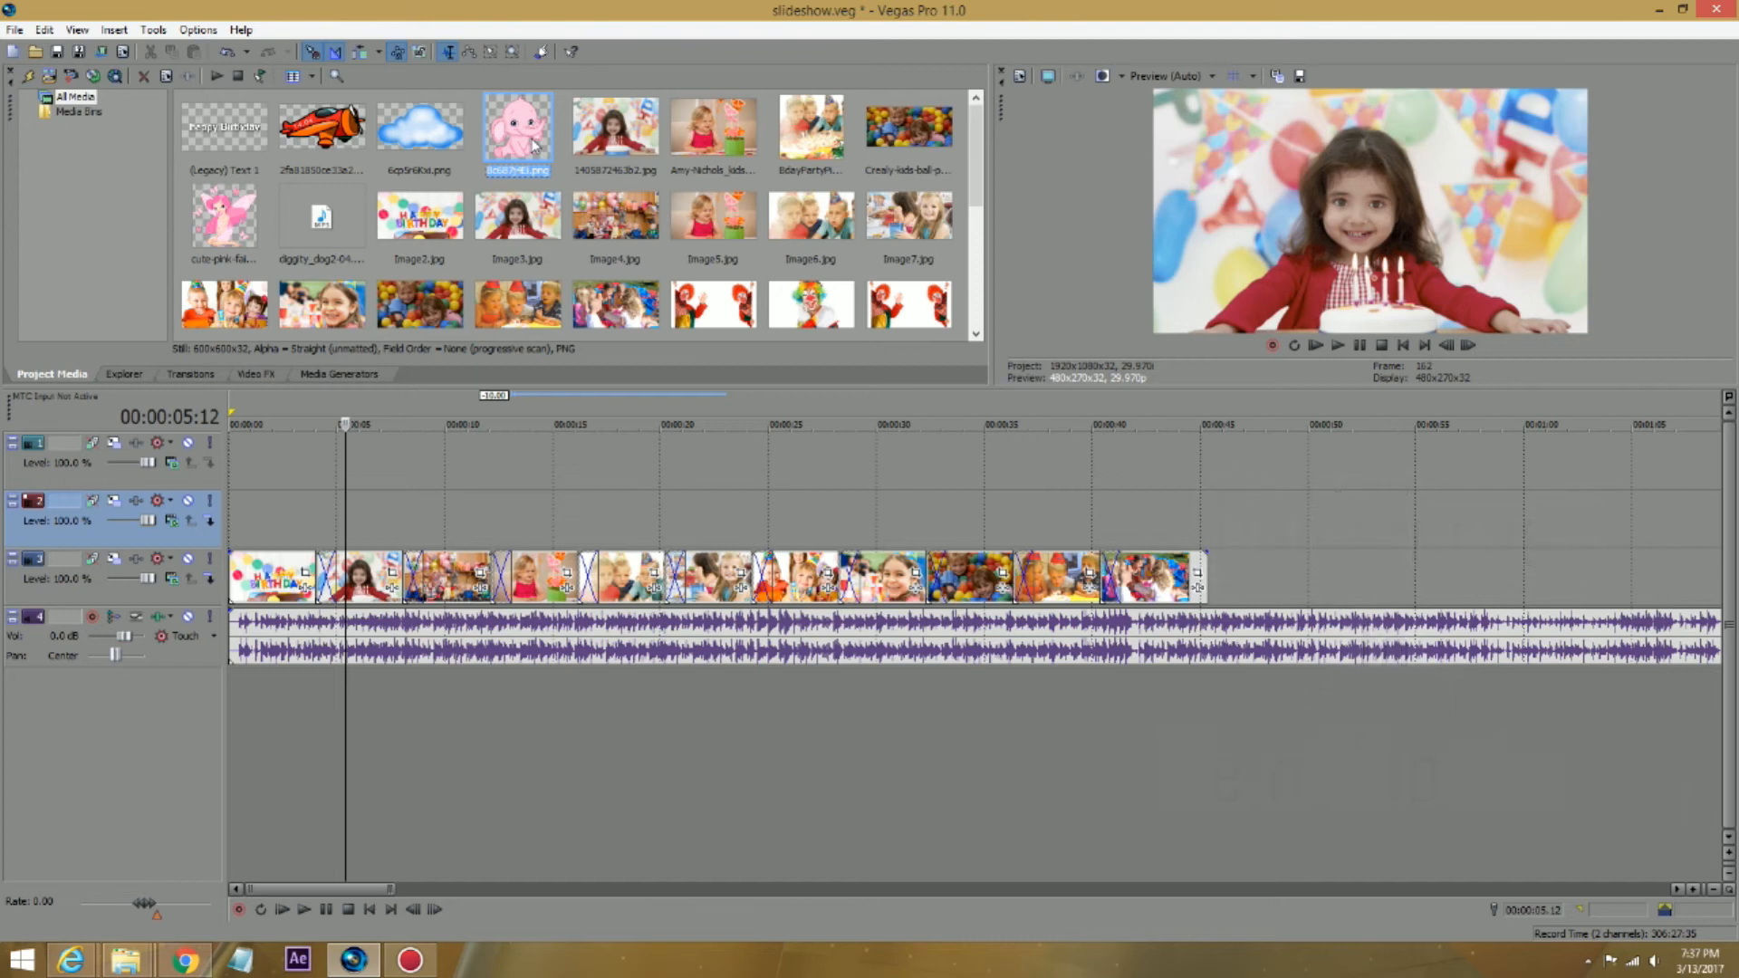
mouse_move(540, 183)
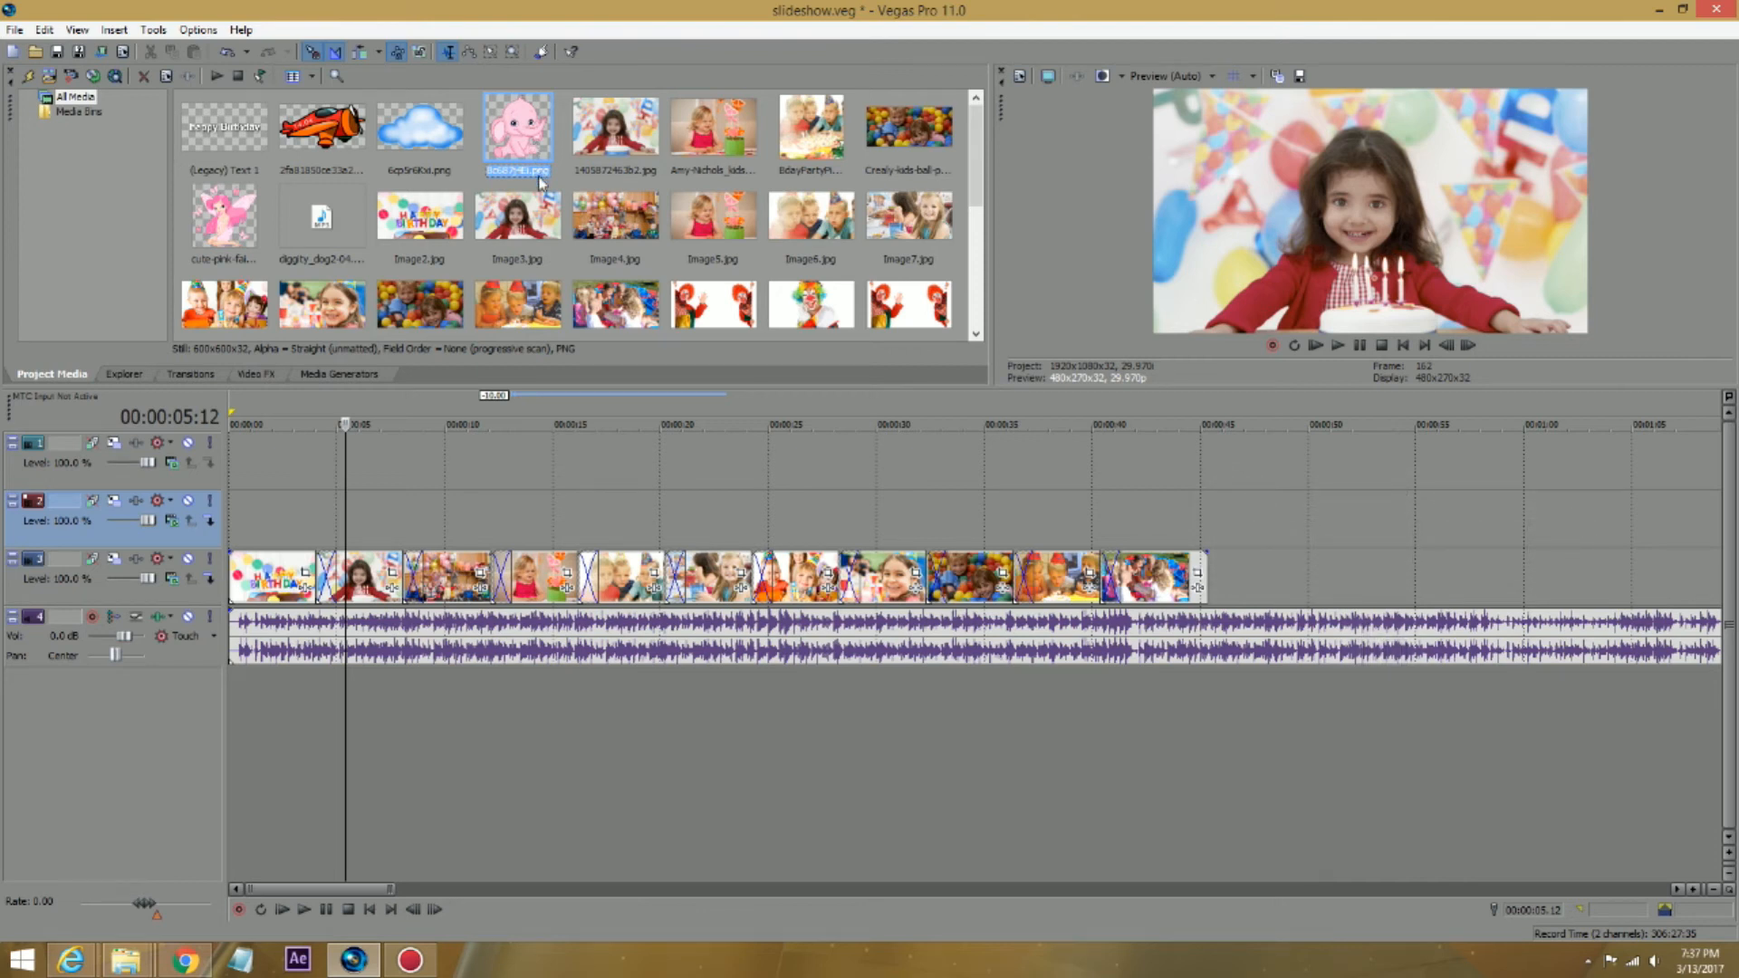
mouse_move(531, 141)
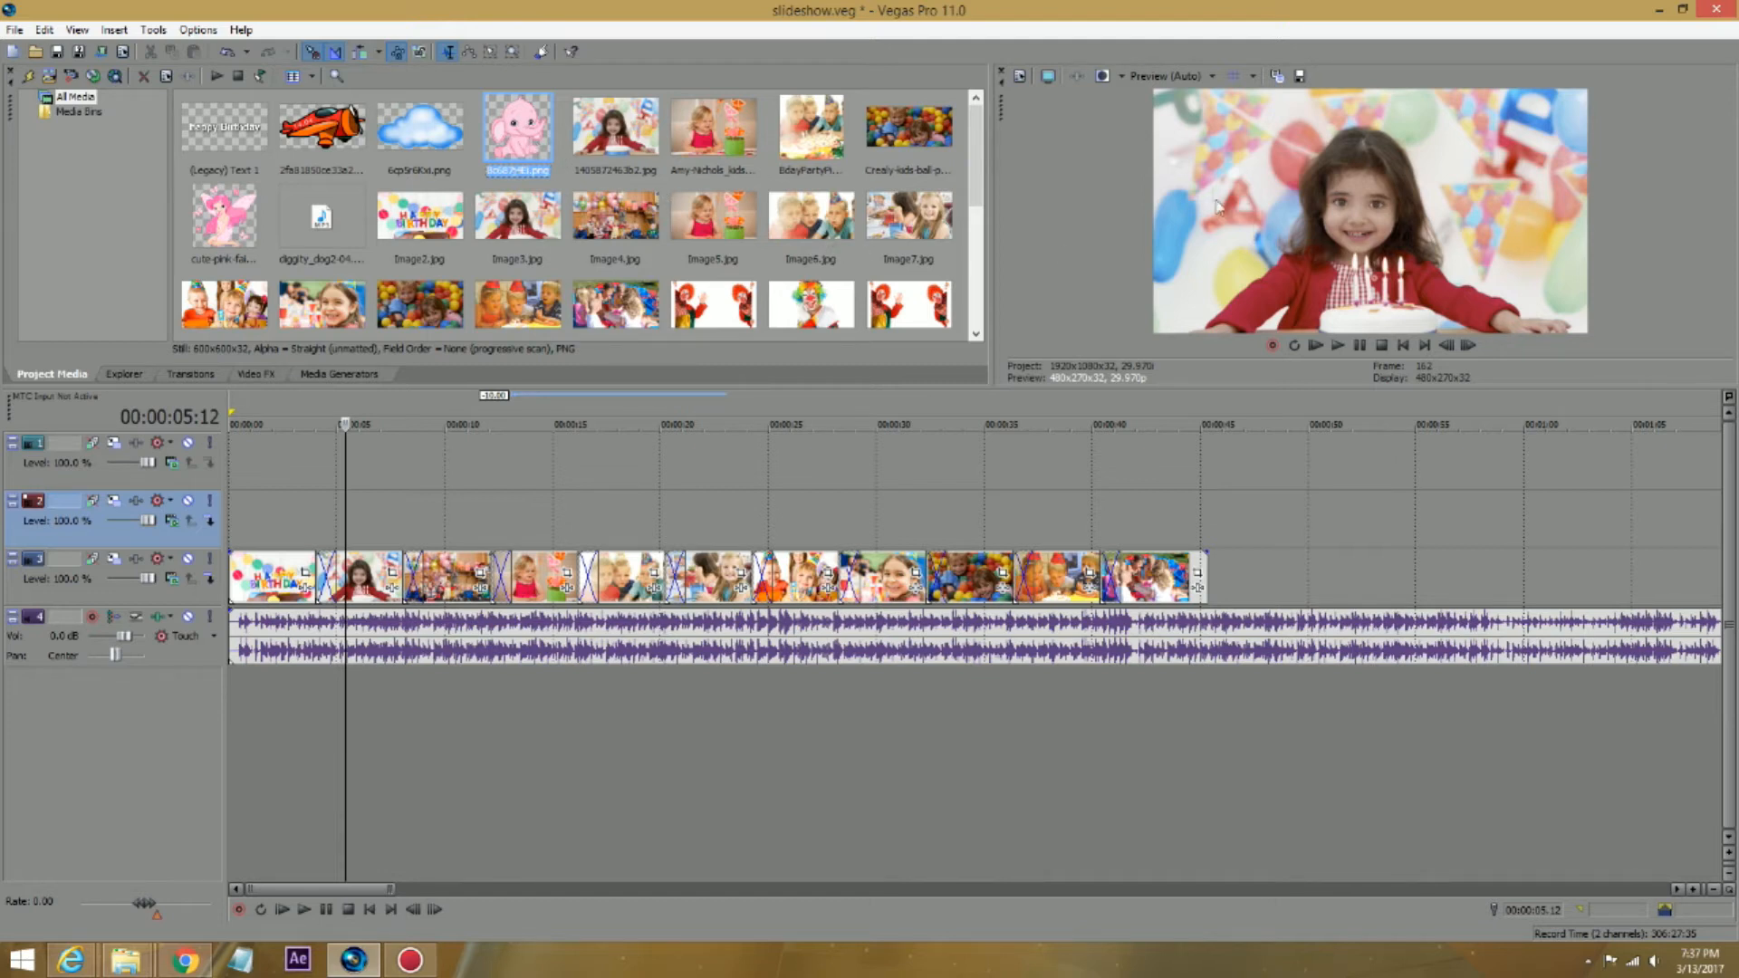
mouse_move(510, 131)
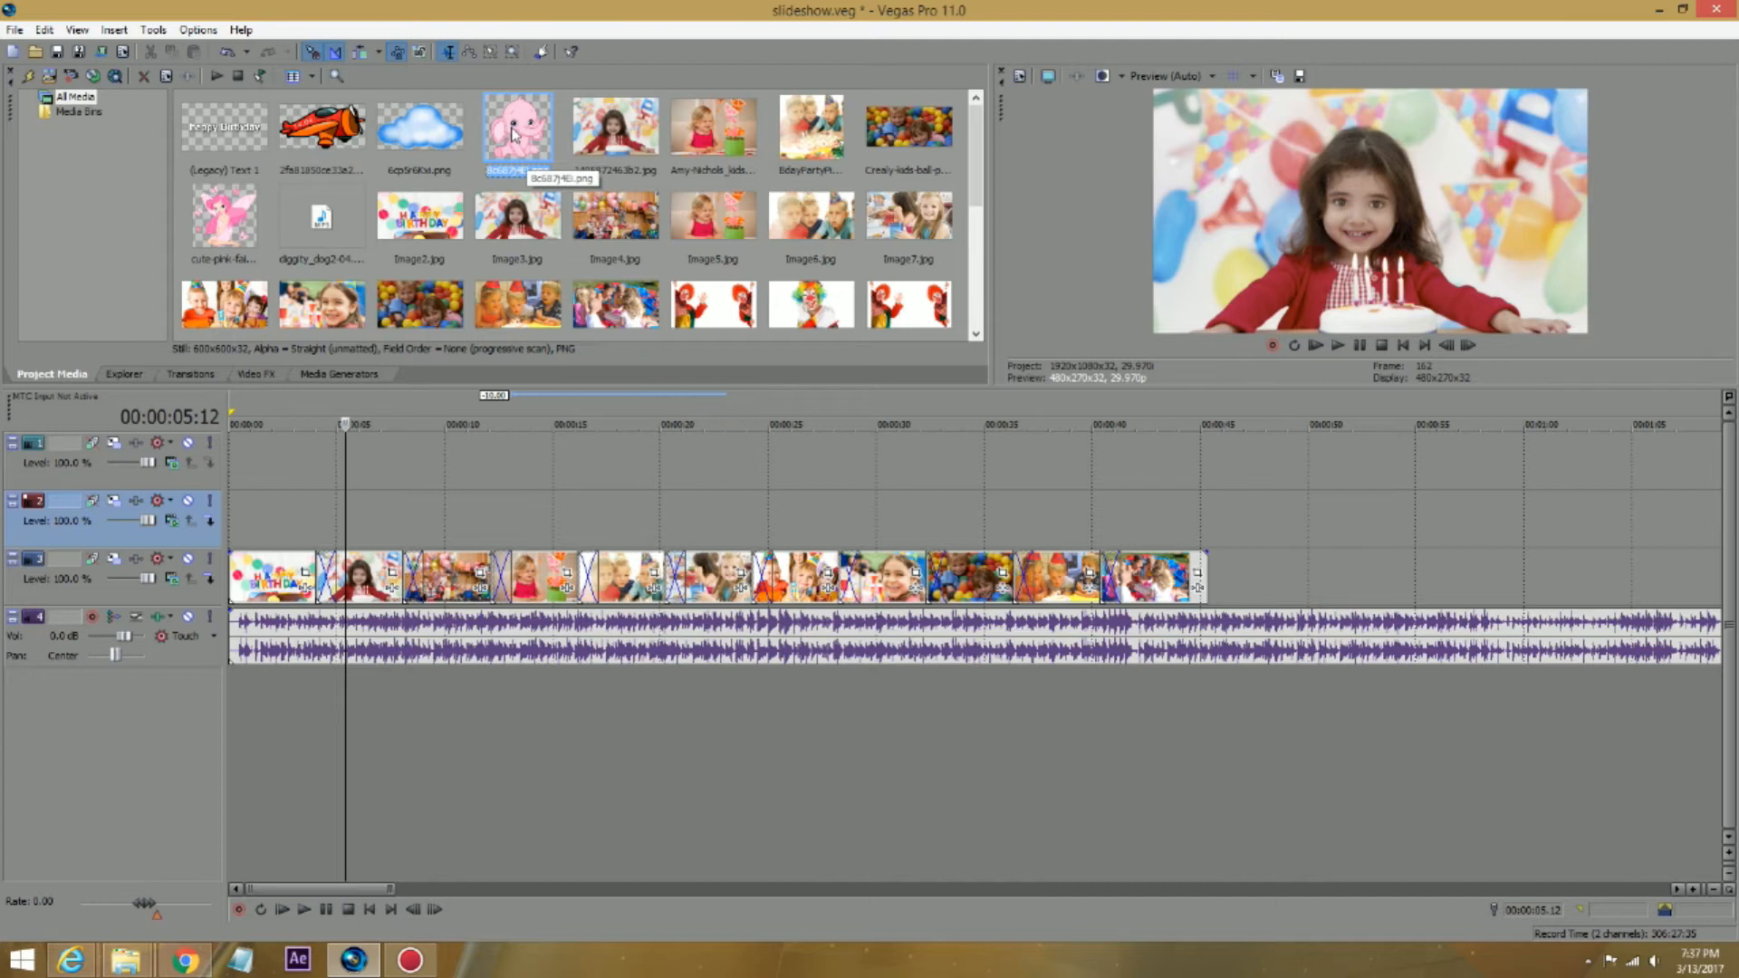
mouse_move(377, 520)
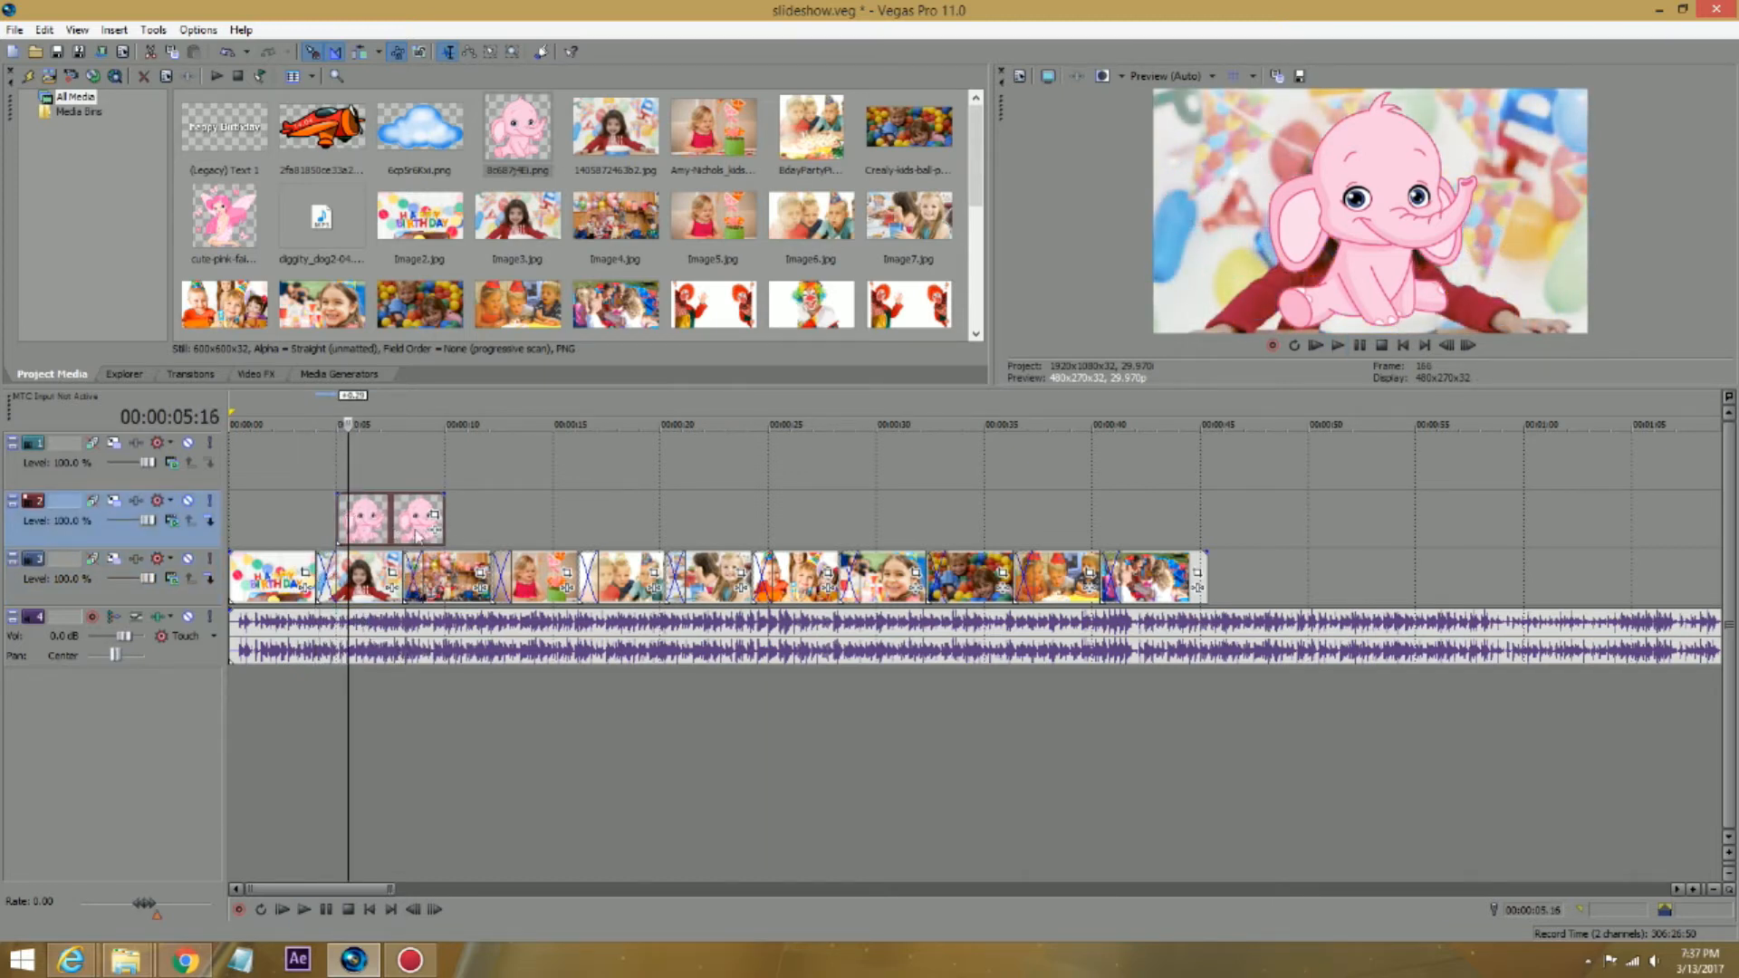
Step: Move the playhead into the elephant overlay around five seconds on Track 2
left_click(316, 424)
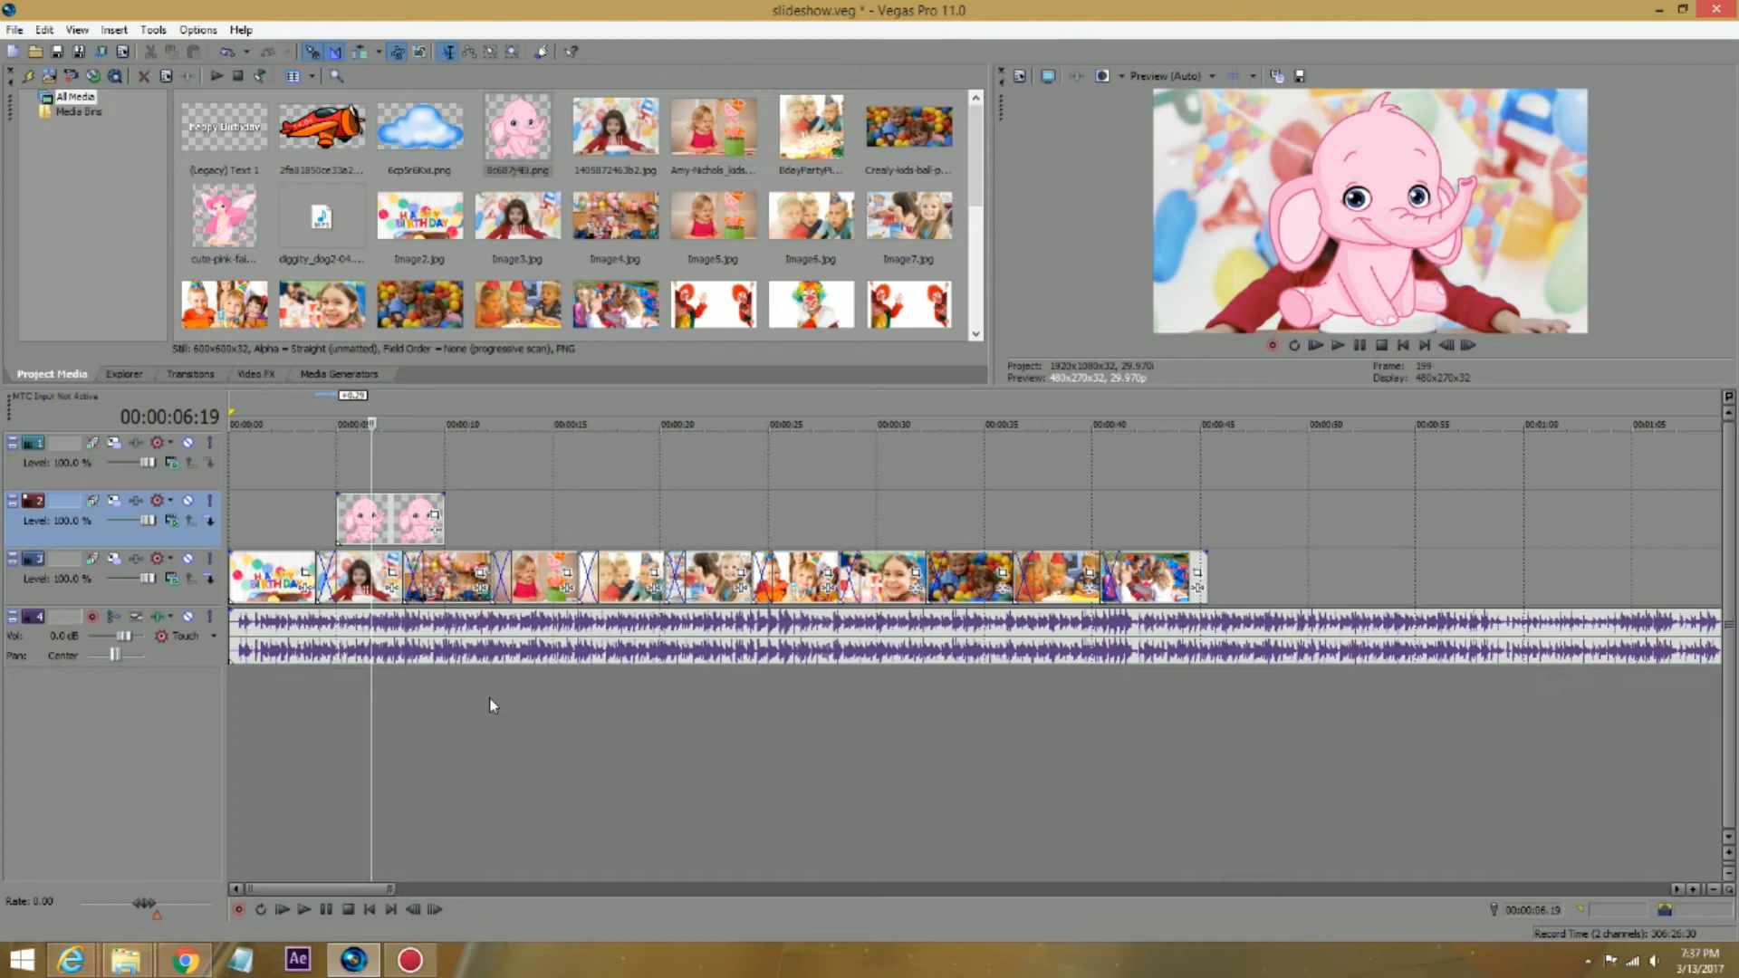
mouse_move(444, 593)
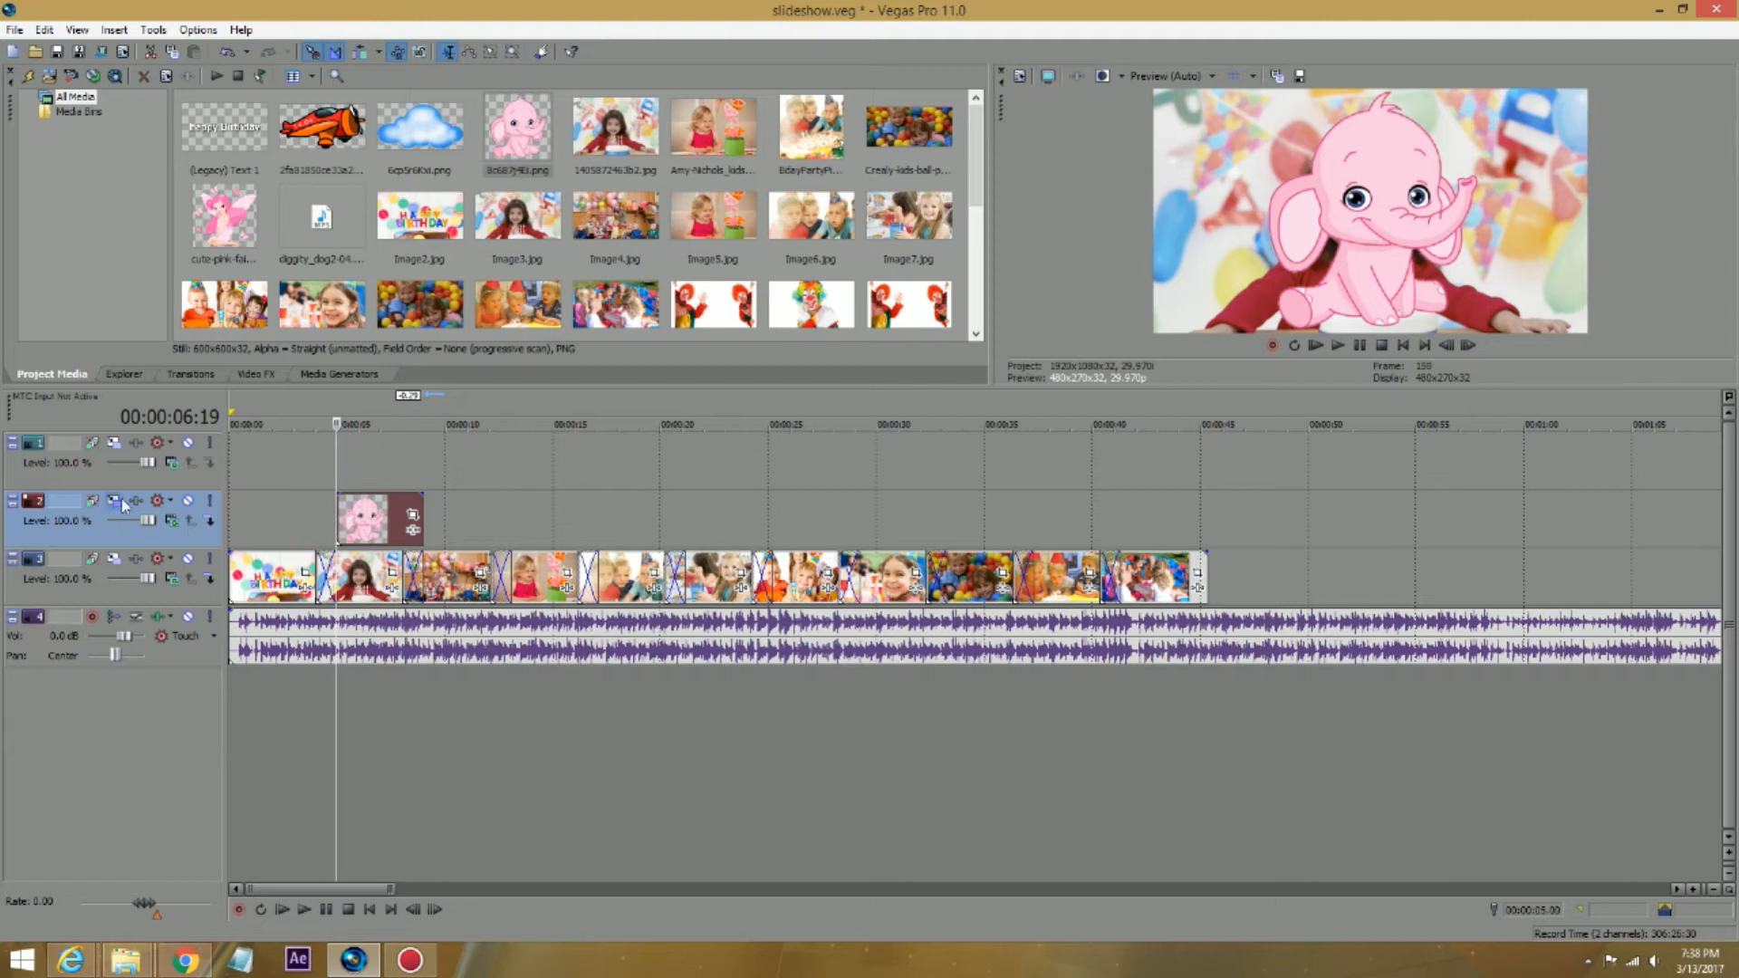
mouse_move(116, 502)
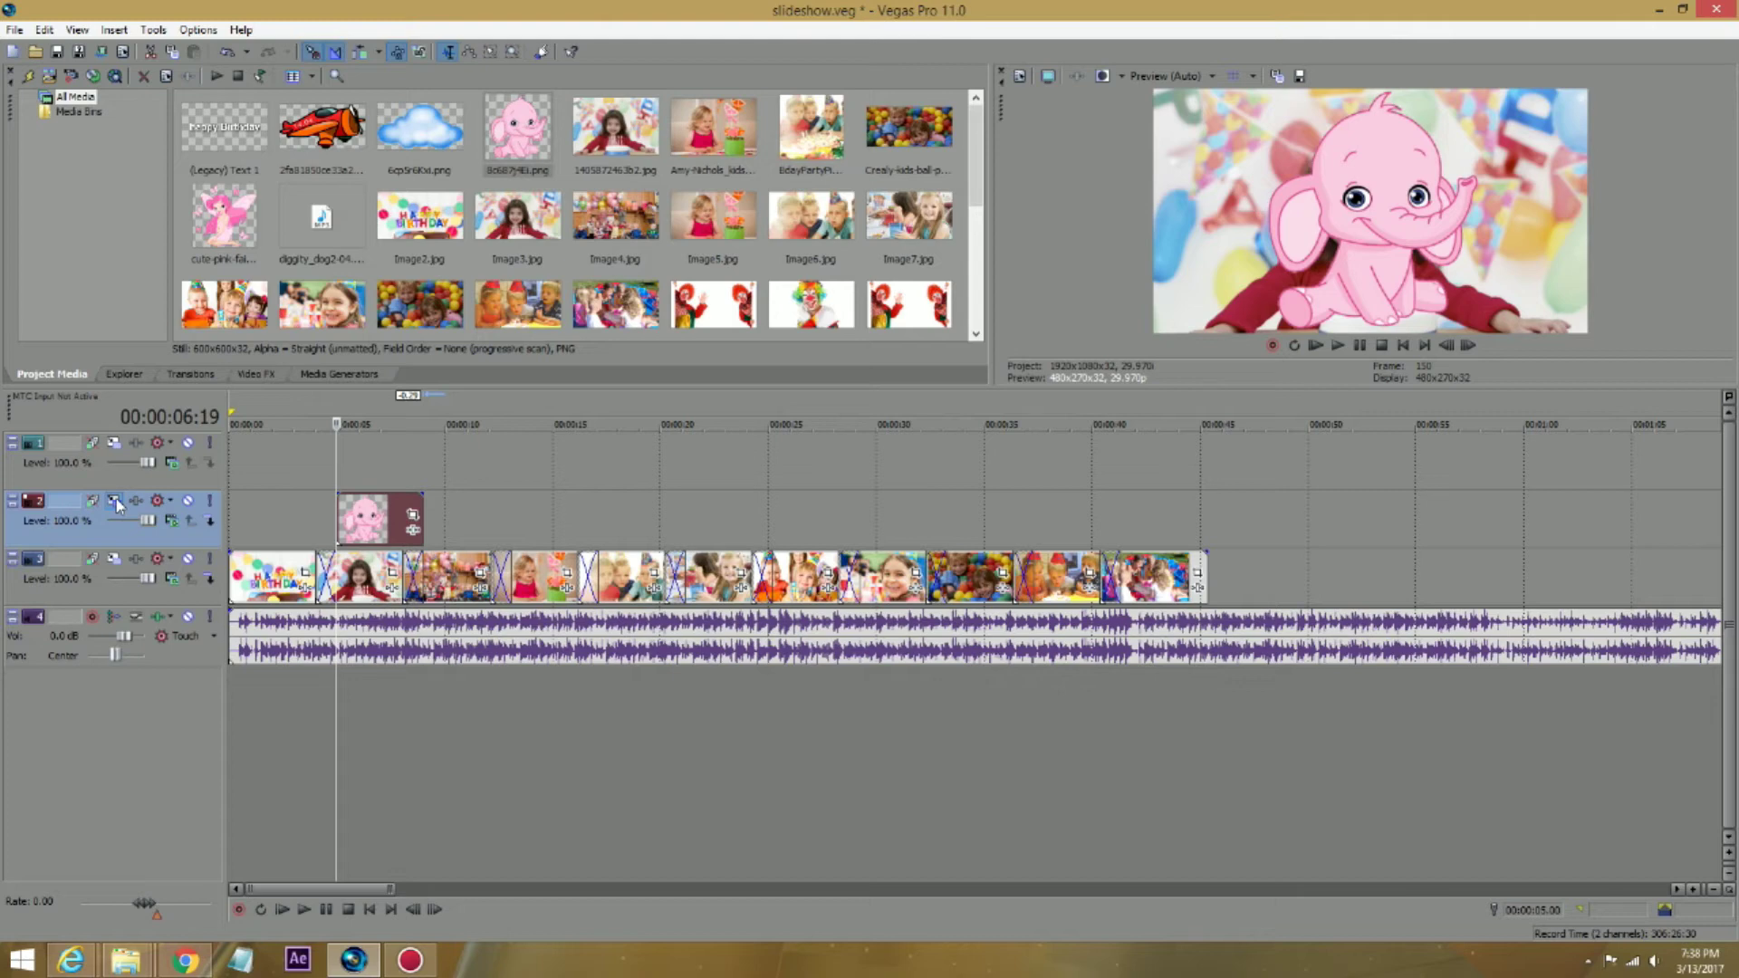
mouse_move(115, 502)
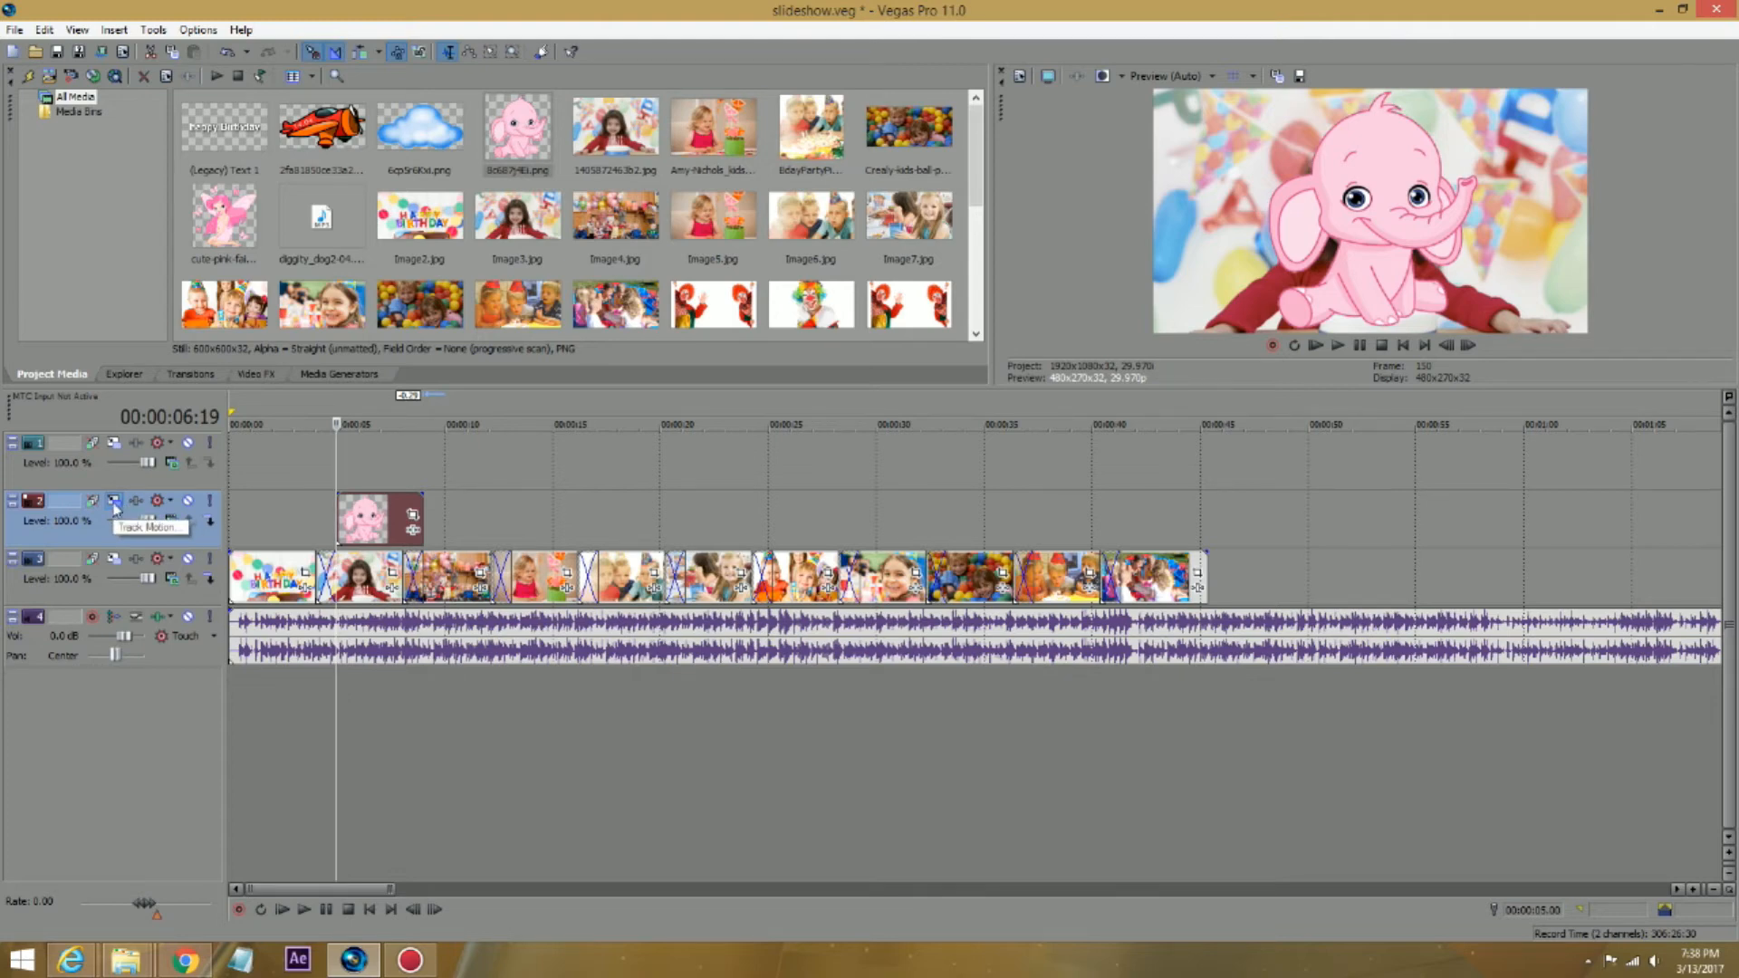
Step: In Track 2's Track Motion, position the elephant at X -620, Y -235 and advance the keyframe cursor
left_click(114, 502)
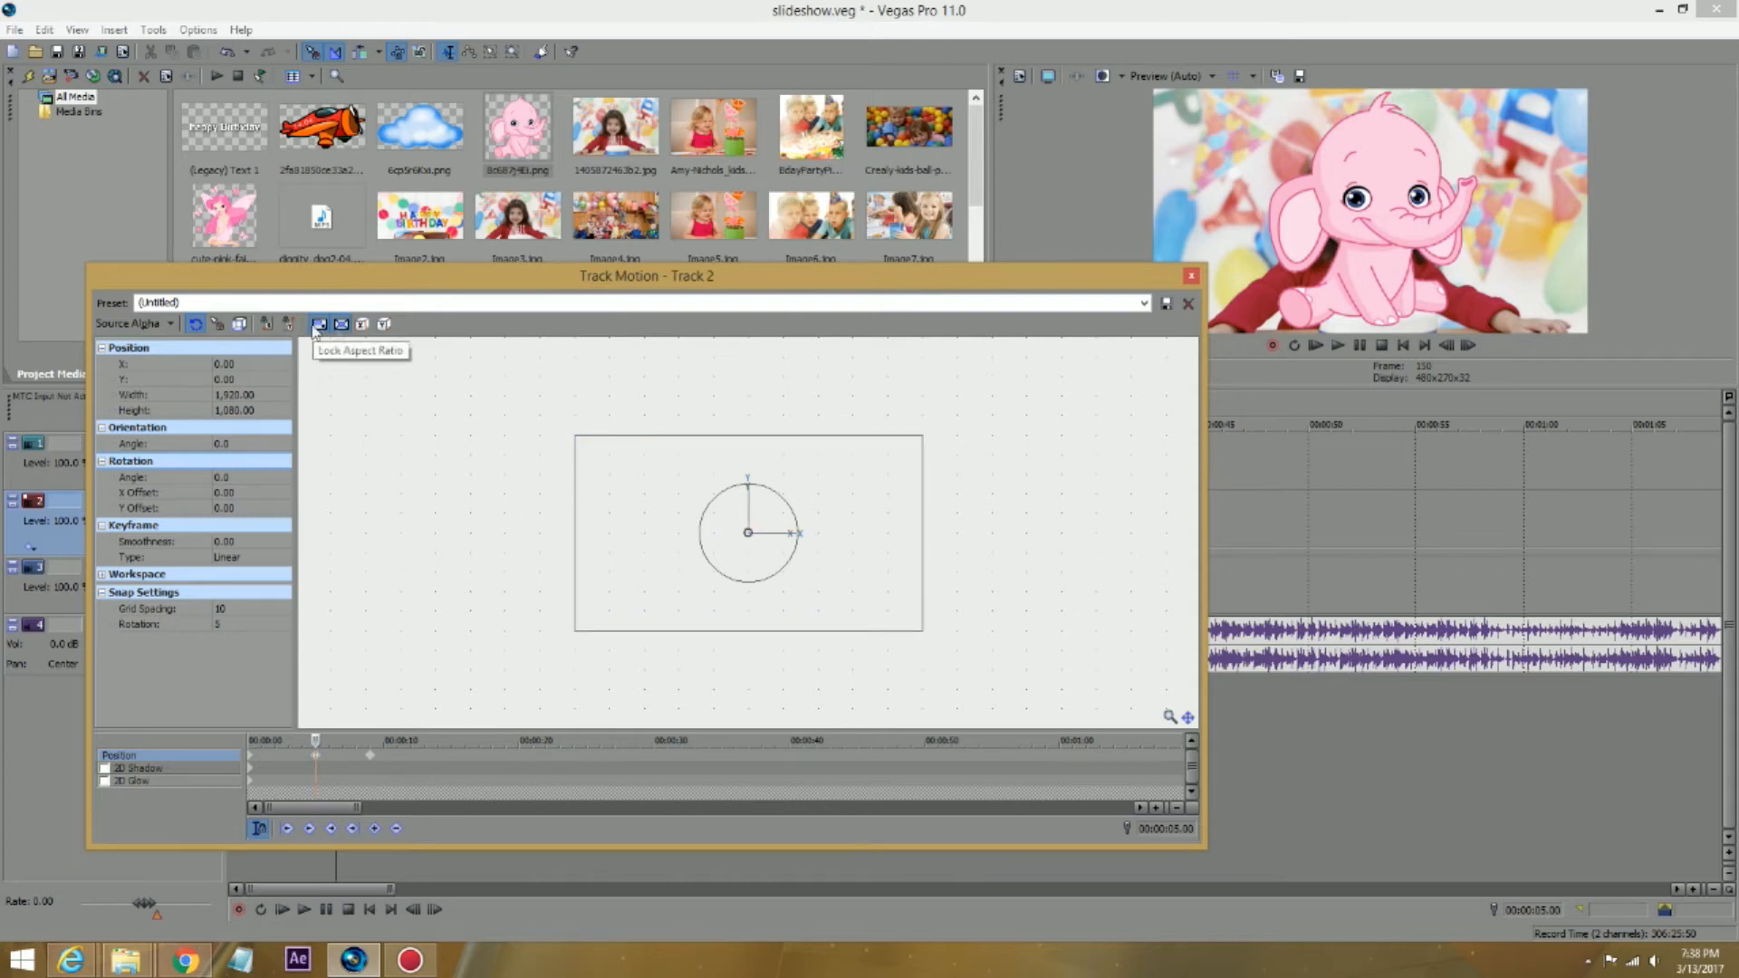
mouse_move(341, 330)
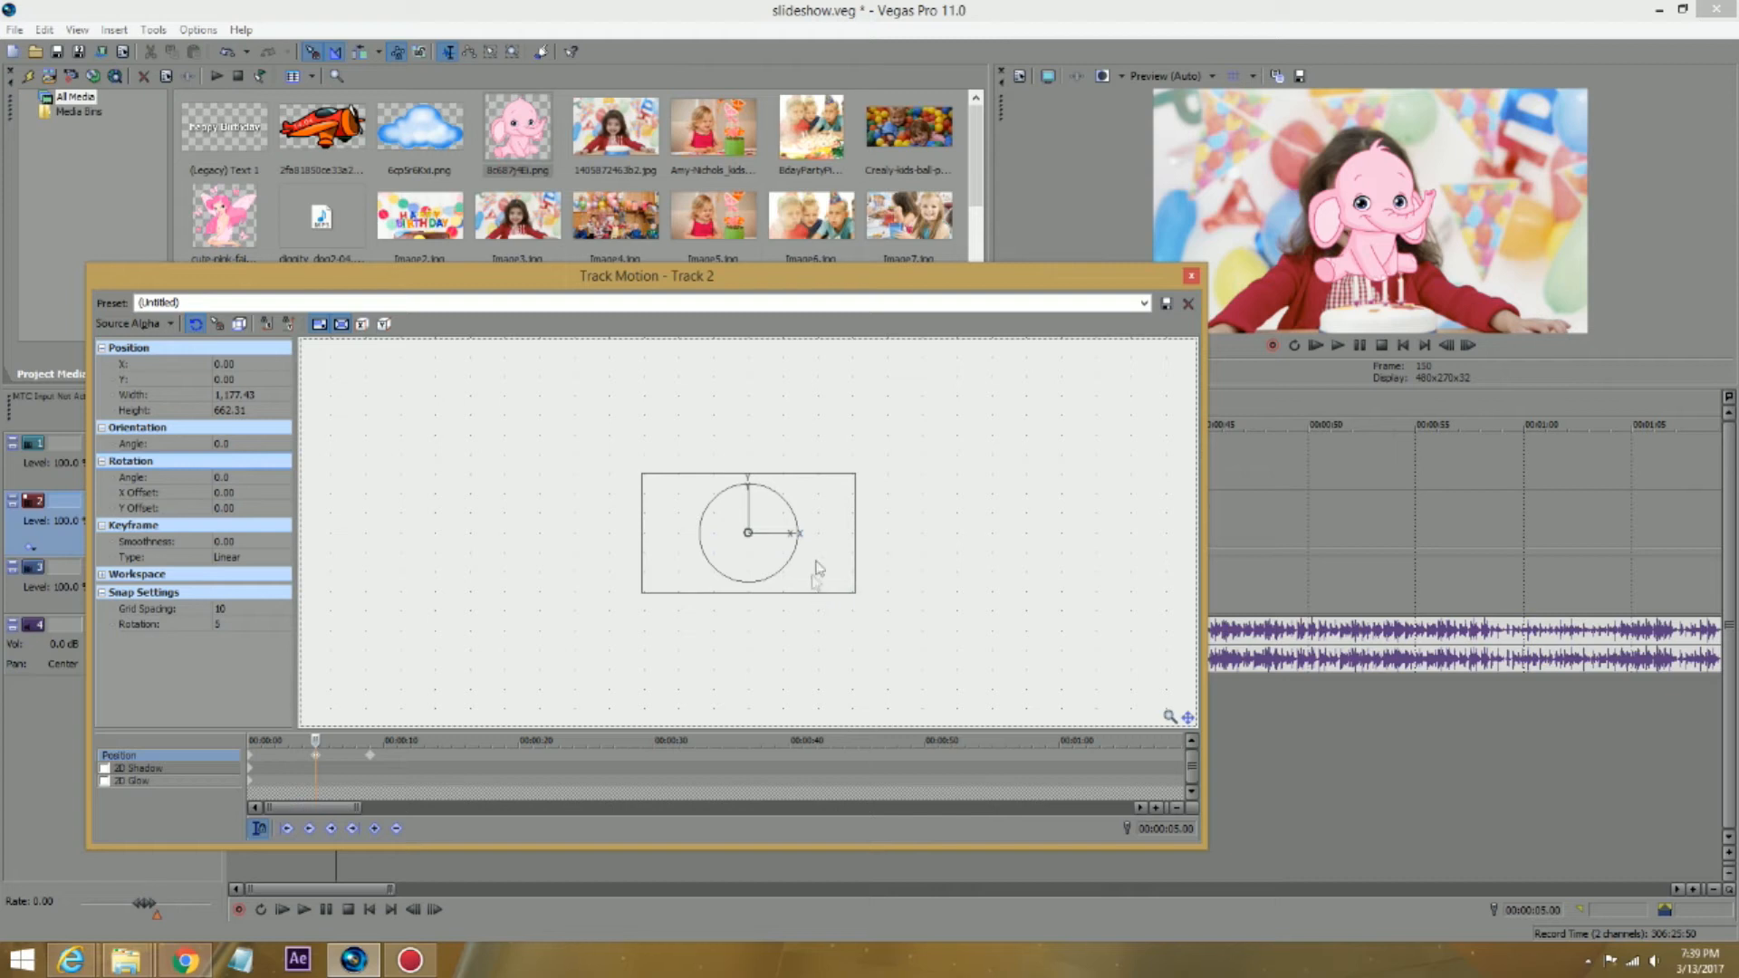
left_click(777, 532)
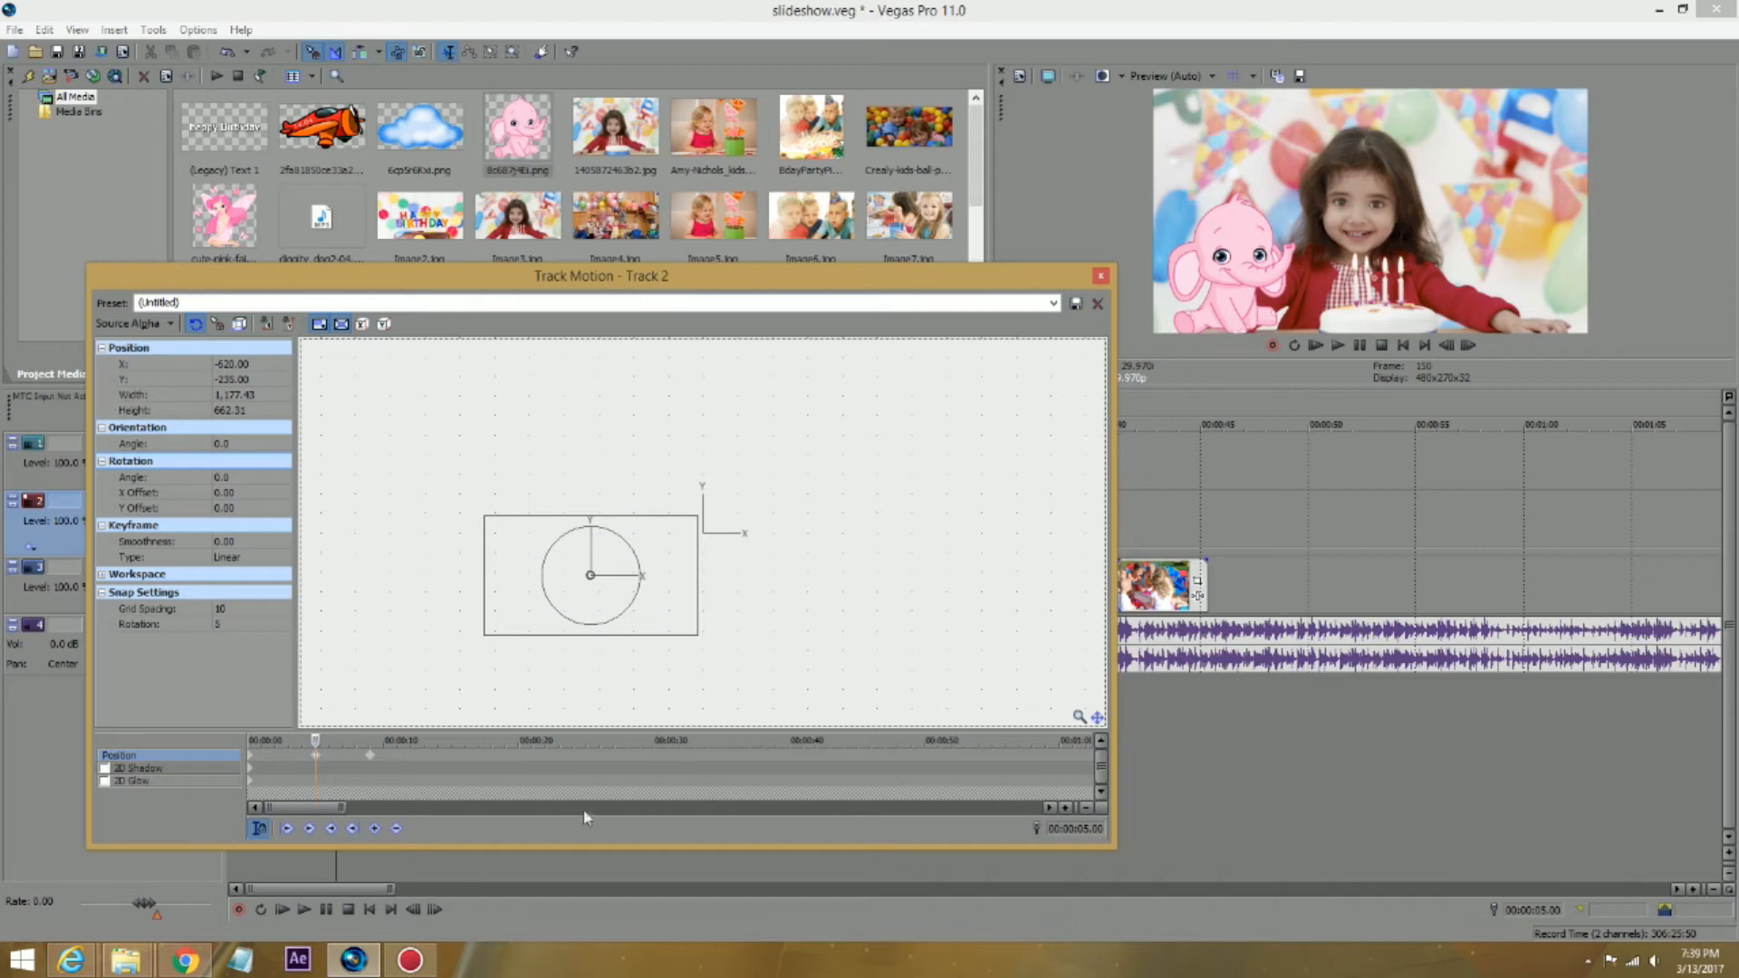
left_click(370, 739)
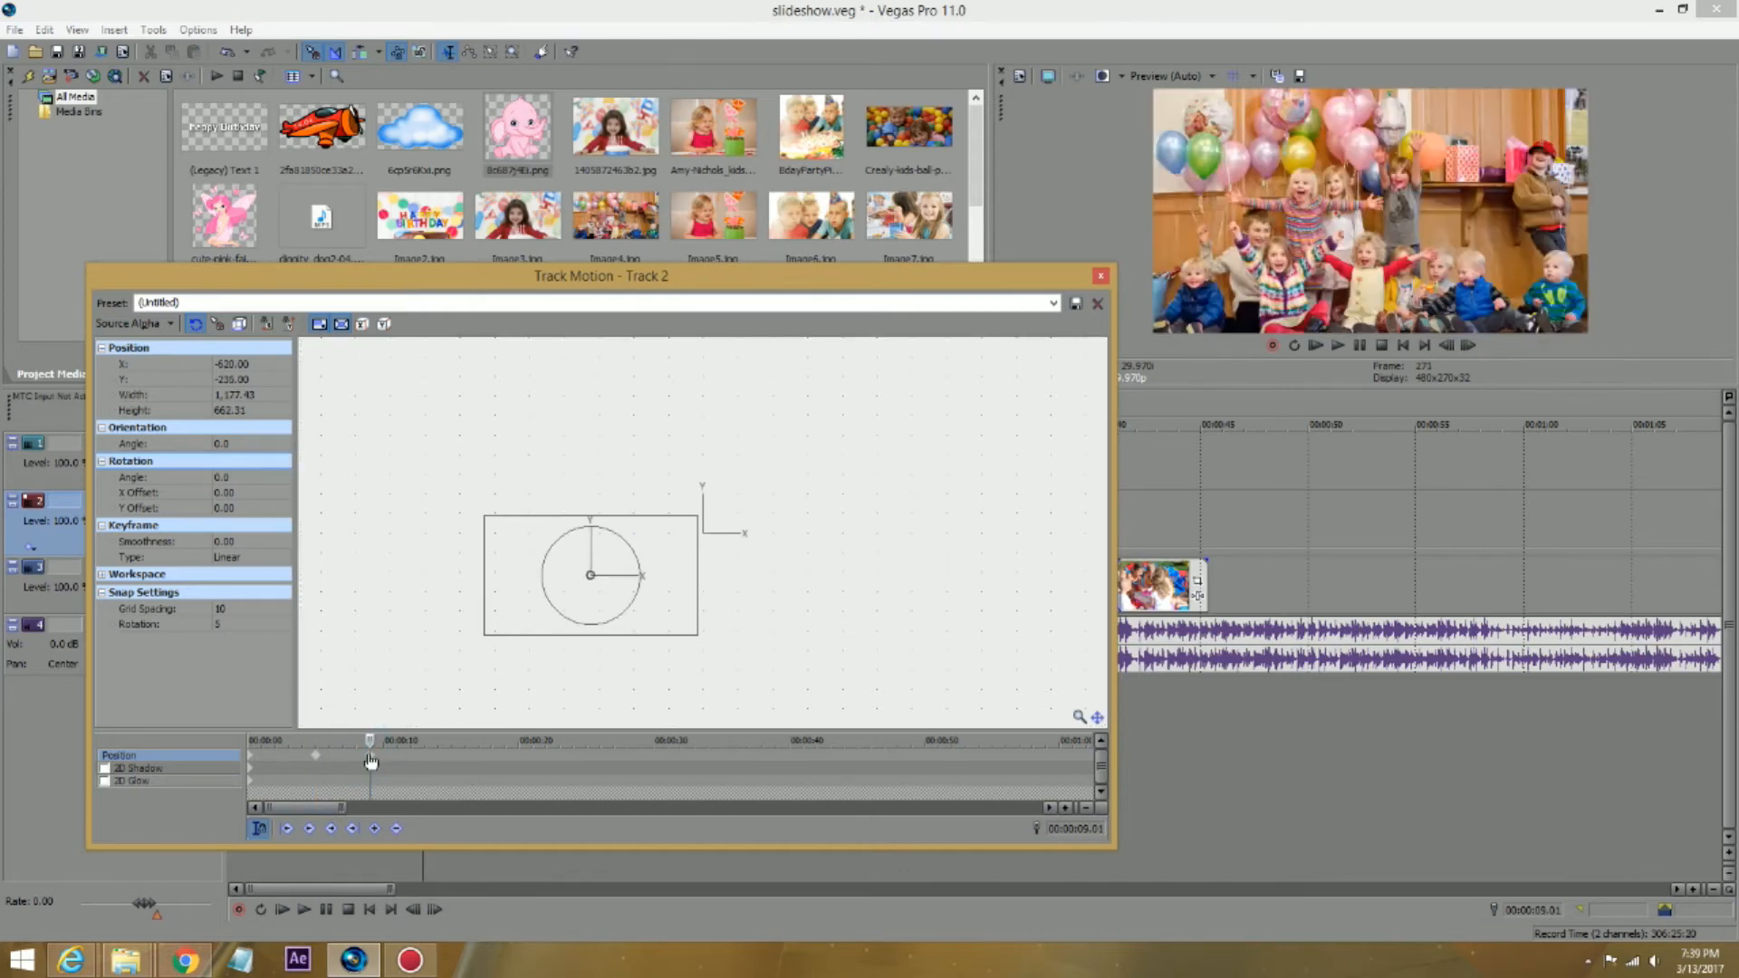
Step: Mark a later keyframe for the elephant's motion and move playback further along the timeline
left_click(1098, 276)
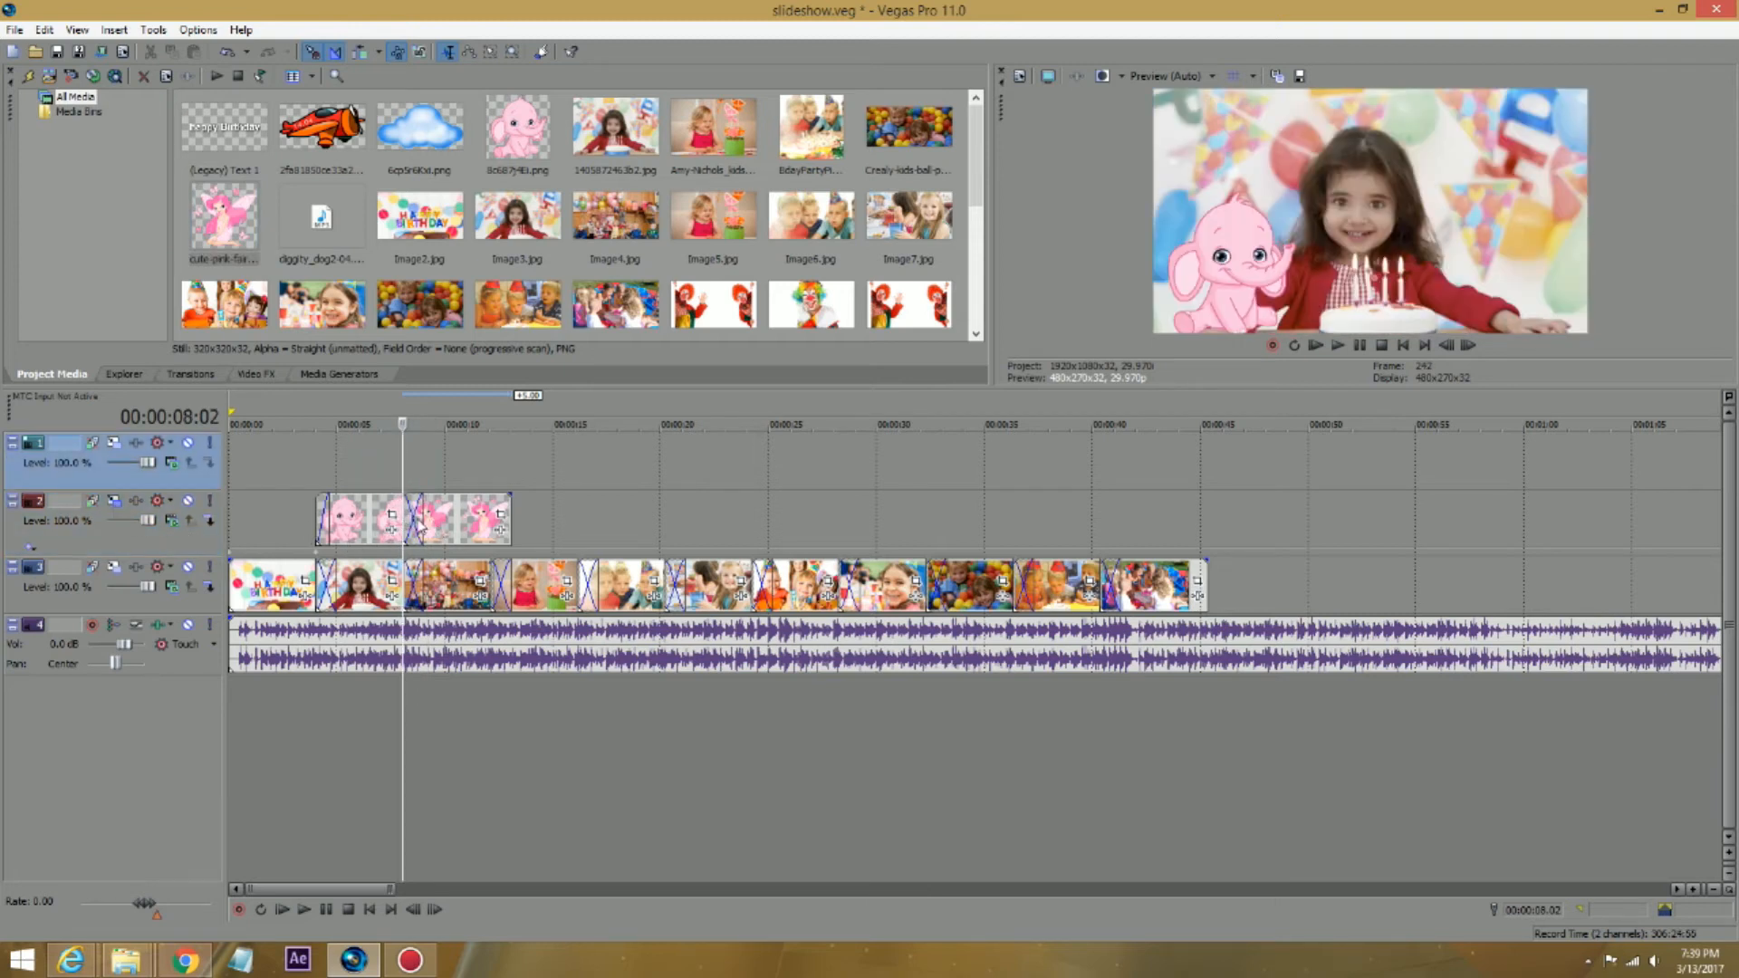
left_click(303, 908)
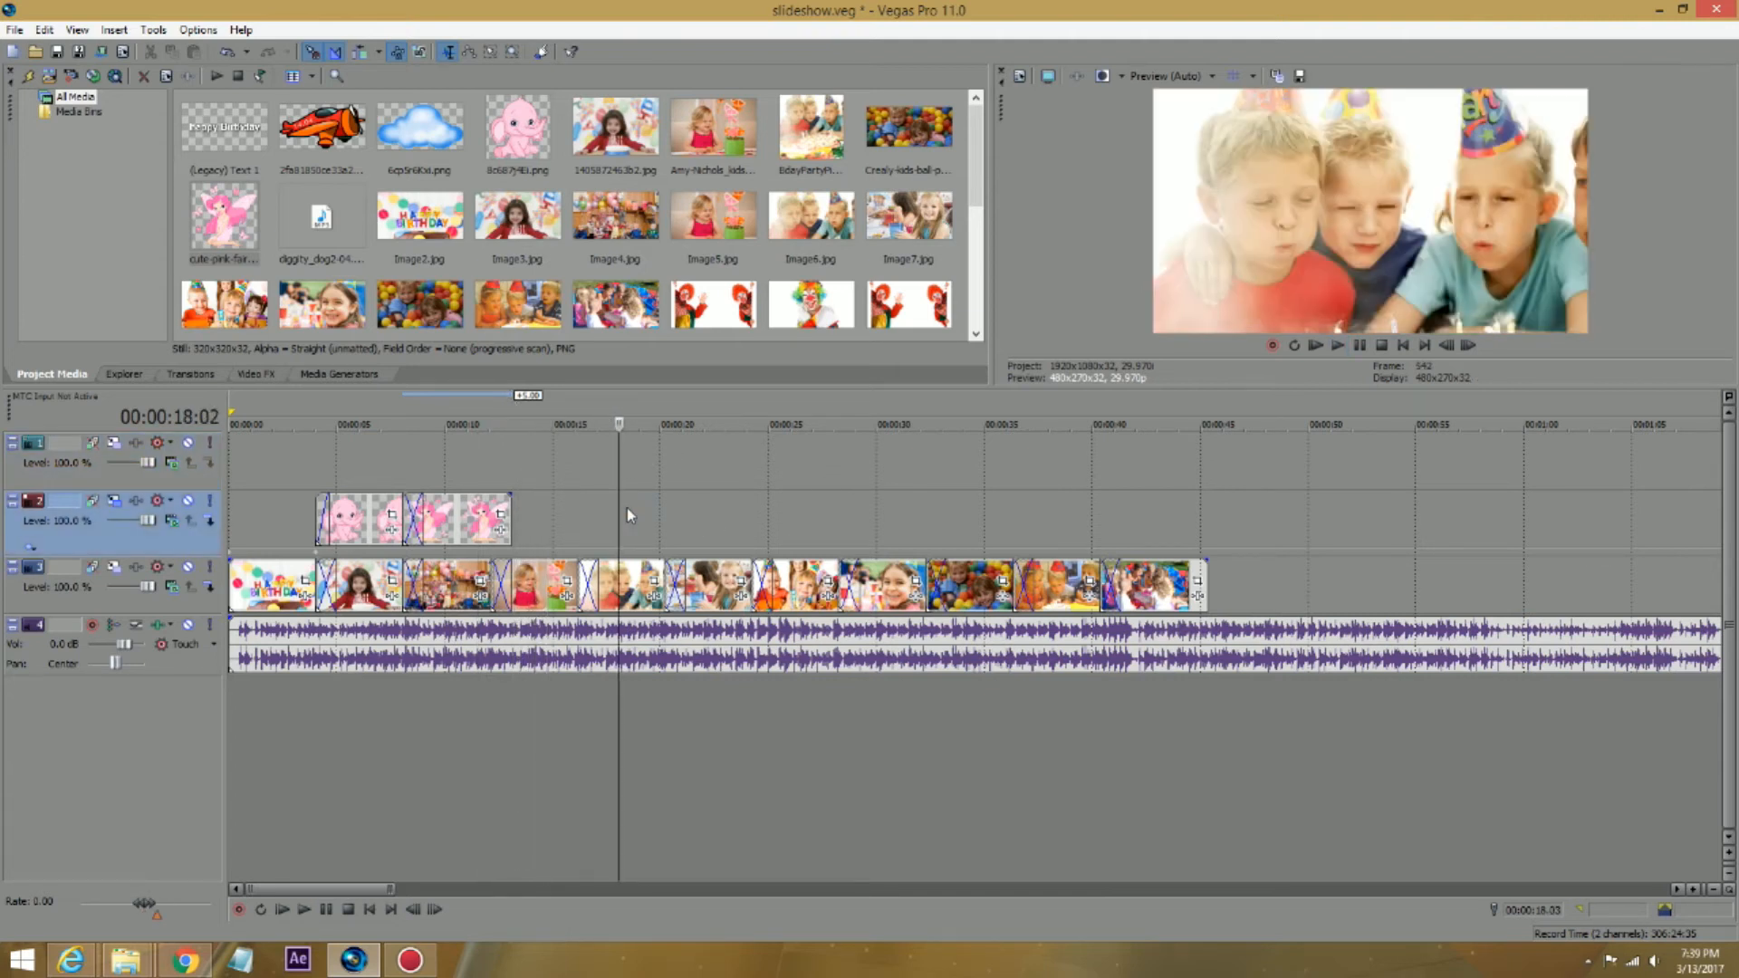
mouse_move(422, 337)
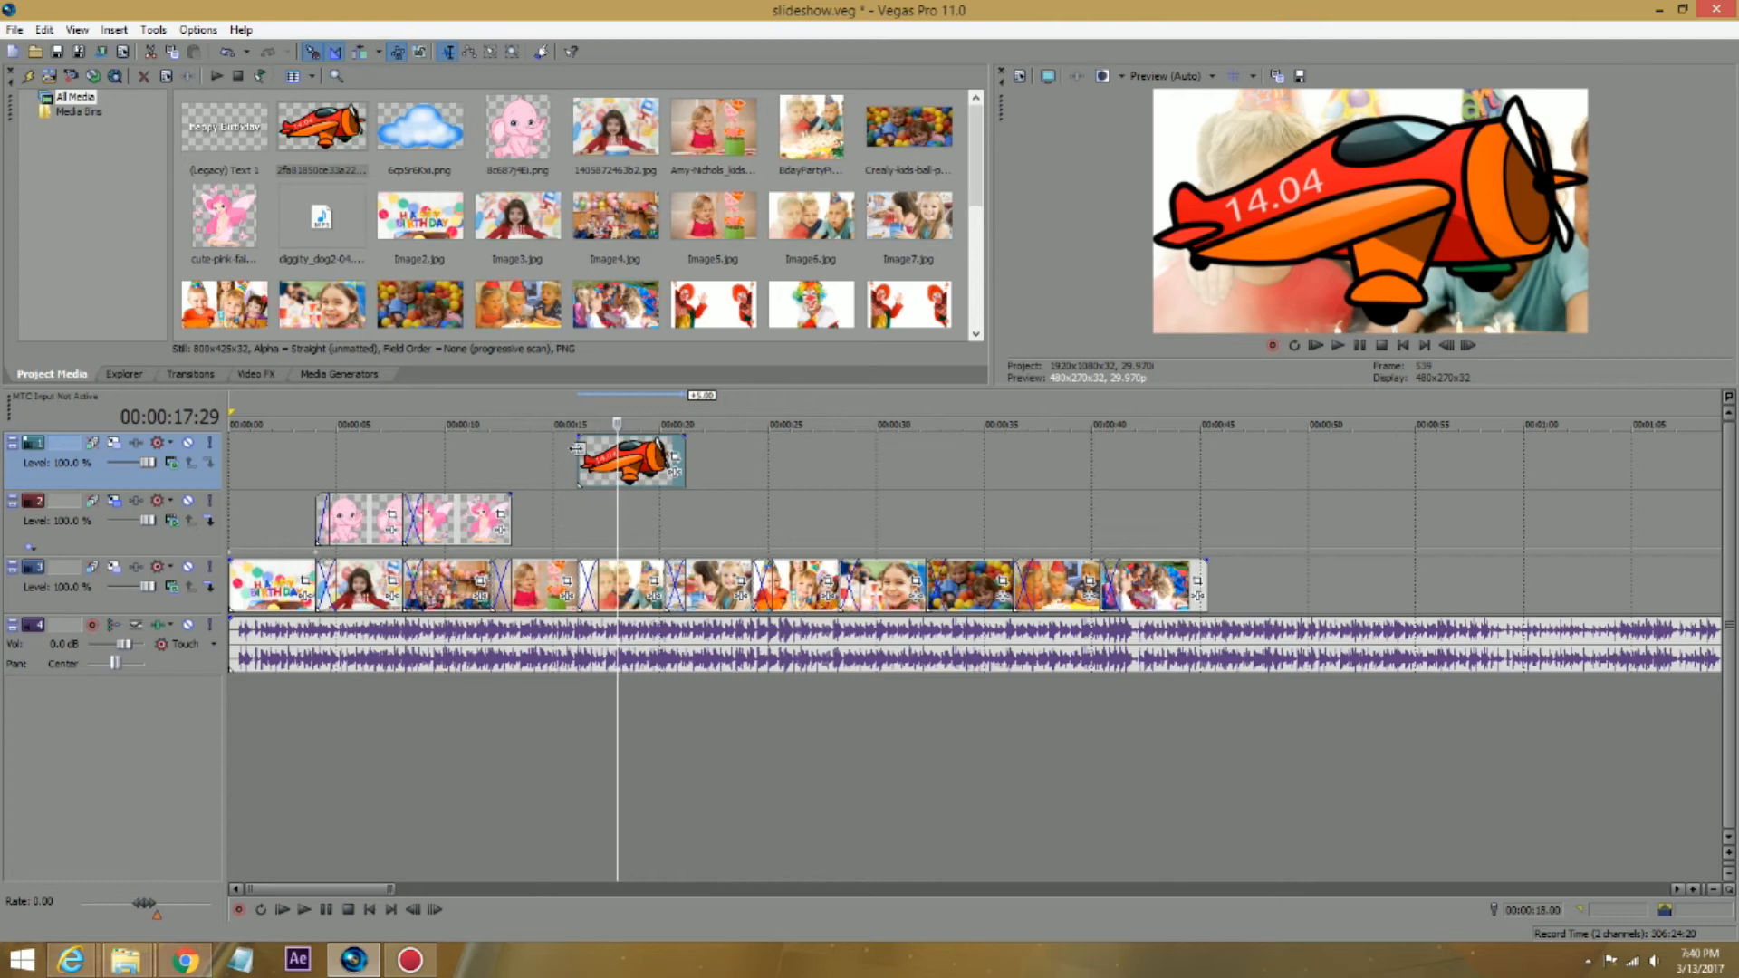
mouse_move(114, 442)
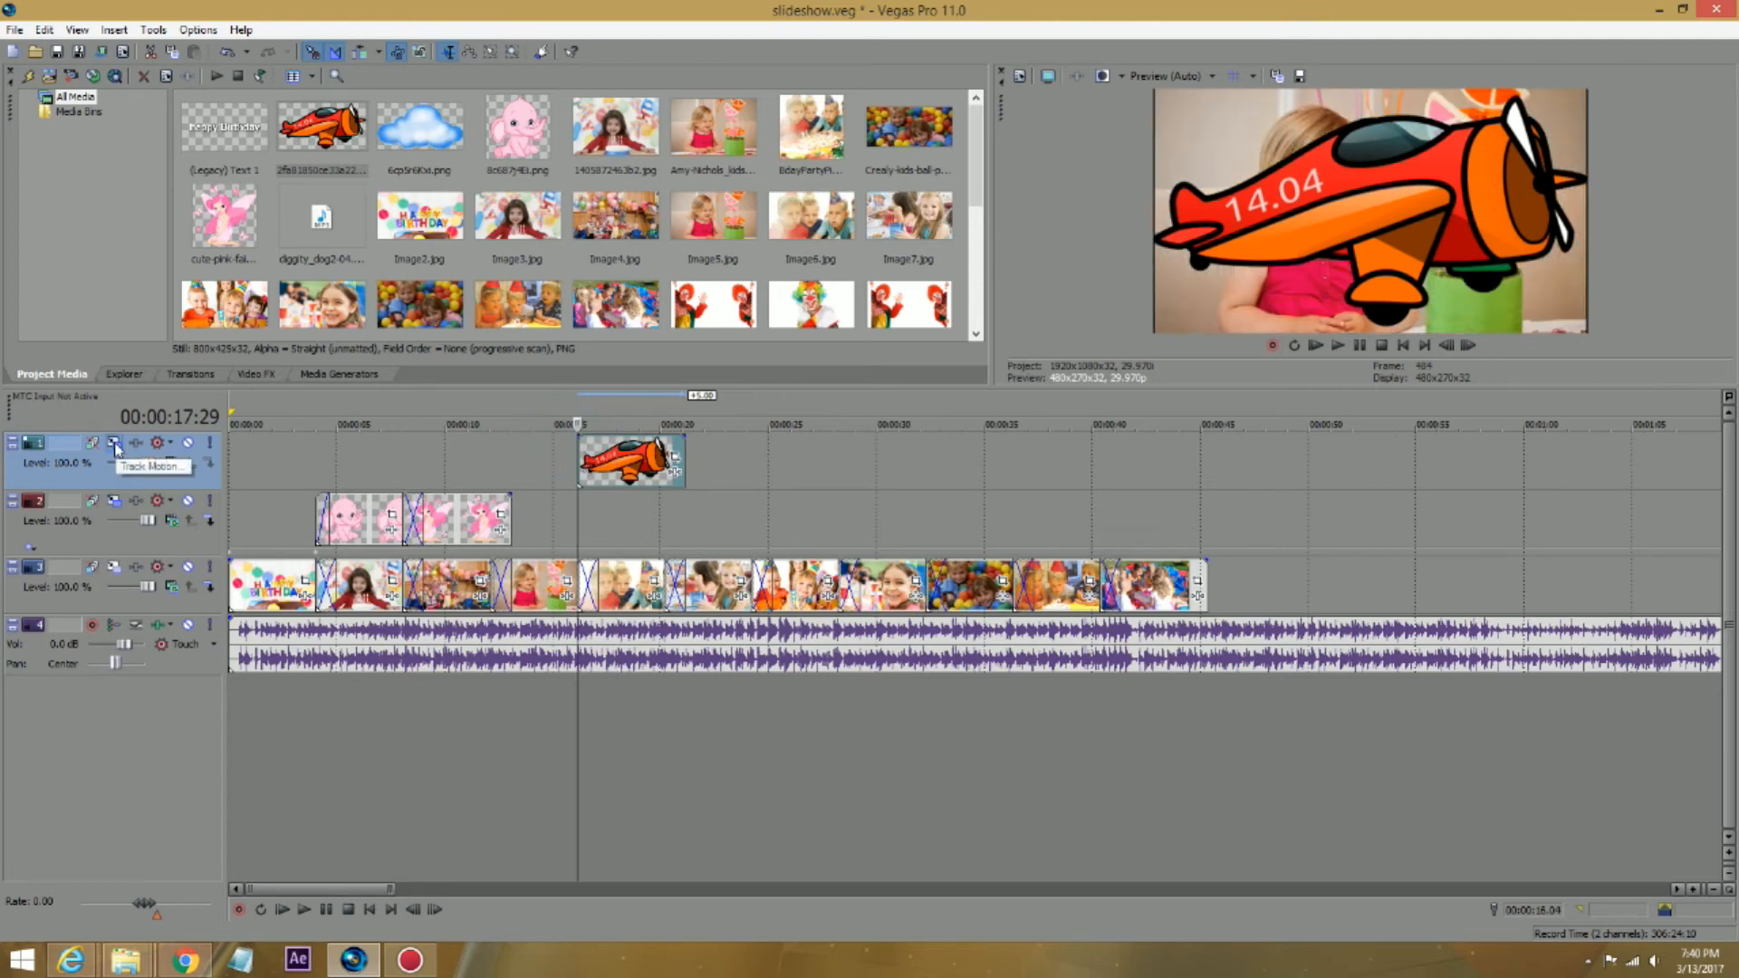
Step: In Track 1's Track Motion, scale the plane down toward X -1325, Y -150
left_click(116, 442)
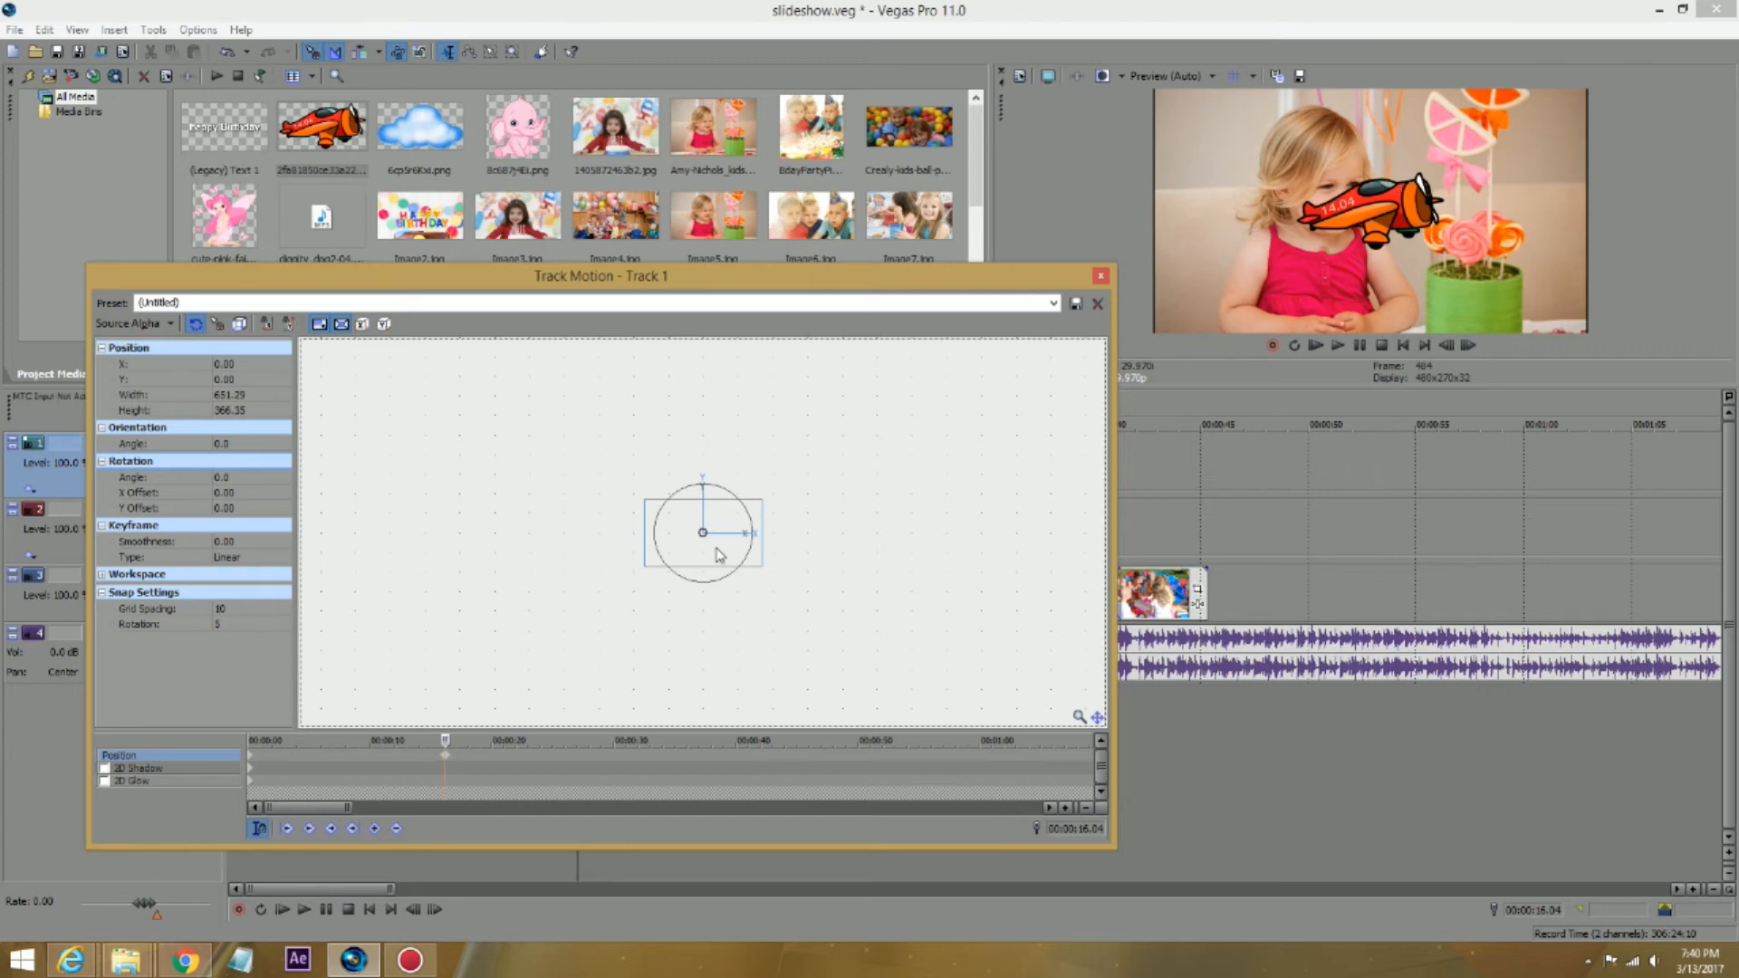
left_click(1098, 303)
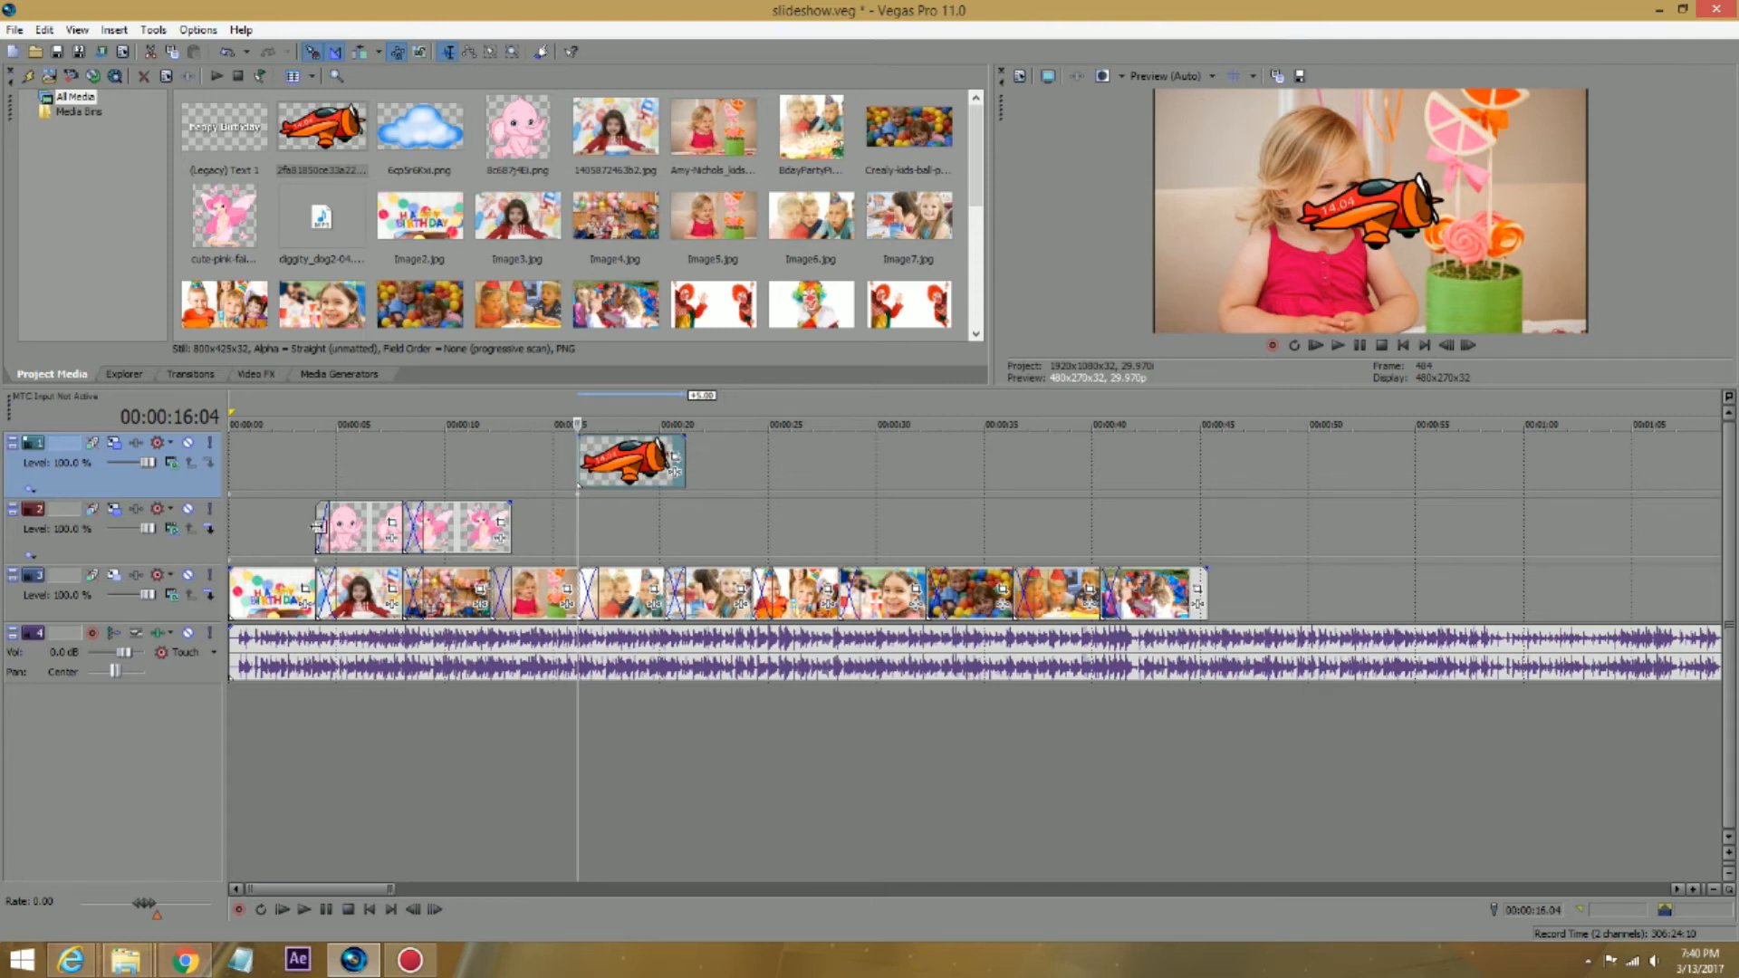
mouse_move(555, 496)
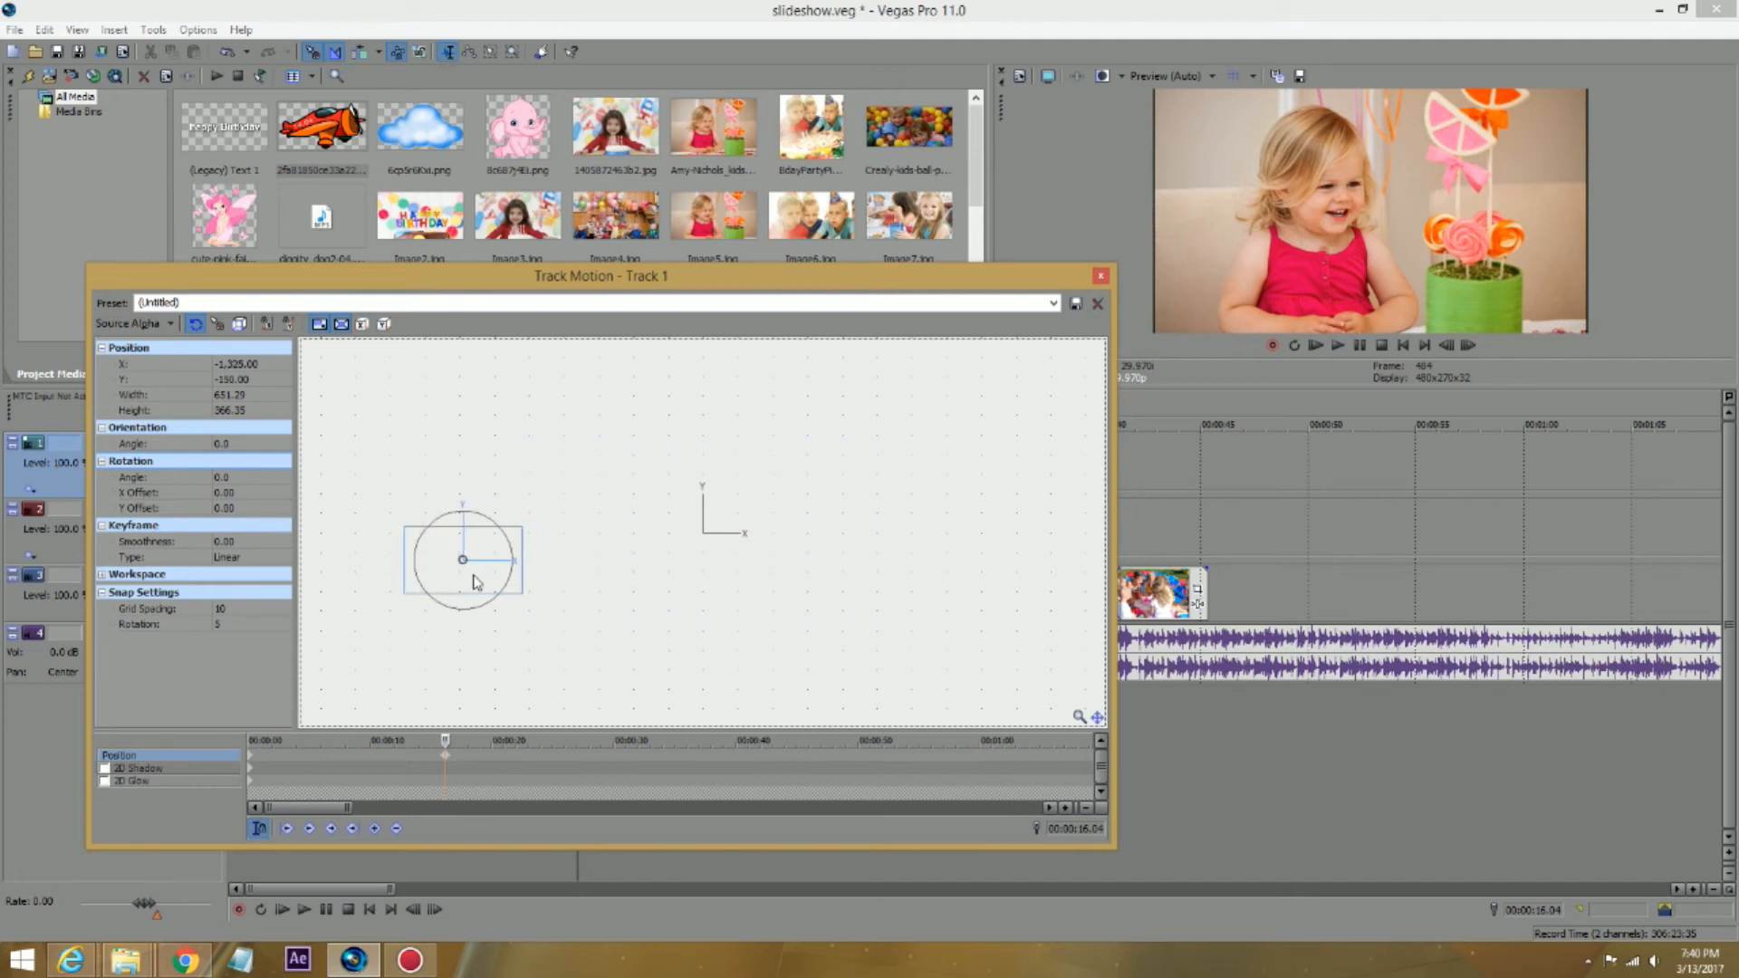
mouse_move(799, 377)
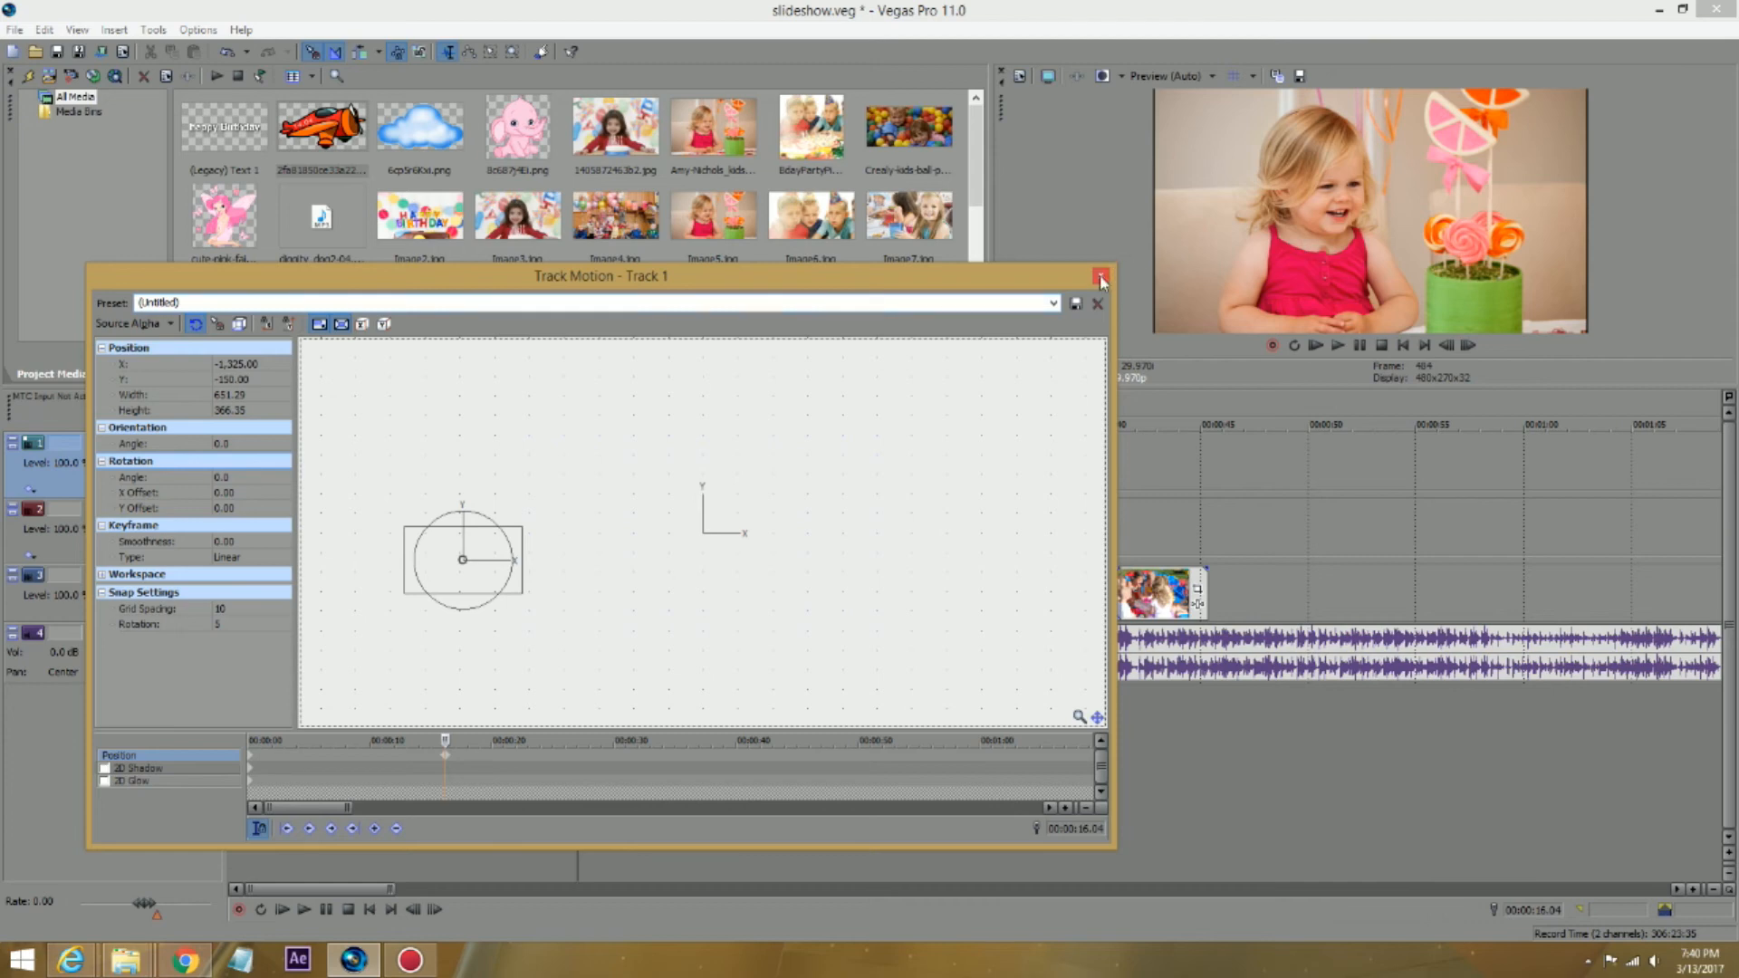
Step: Keyframe the plane at about 21 seconds to X 1260, Y -95, past the right edge, then preview
left_click(1100, 275)
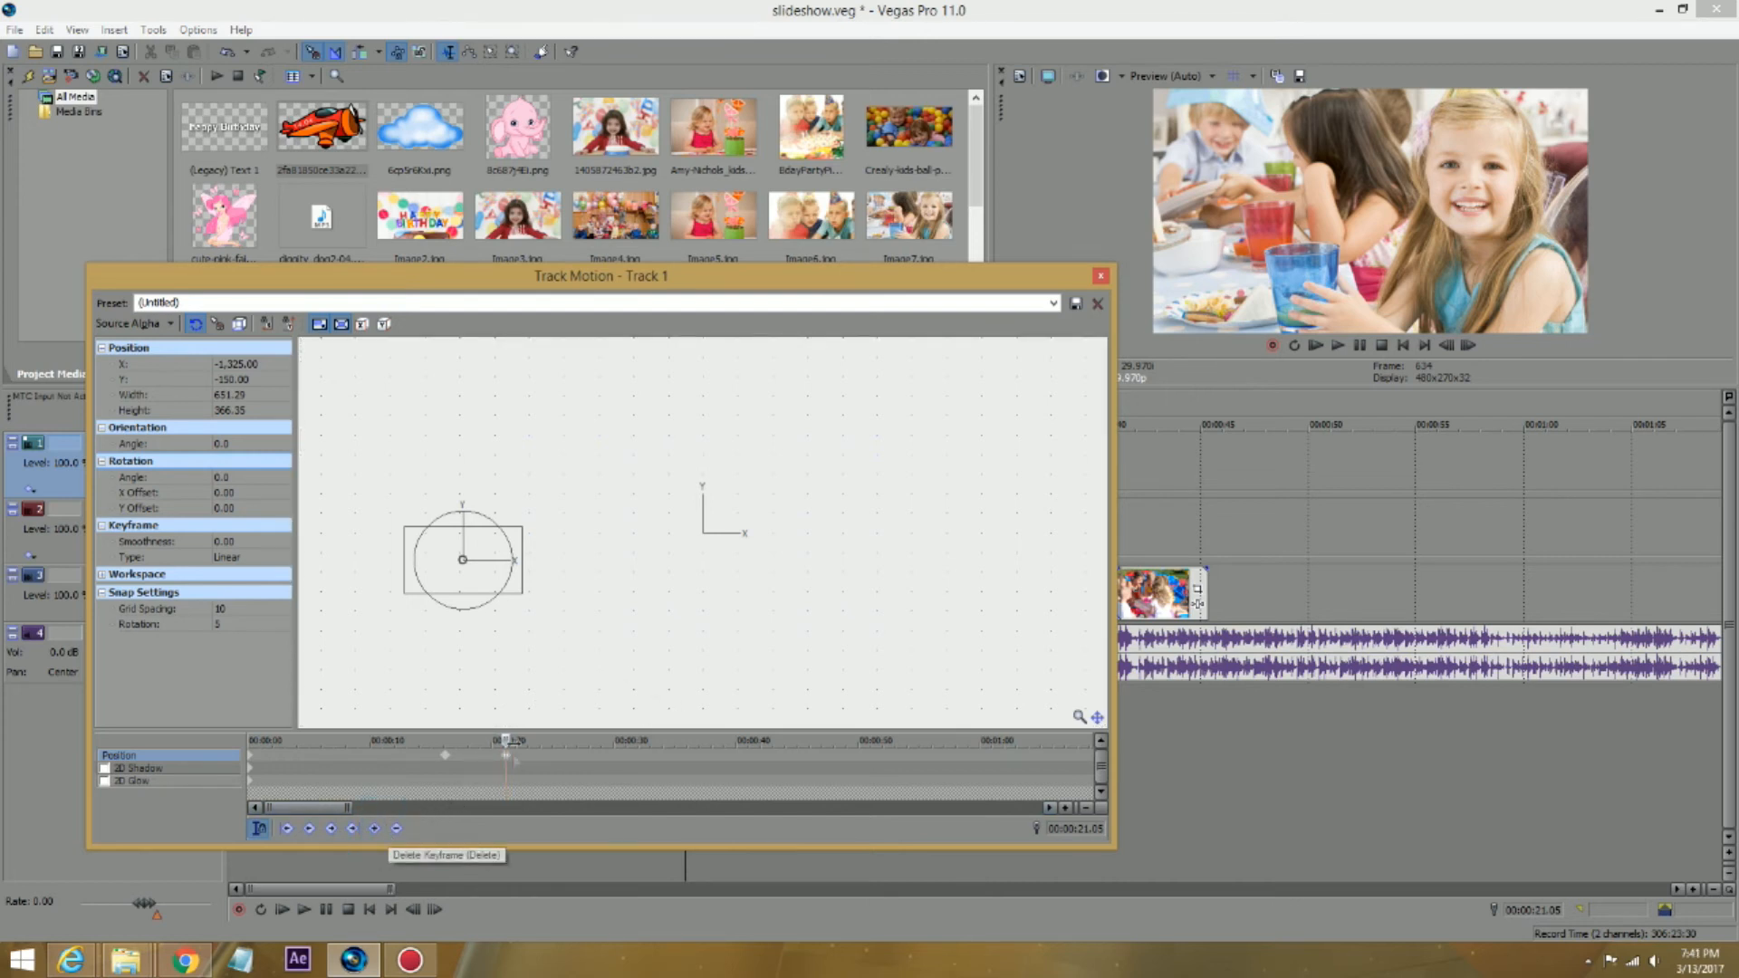
mouse_move(518, 710)
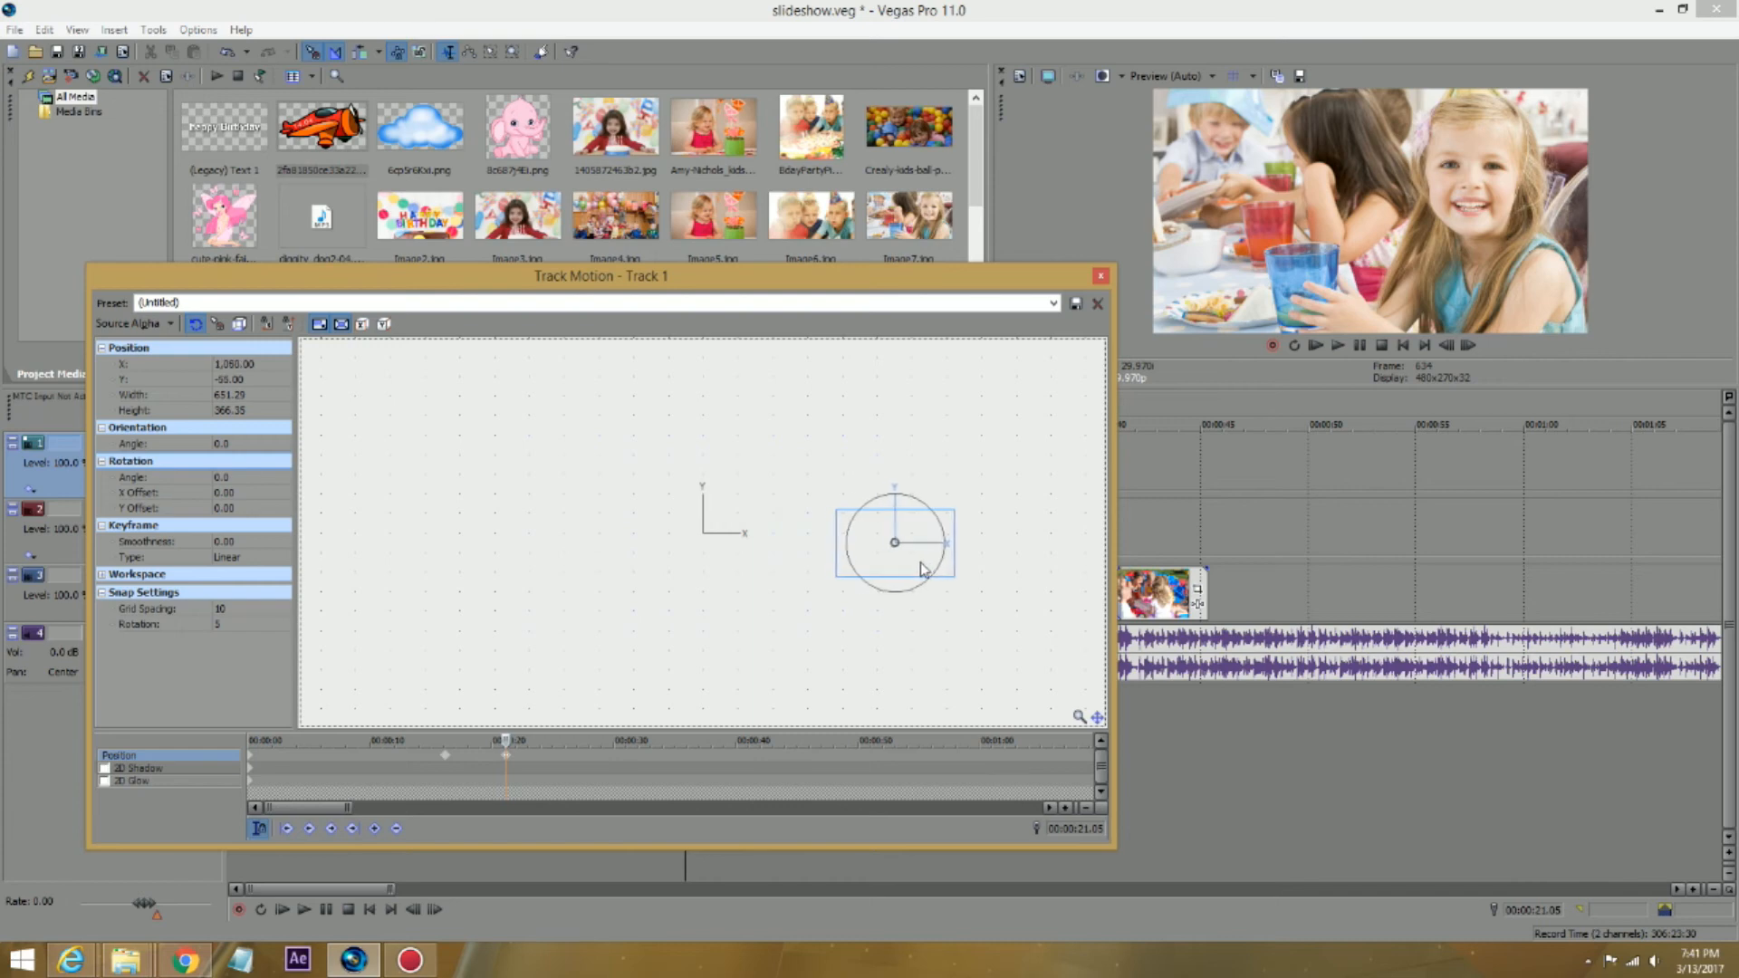
left_click(1098, 304)
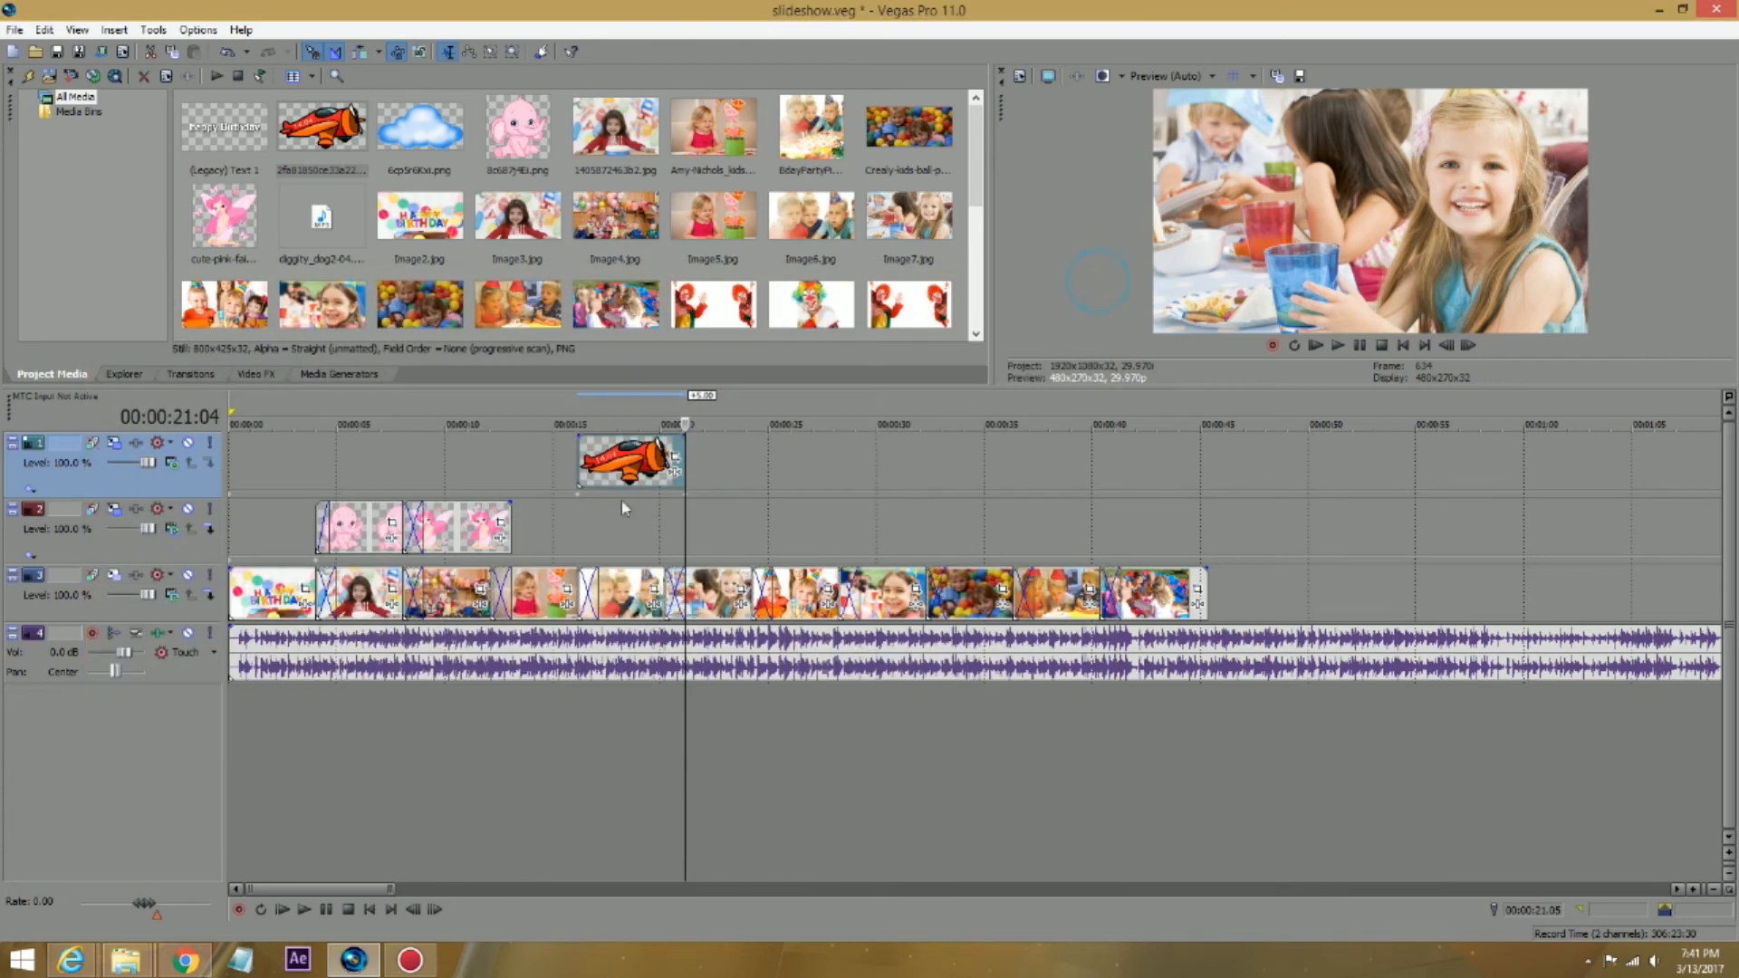
left_click(632, 459)
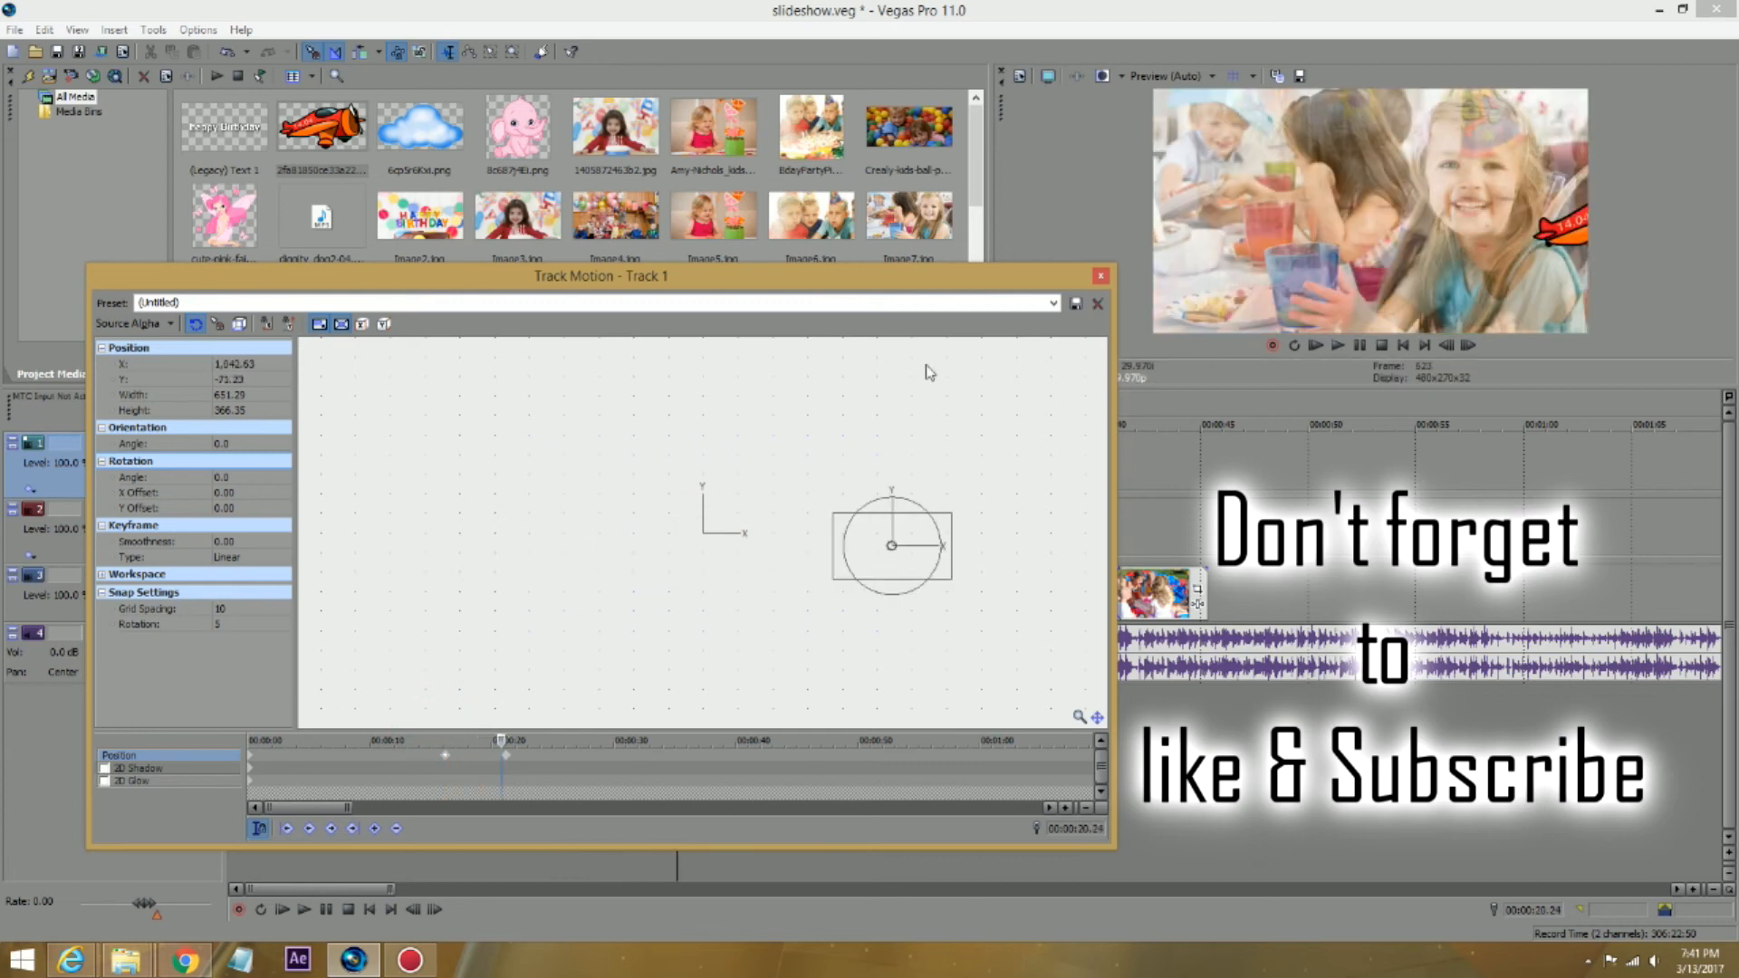
left_click(1098, 305)
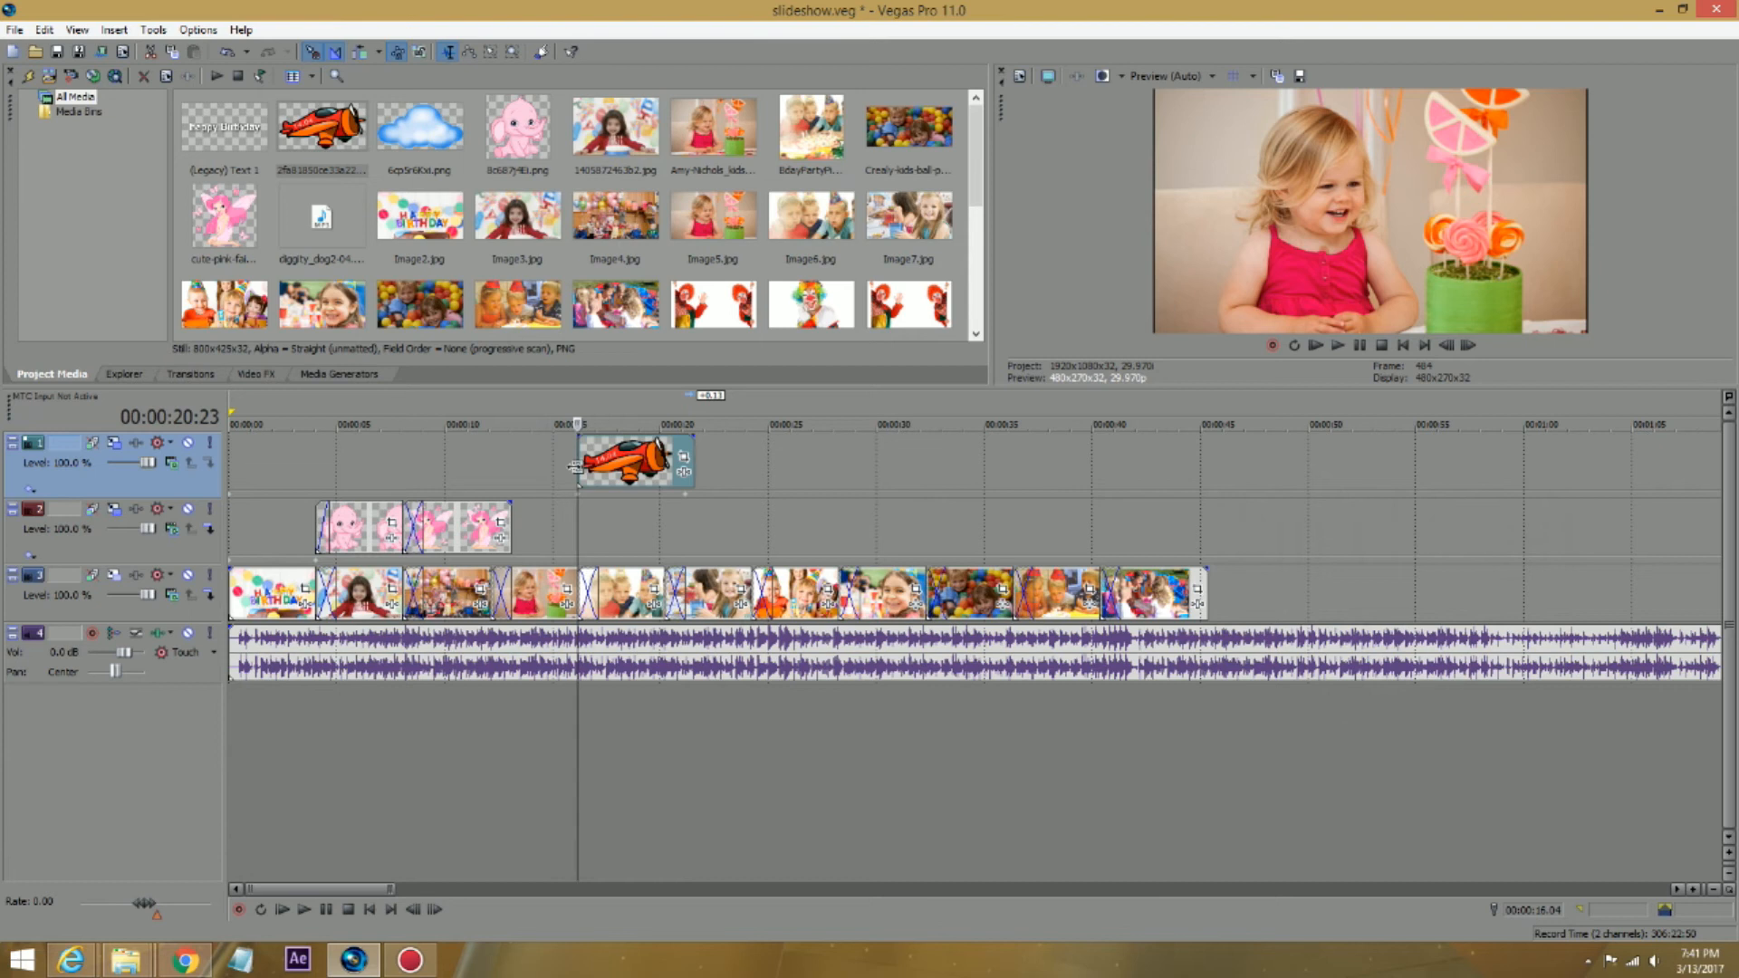
Step: Set the plane's 21-second end position toward the upper right, rotated to -23.5 degrees
left_click(542, 424)
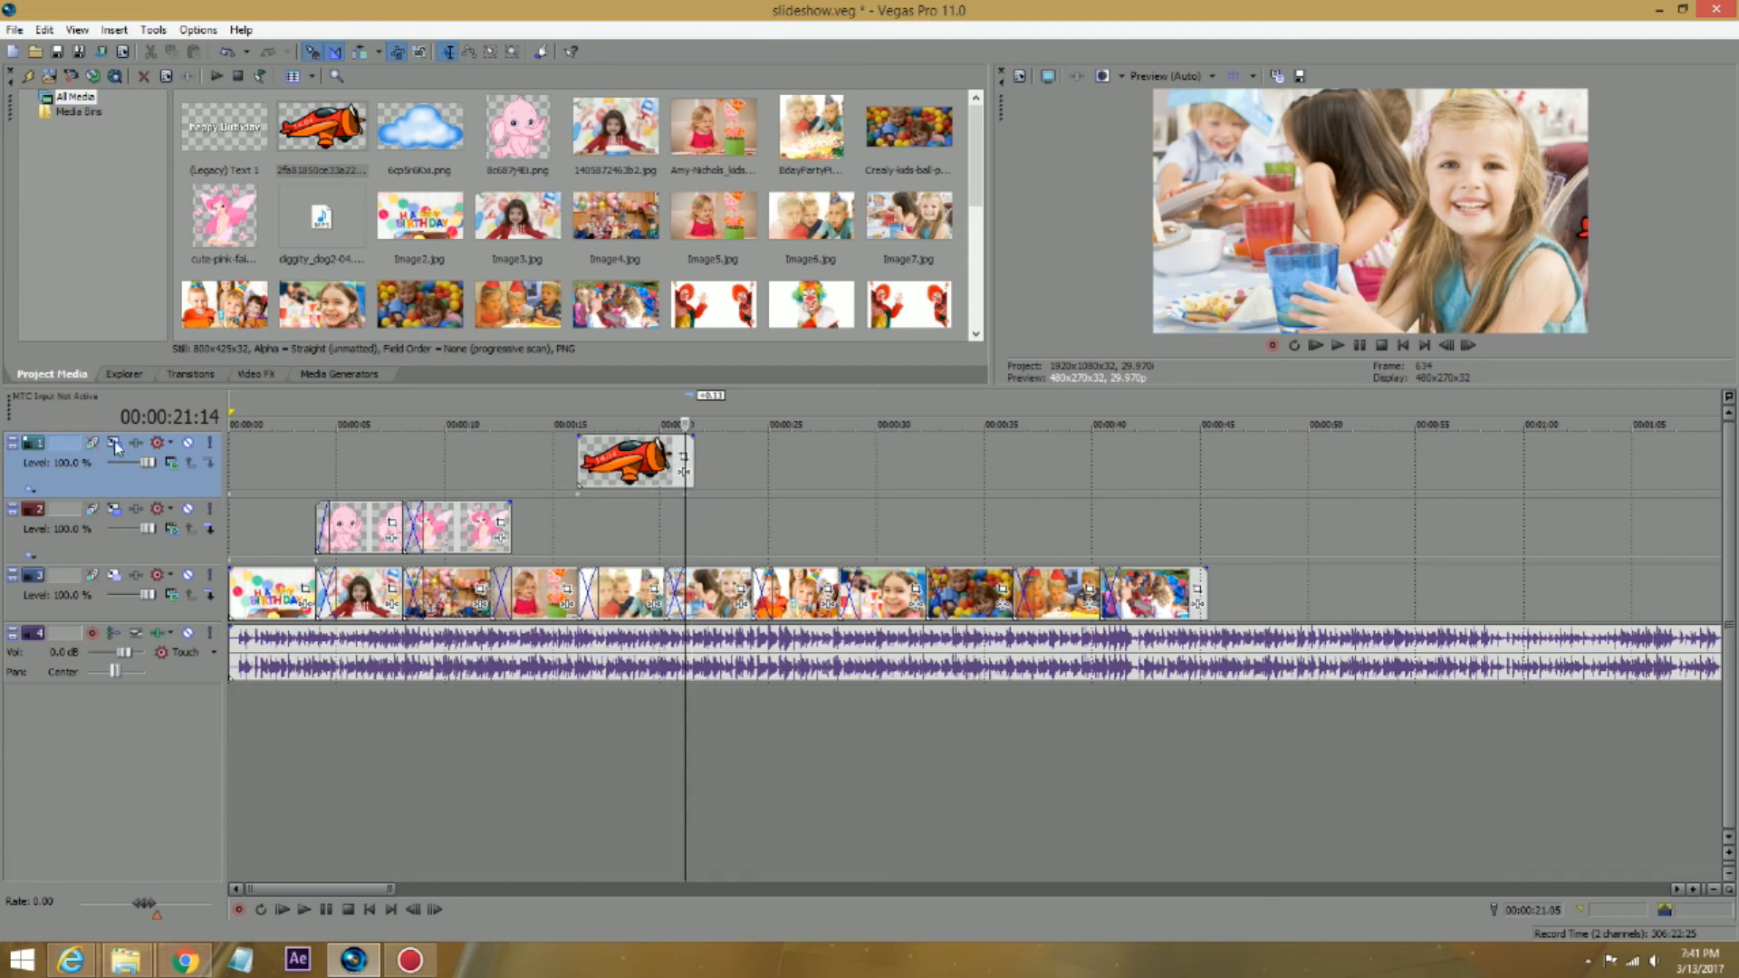
left_click(116, 442)
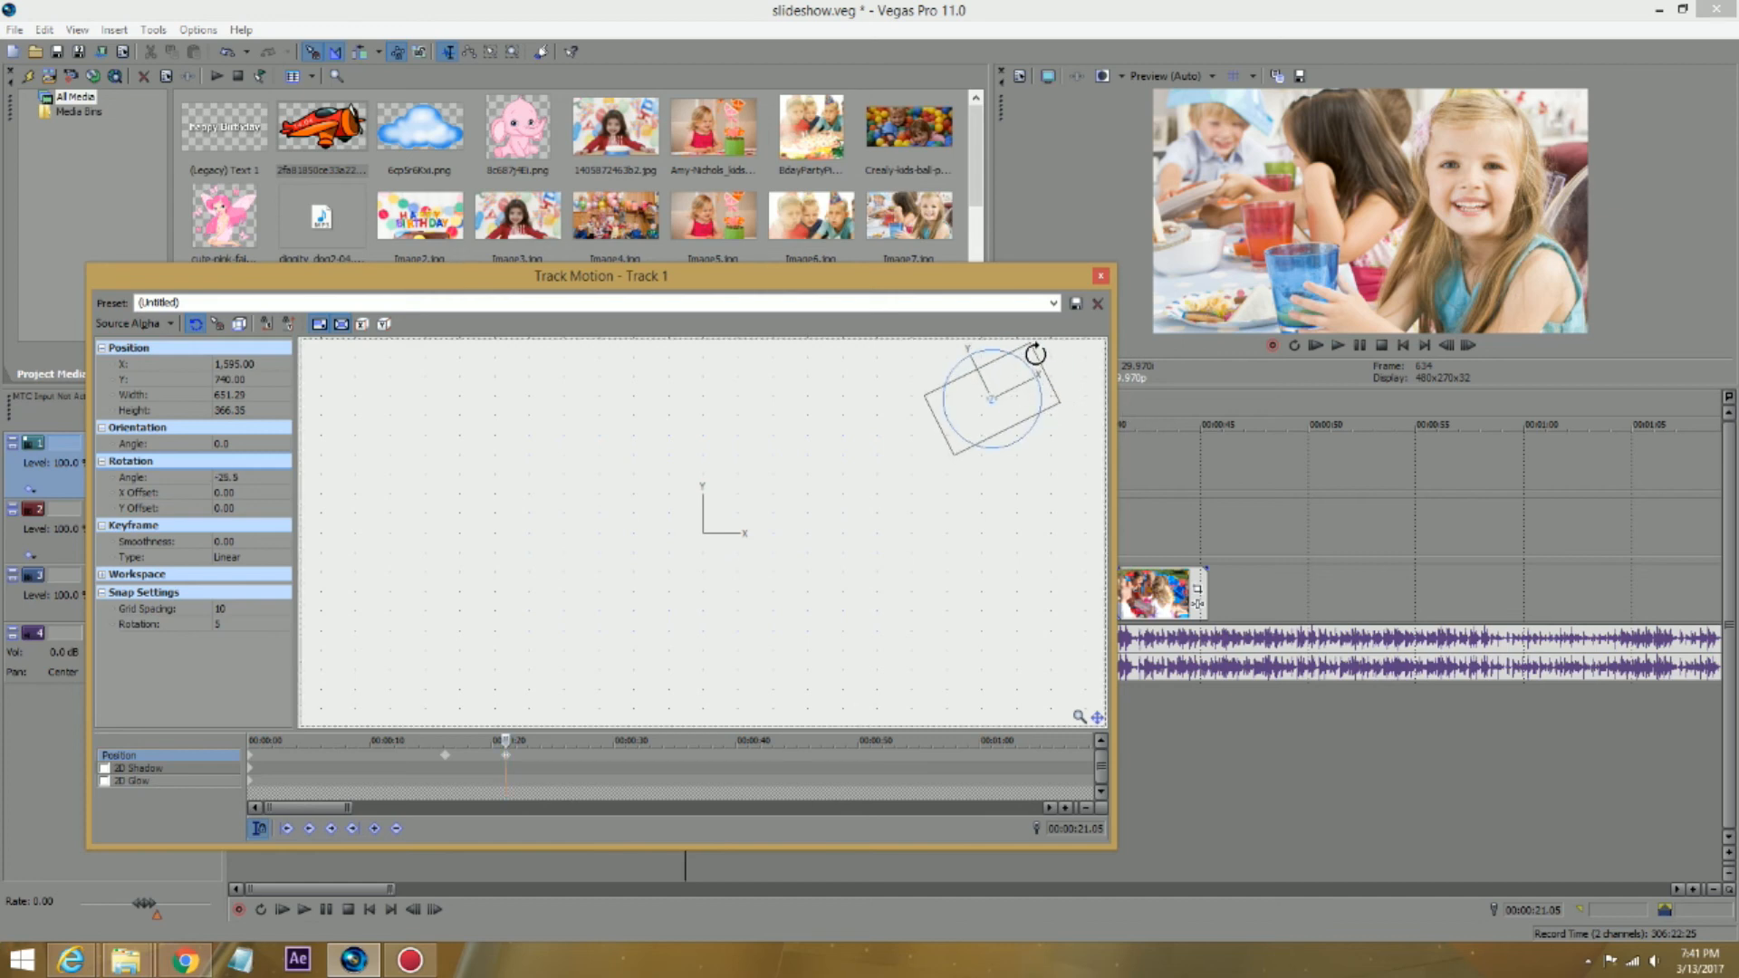
left_click(1098, 304)
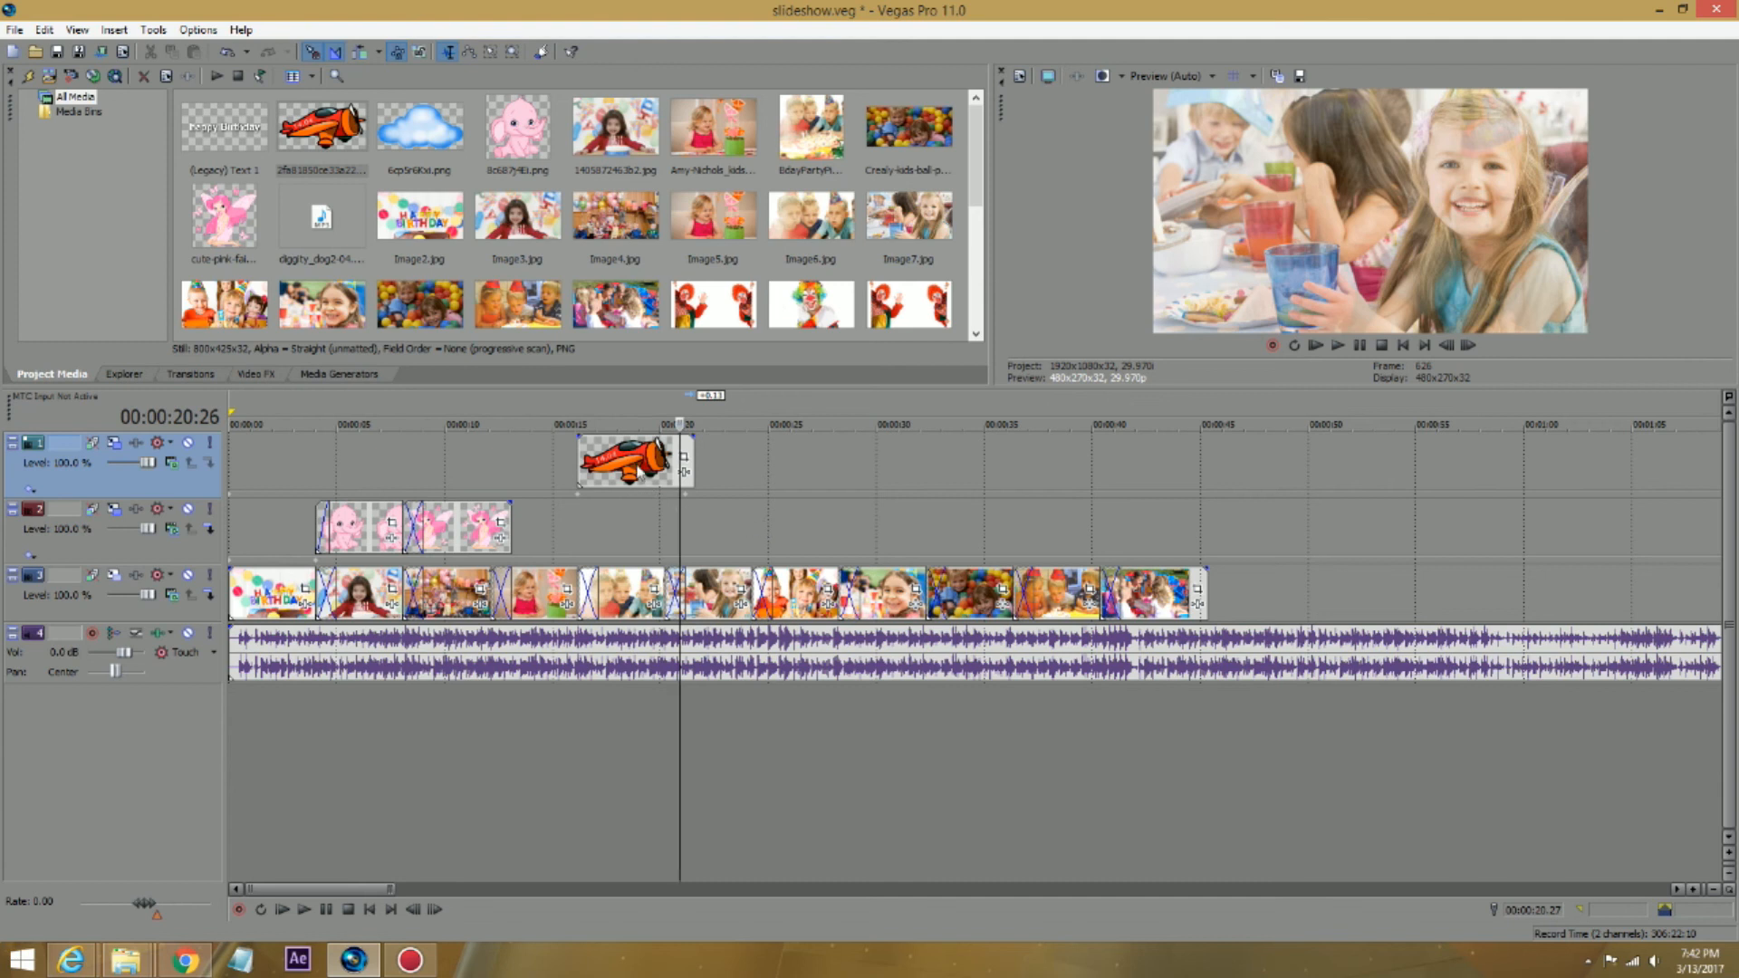
mouse_move(763, 457)
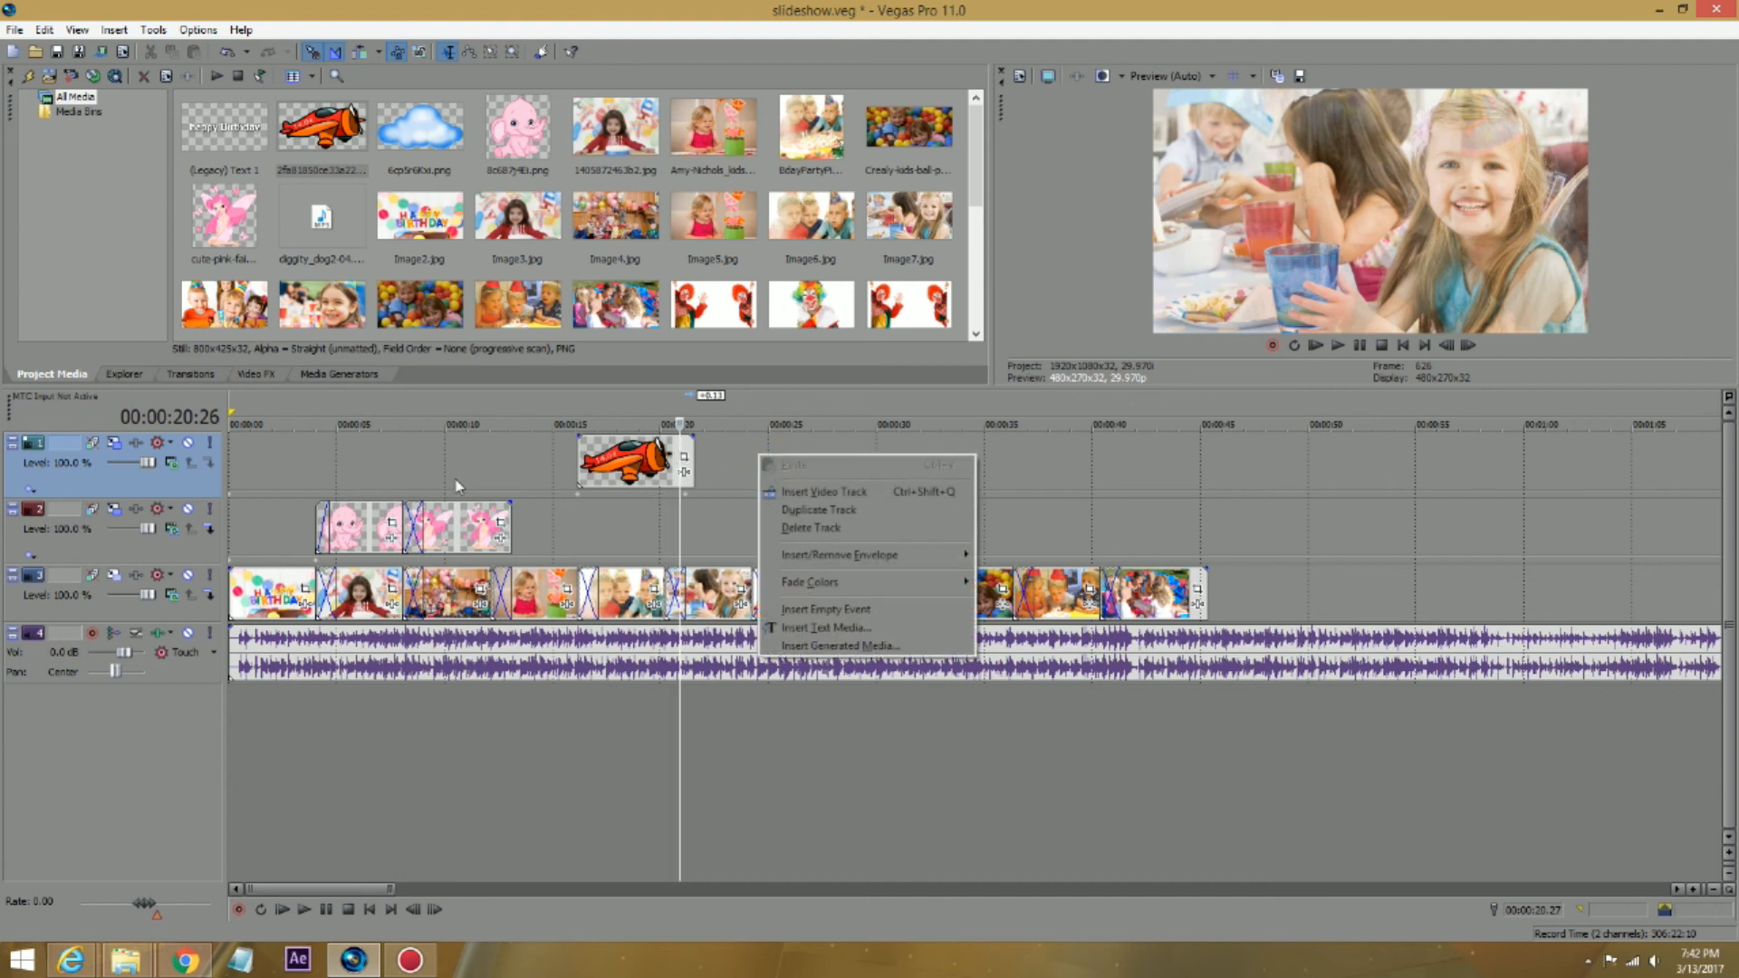
Step: Insert a new video track and place the cloud PNG on it at about 00:00:22
left_click(817, 509)
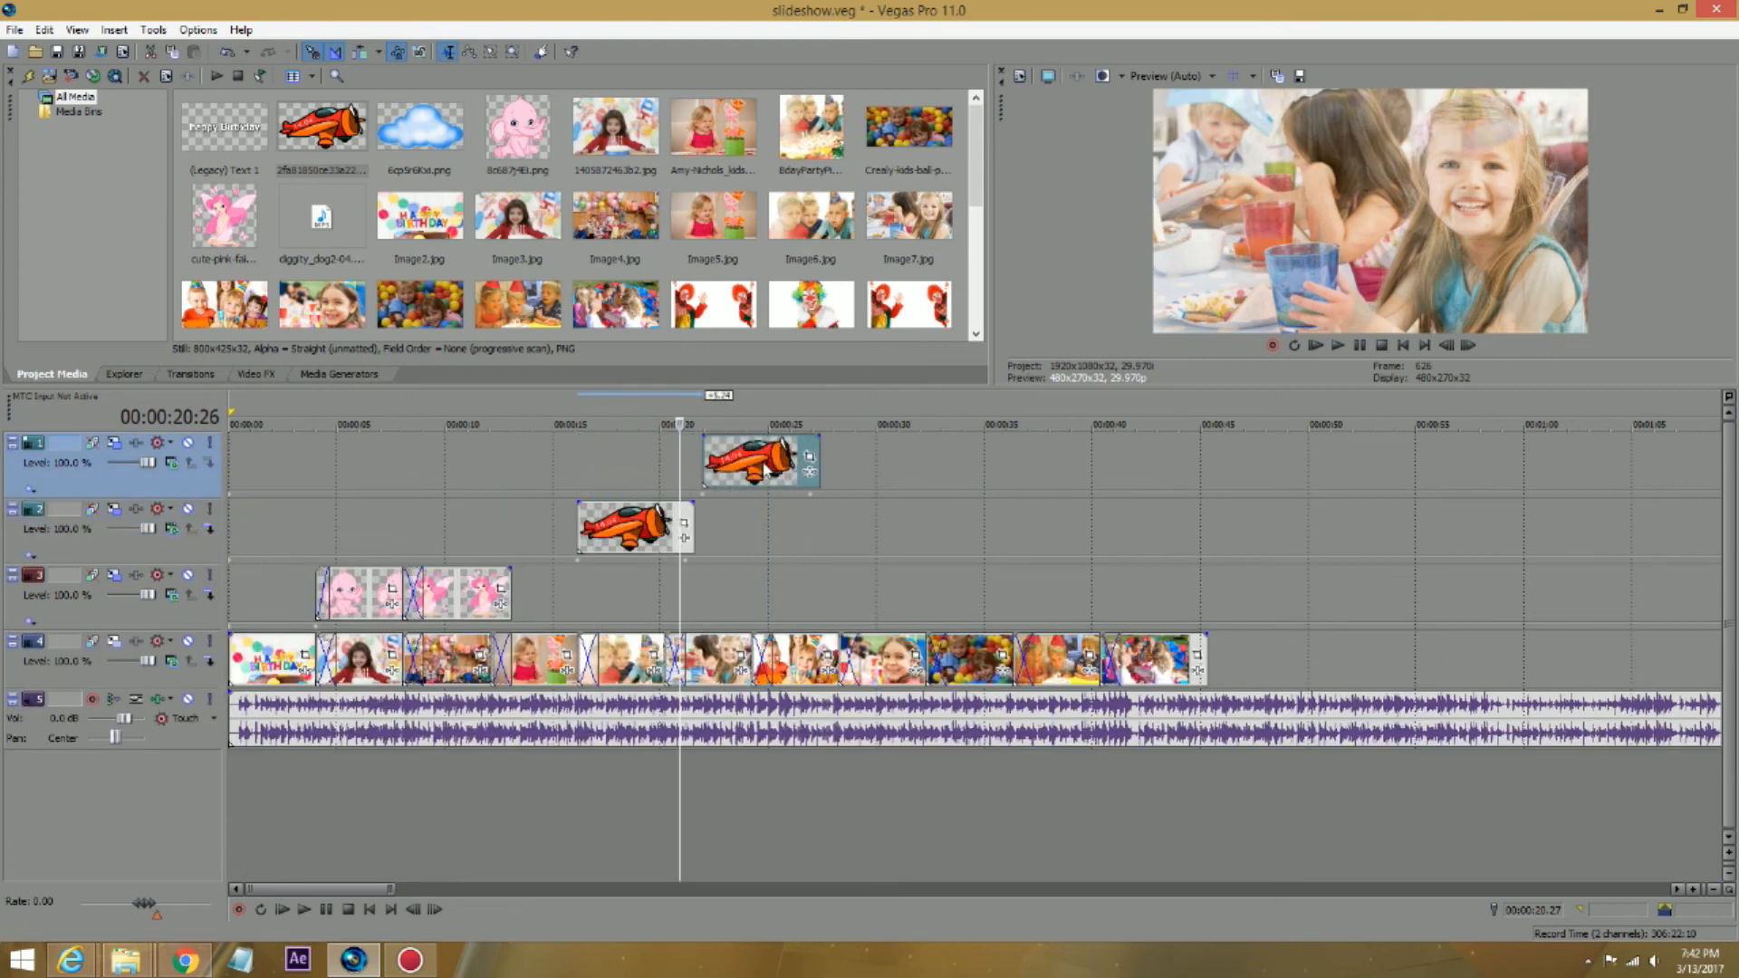
left_click(419, 125)
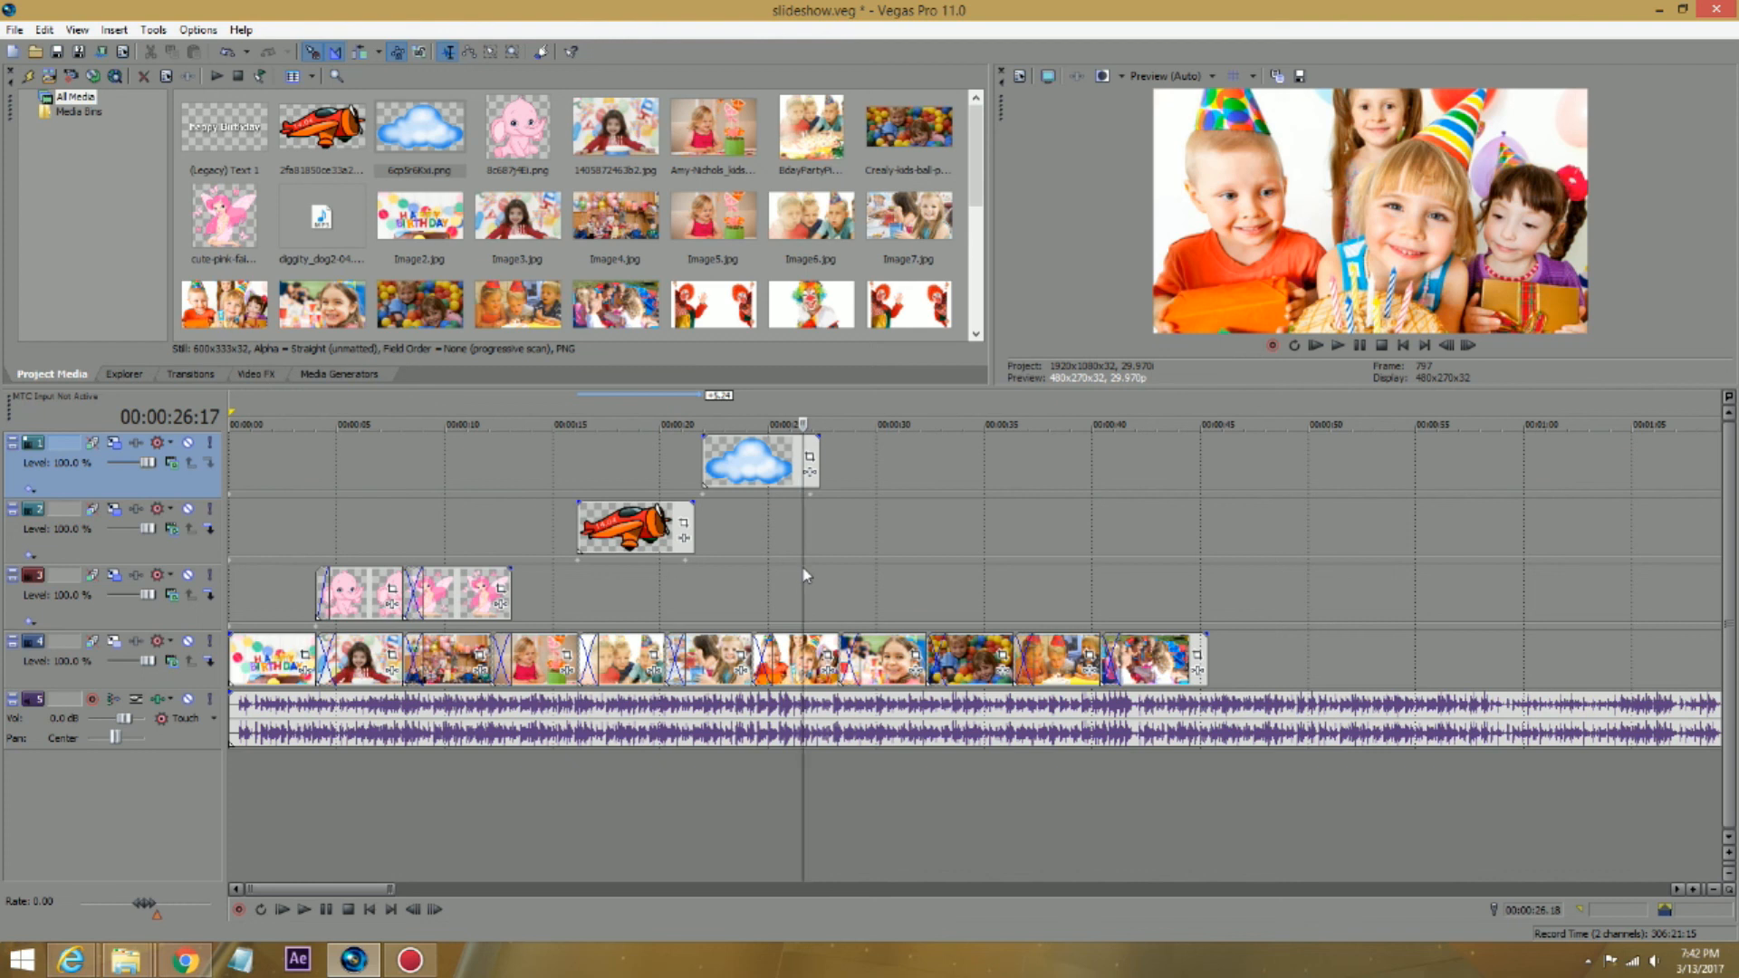
mouse_move(773, 585)
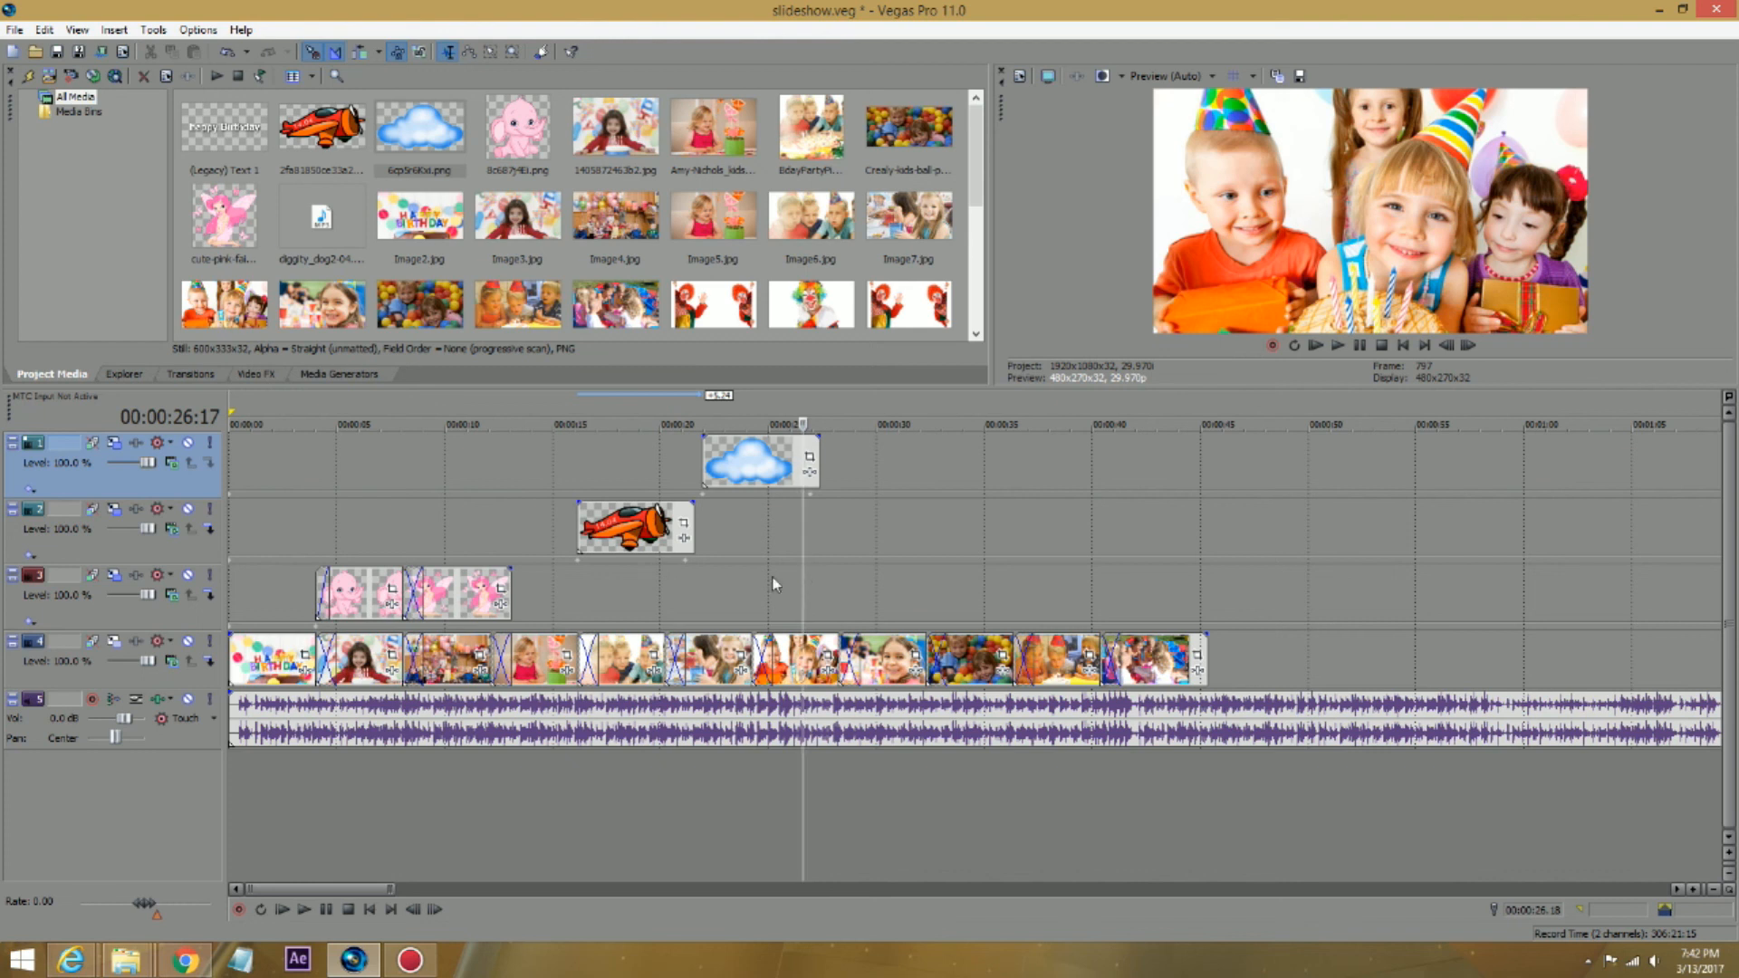
left_click(360, 424)
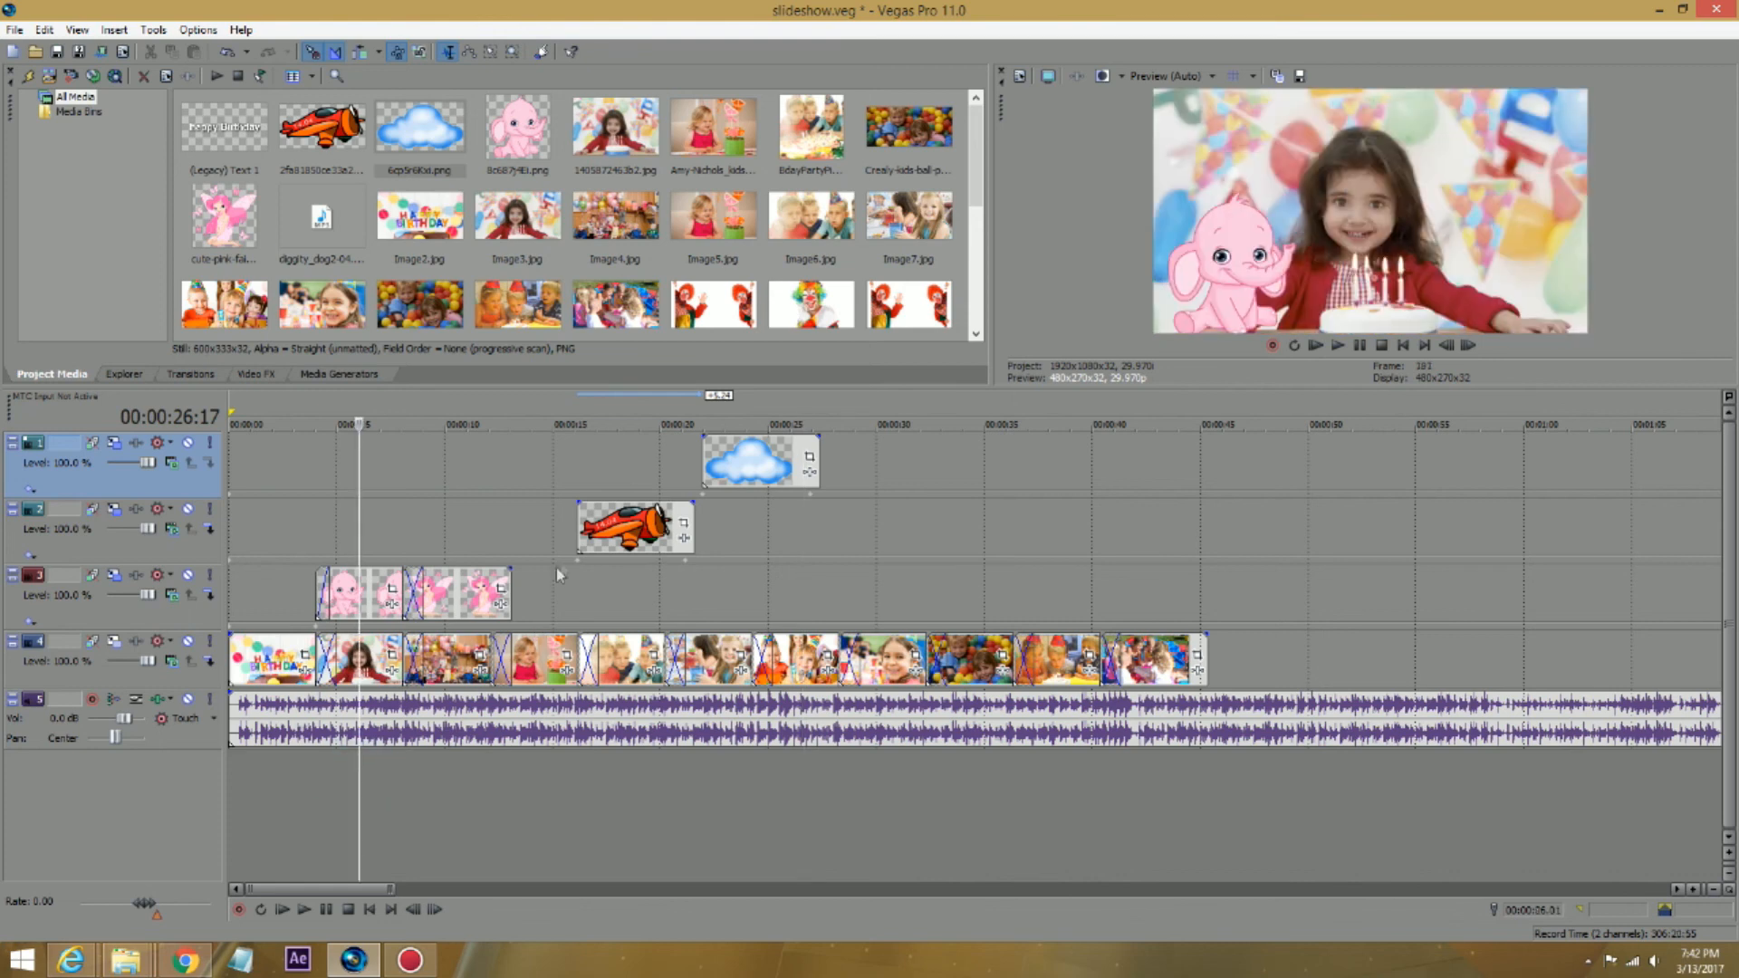